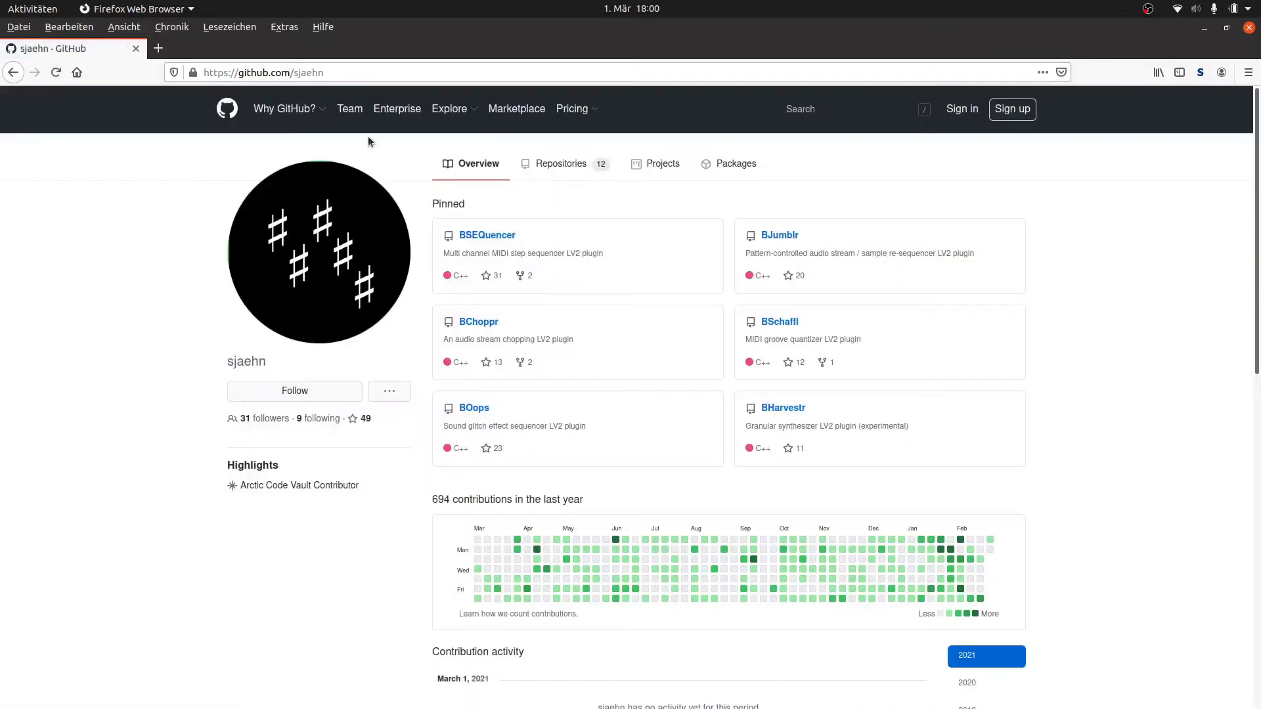
mouse_move(861, 200)
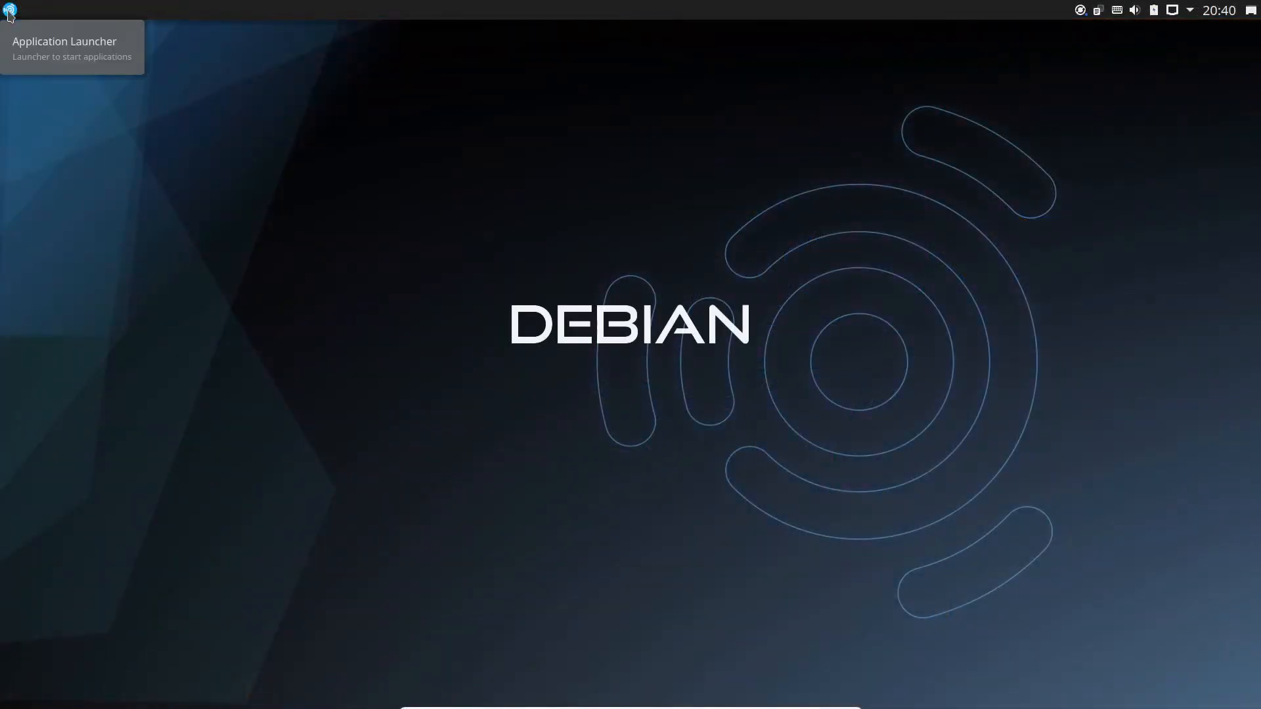
click(8, 10)
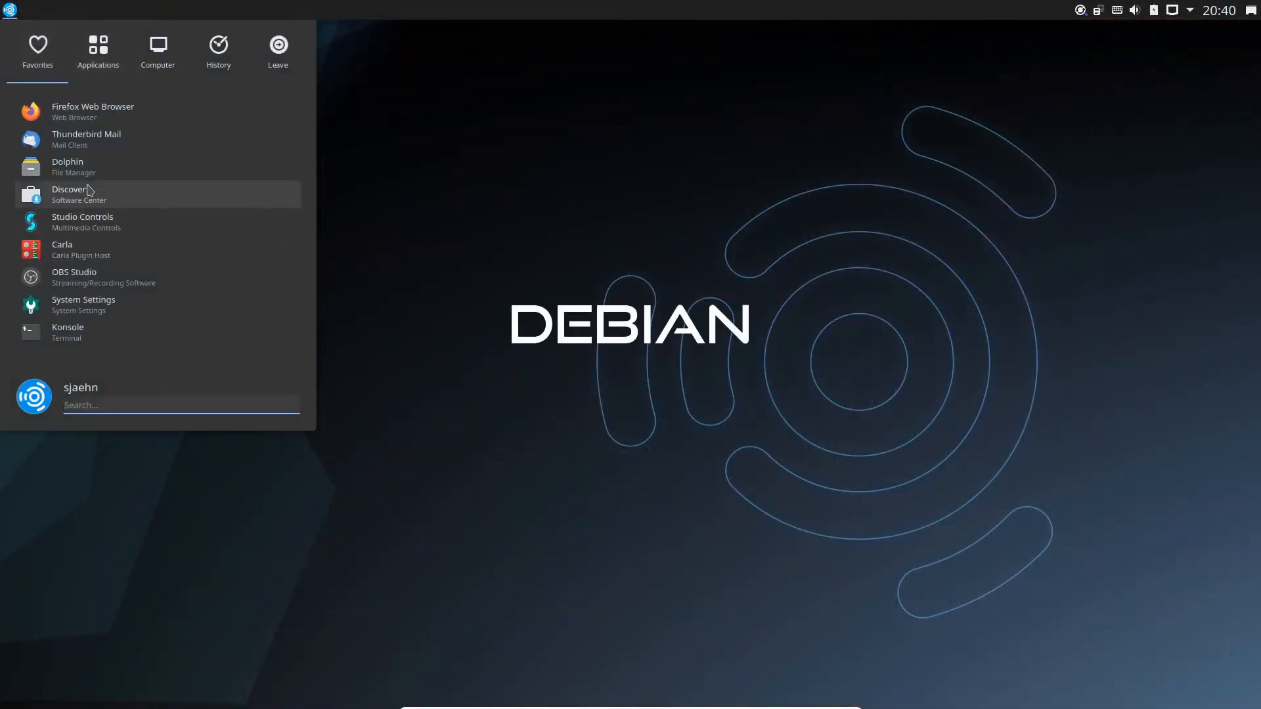
click(70, 194)
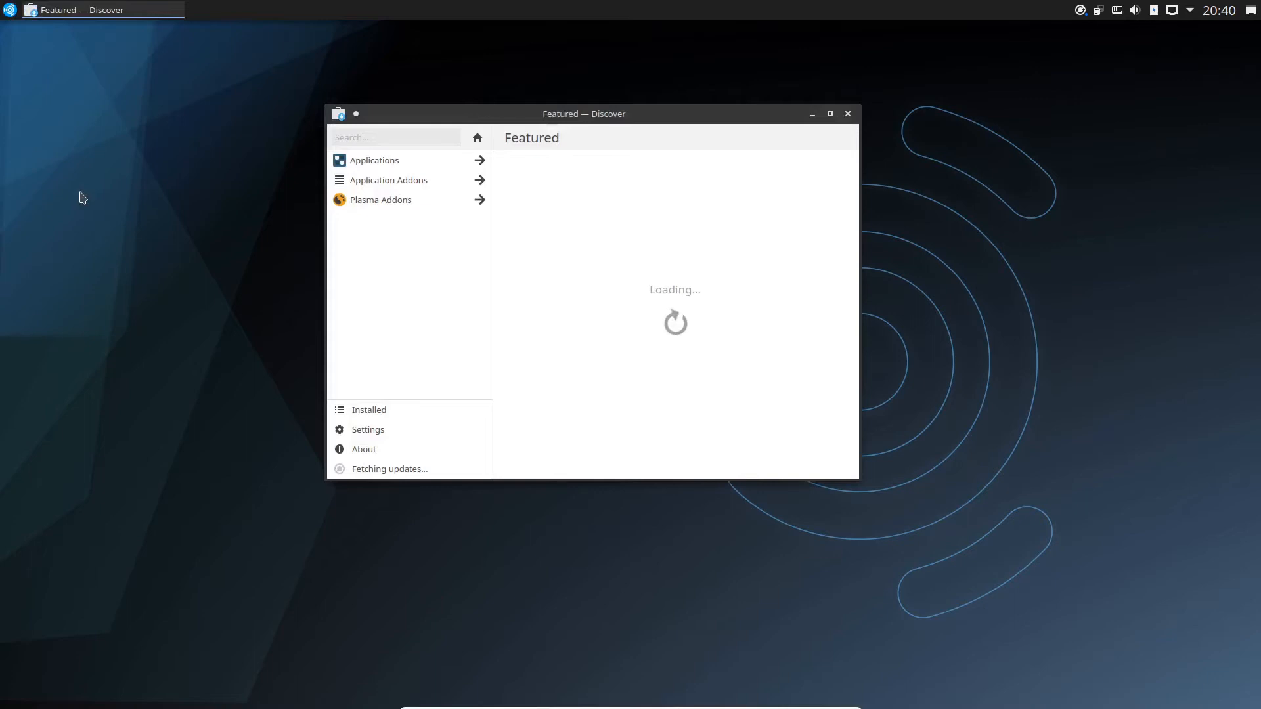
click(394, 137)
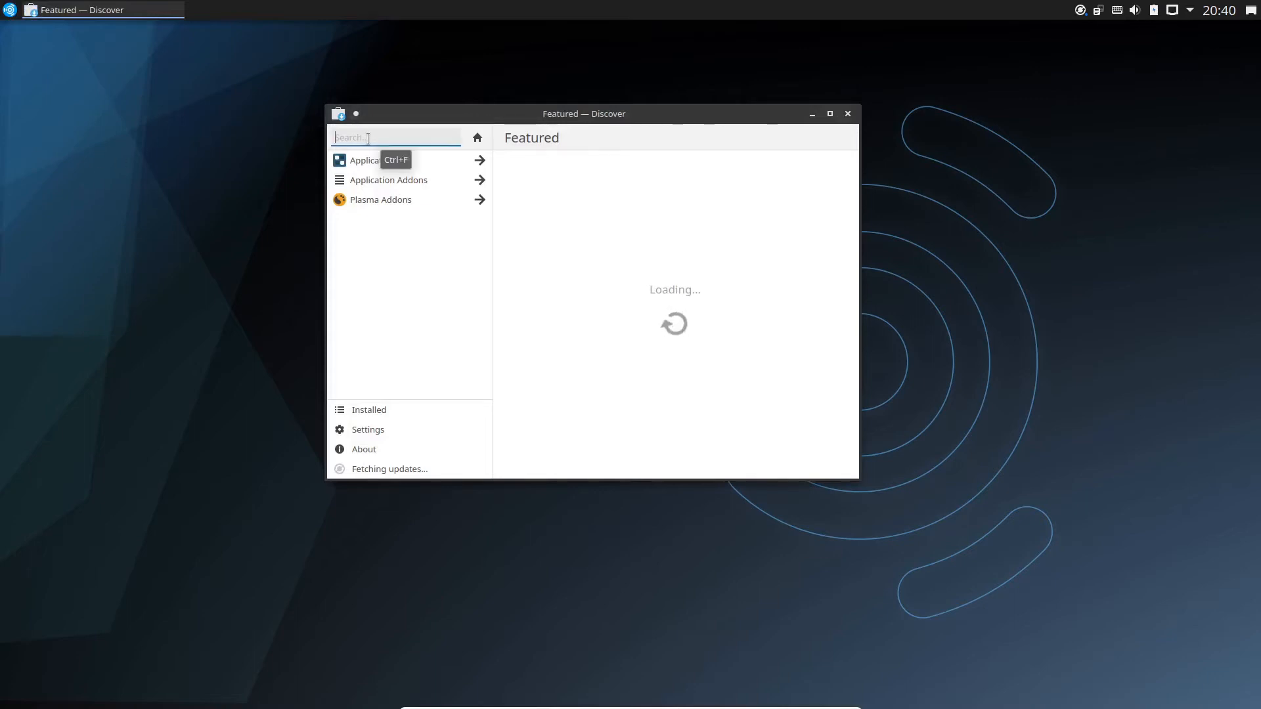
text(b)
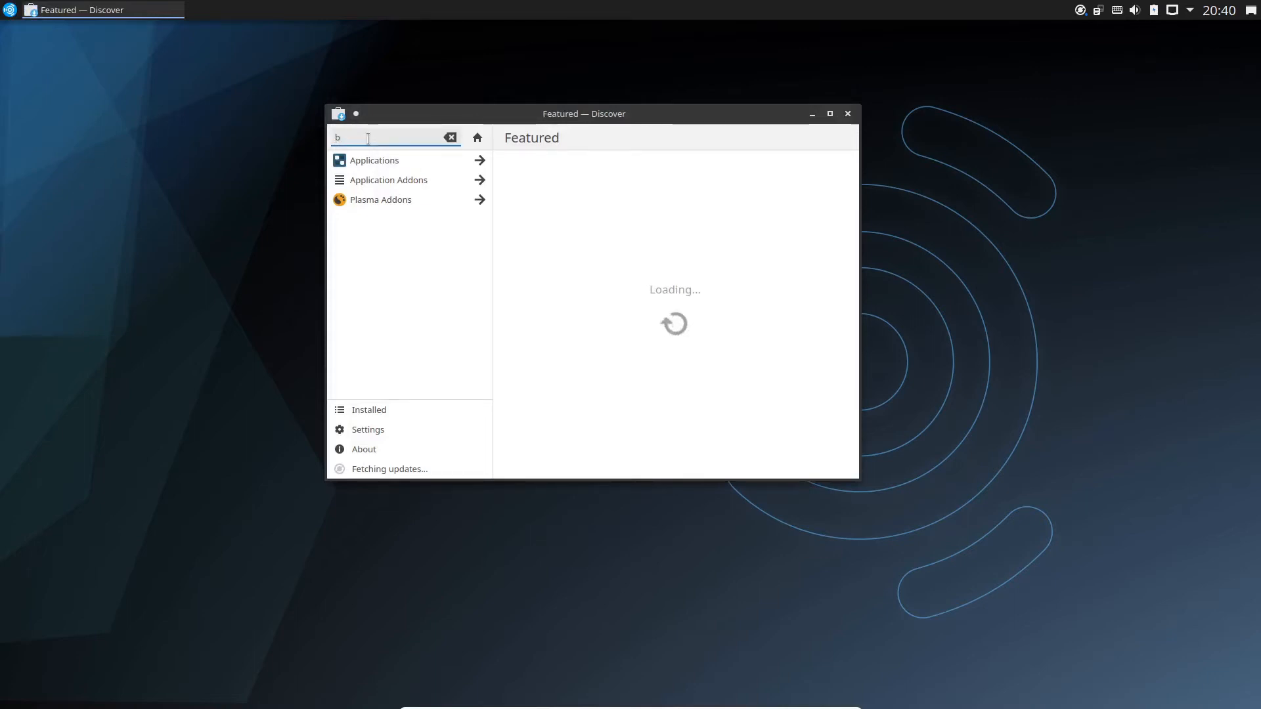
text(choppr)
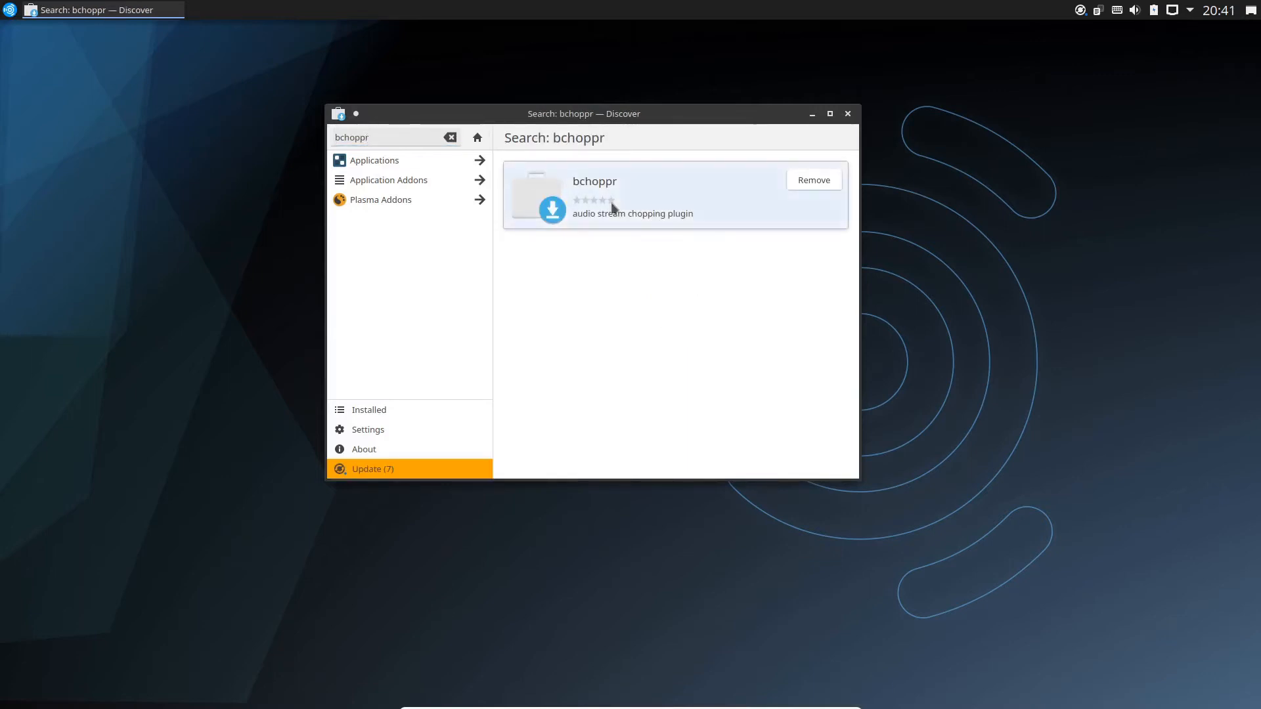
click(634, 193)
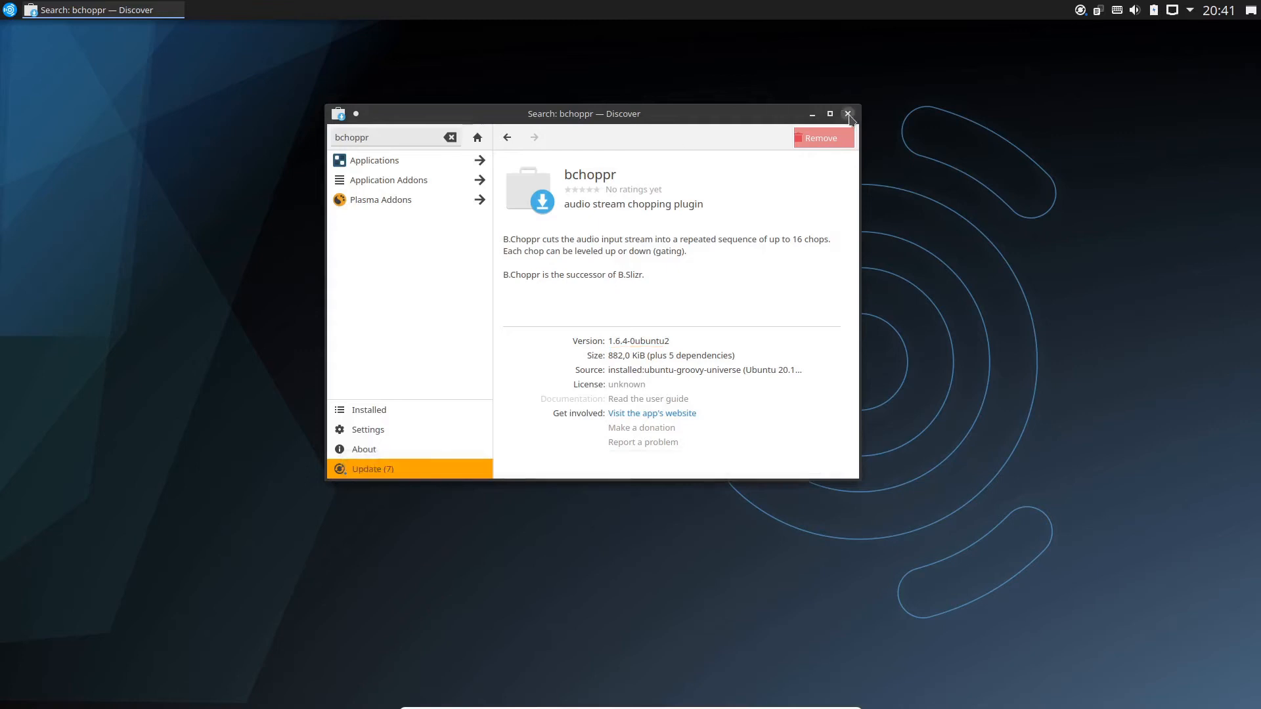
click(848, 114)
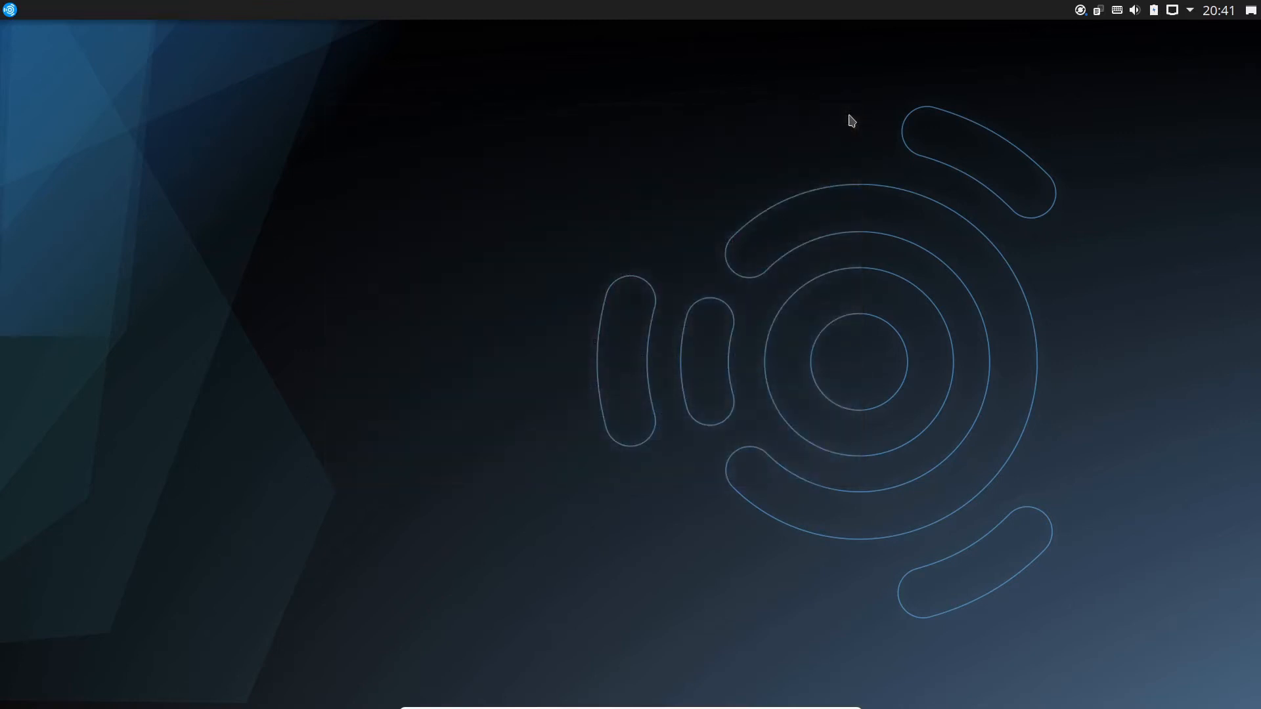
mouse_move(10, 11)
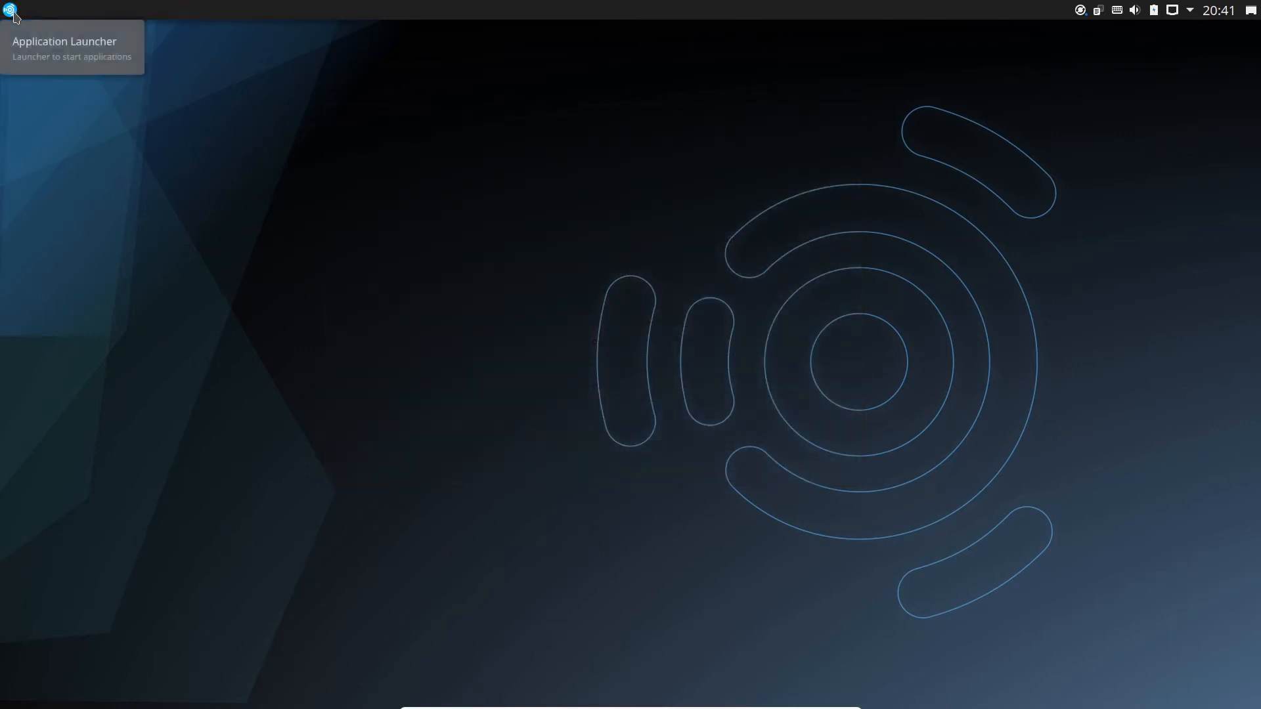
Launch Konsole from the applications menu and focus its window.
click(10, 10)
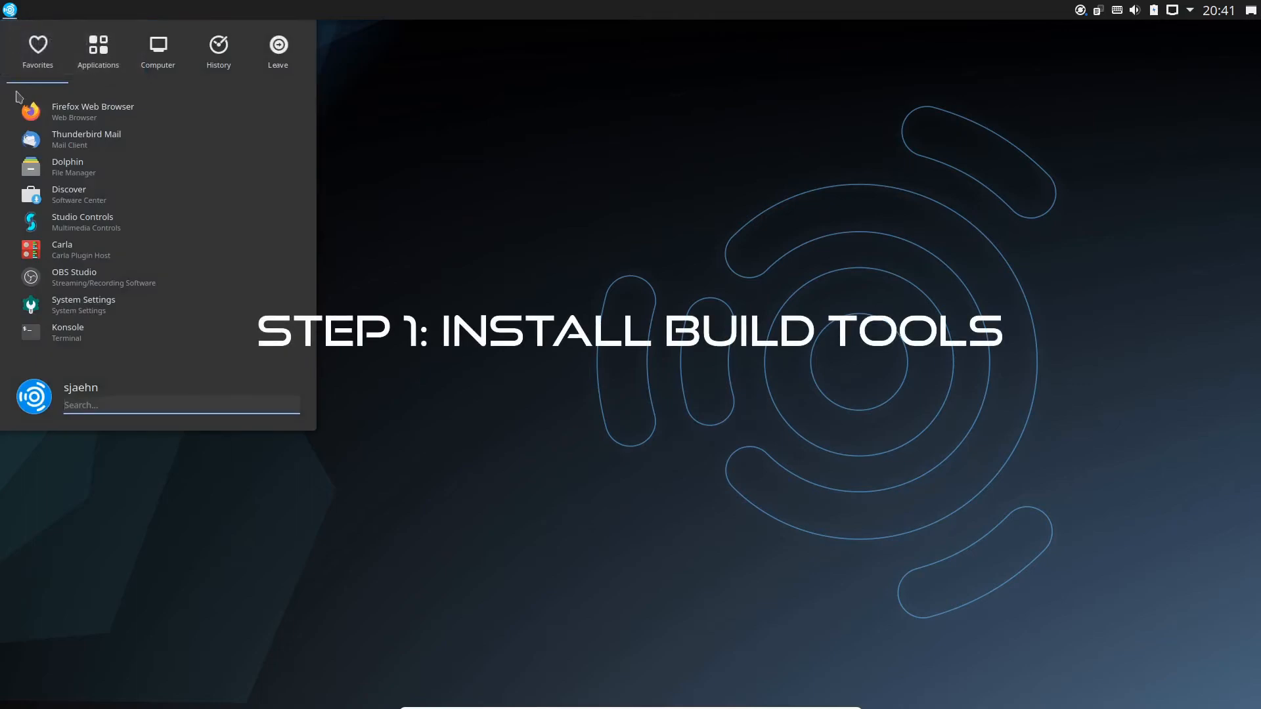
mouse_move(76, 333)
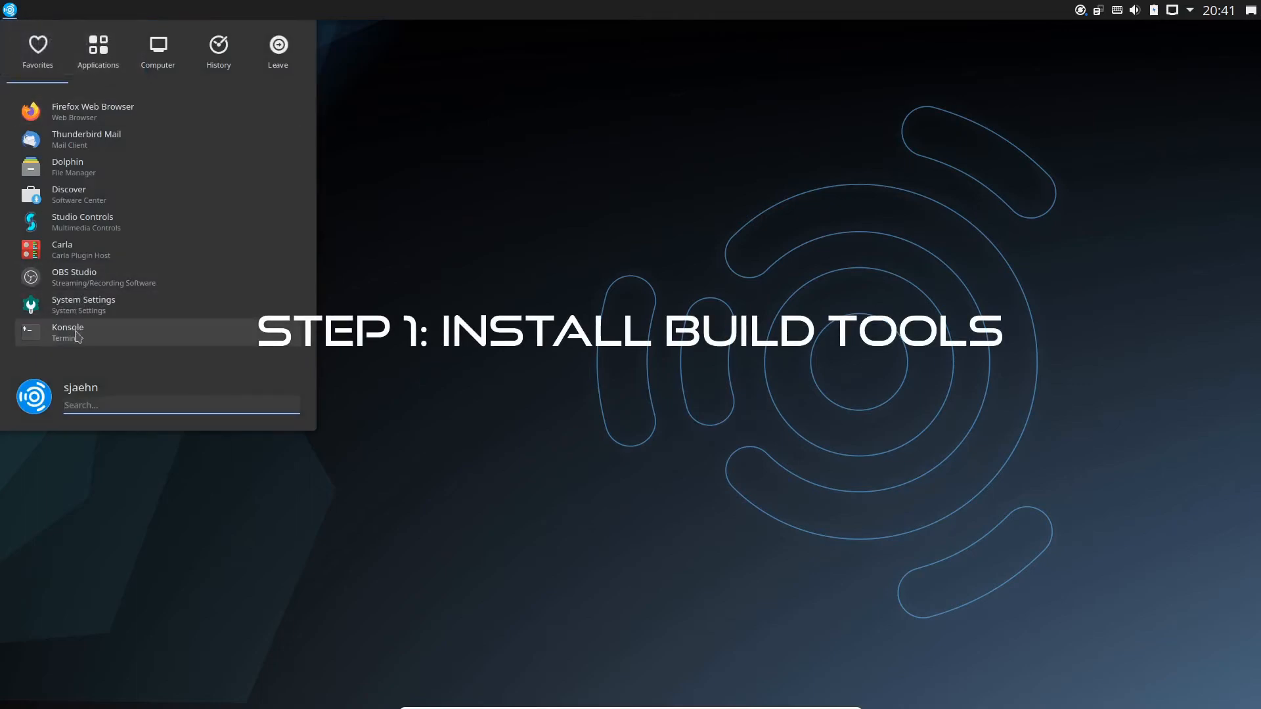
click(68, 331)
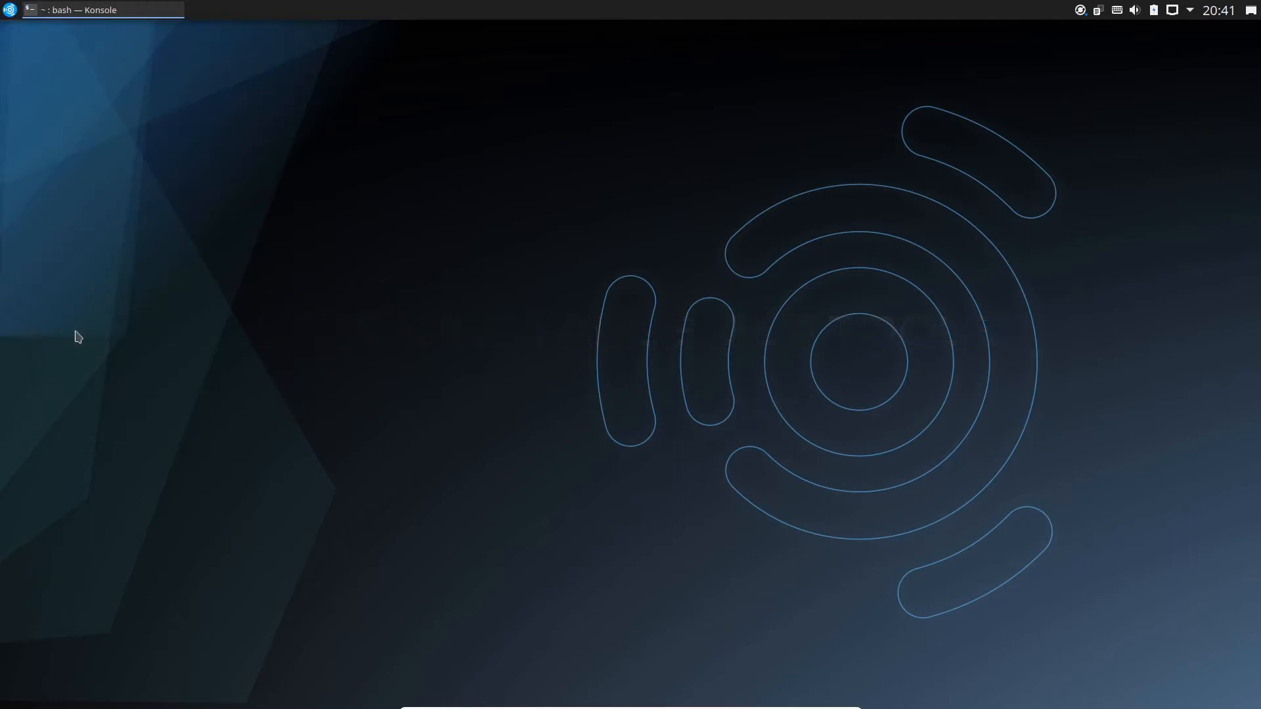
click(97, 10)
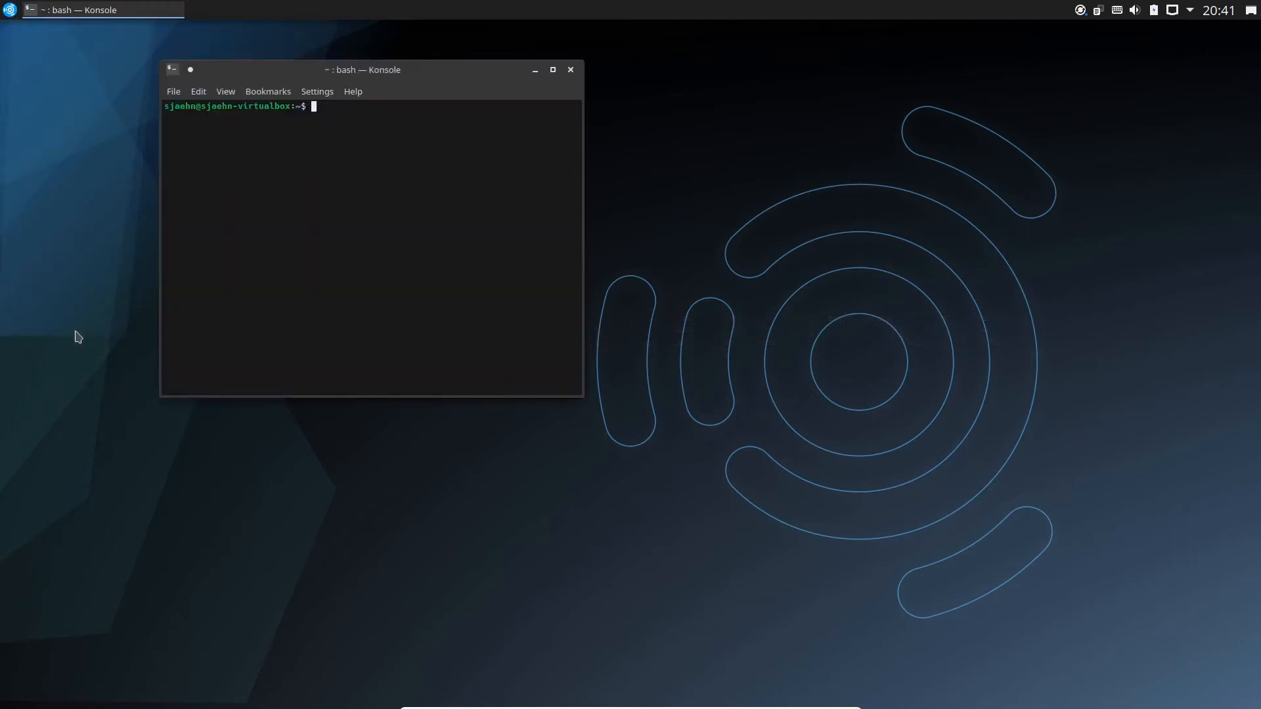
Install build-essential with sudo apt-get, entering the password and confirming with Y.
text(sudo apt-get)
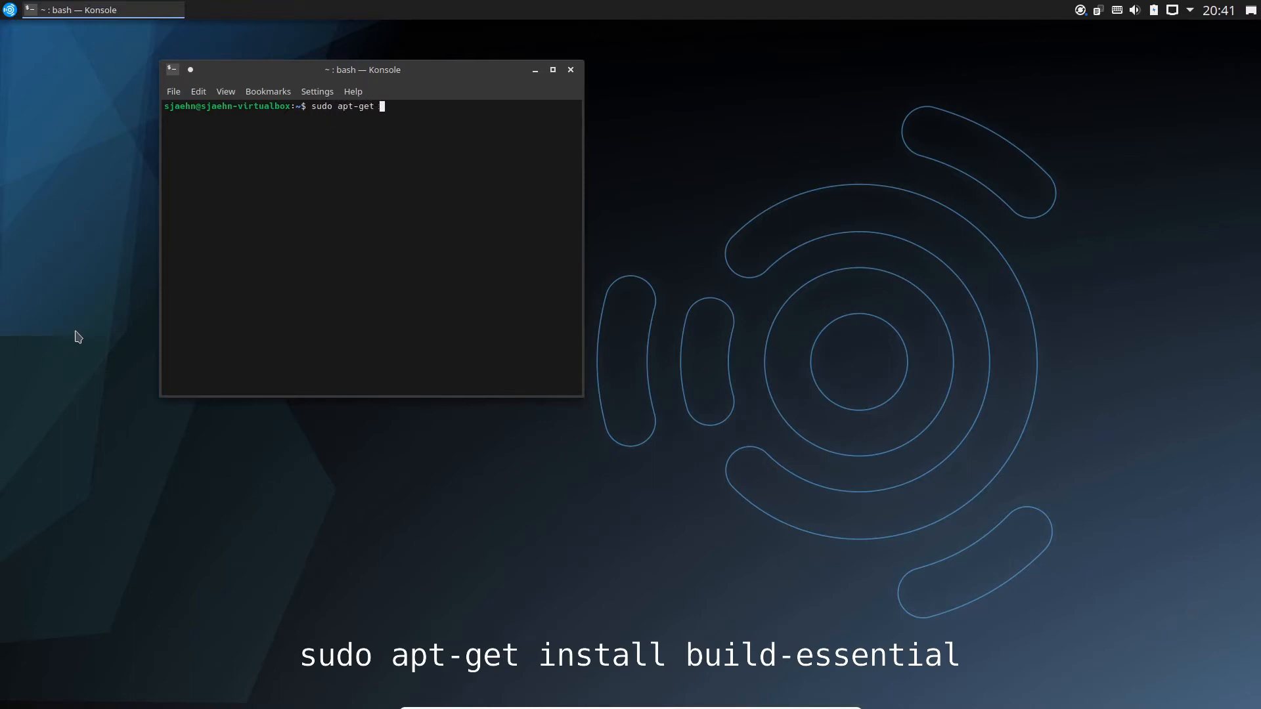
text(install bu)
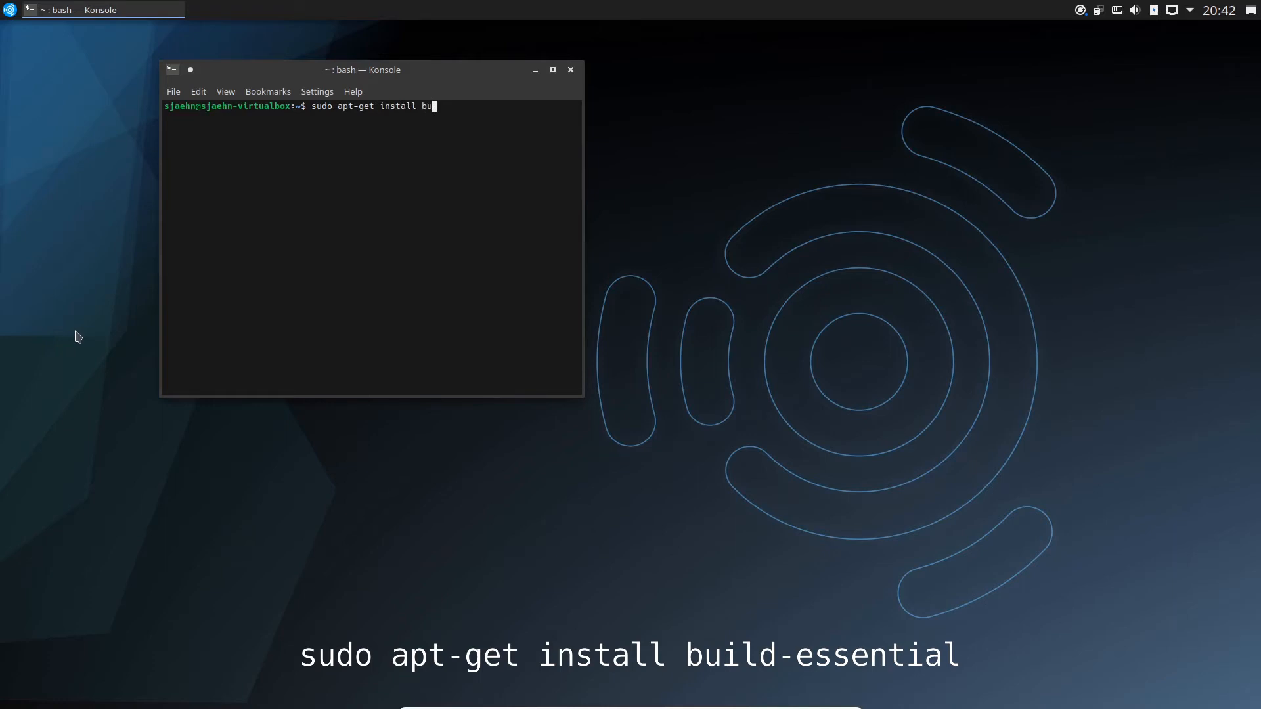
text(ild-essential)
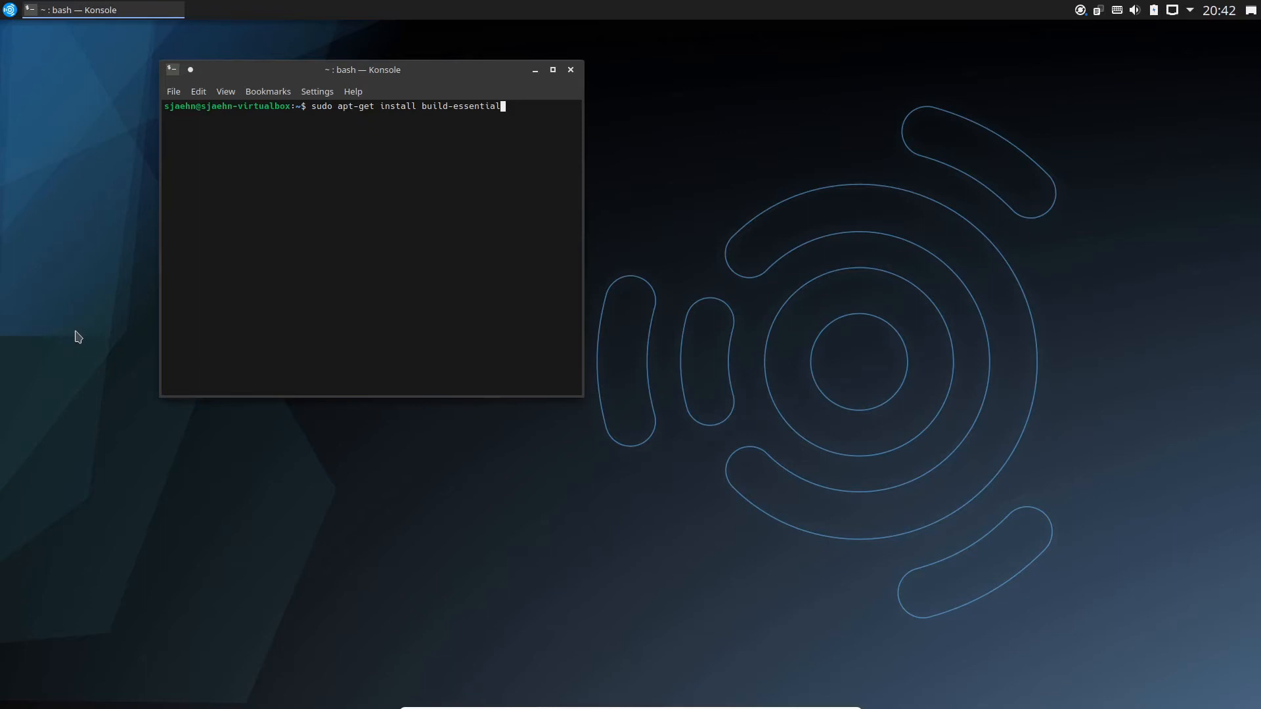
key(Return)
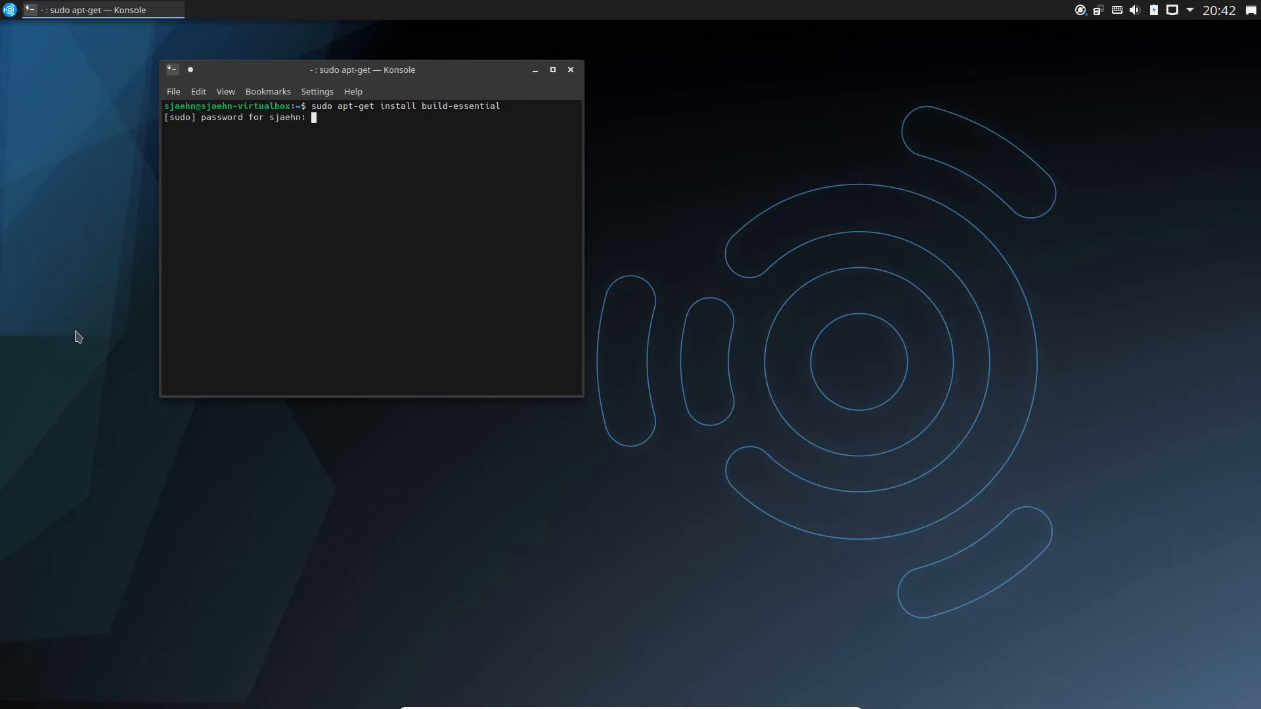
key(Return)
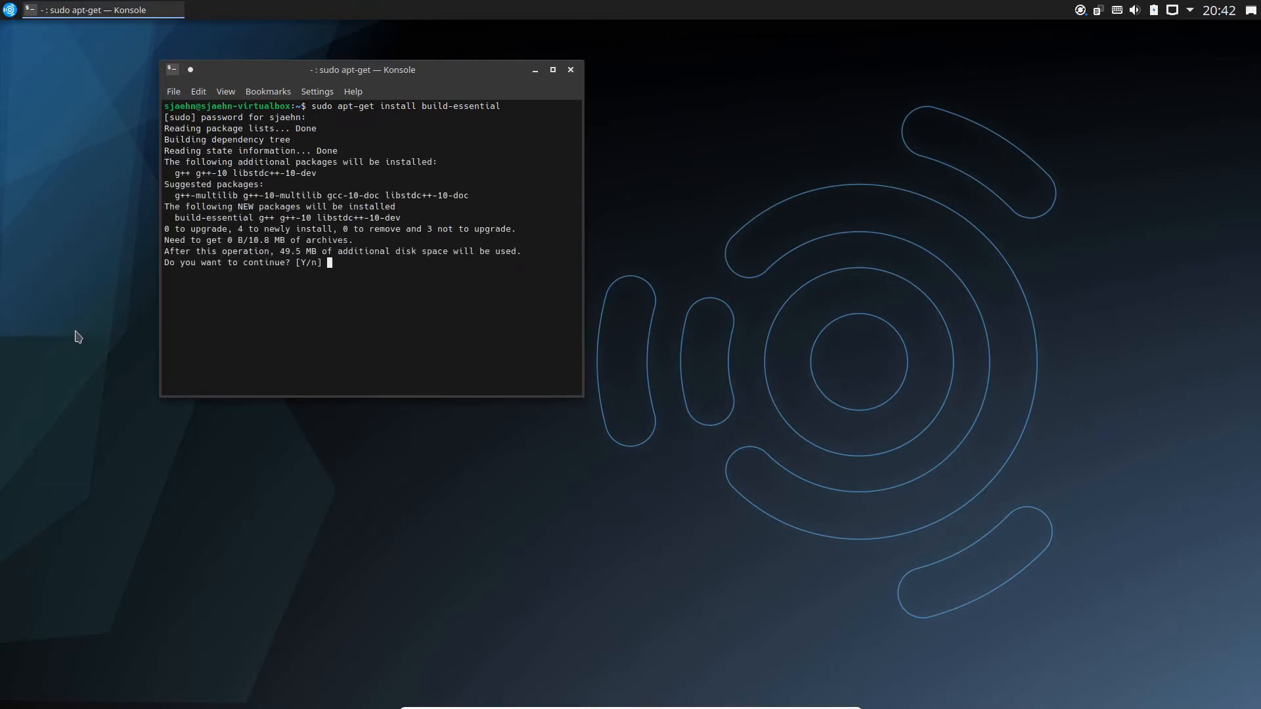
text(Y)
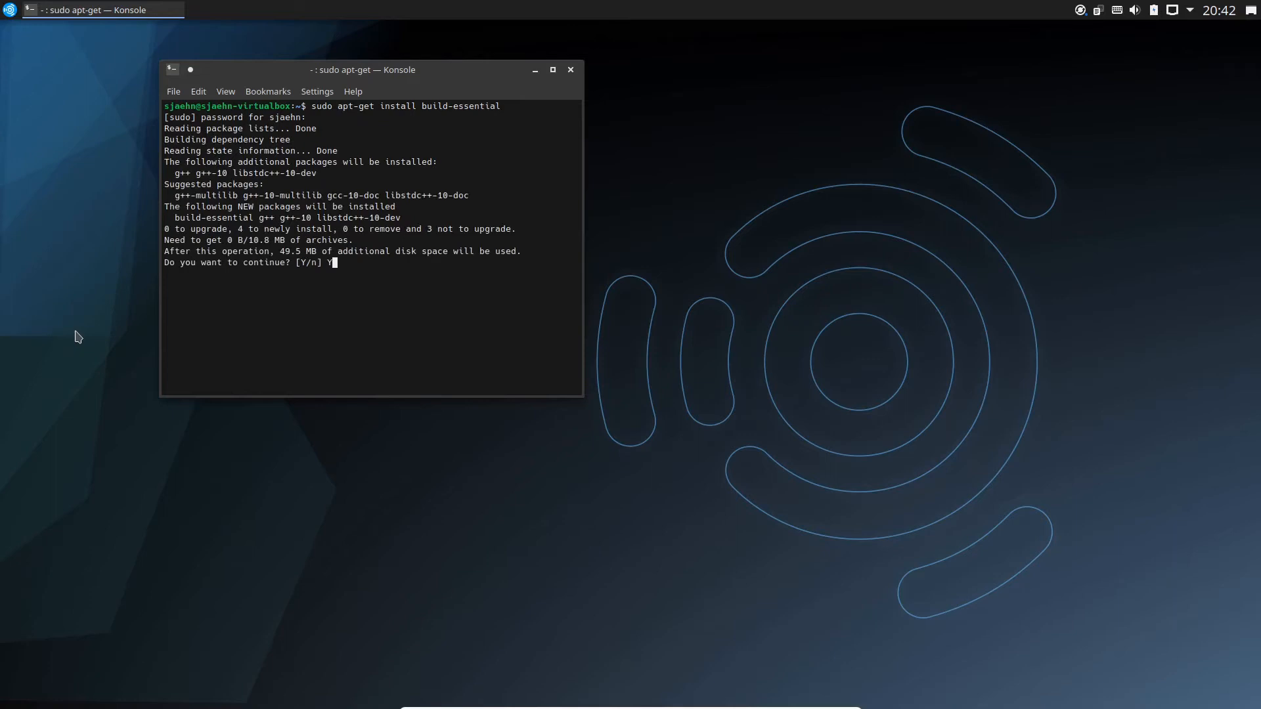
key(Return)
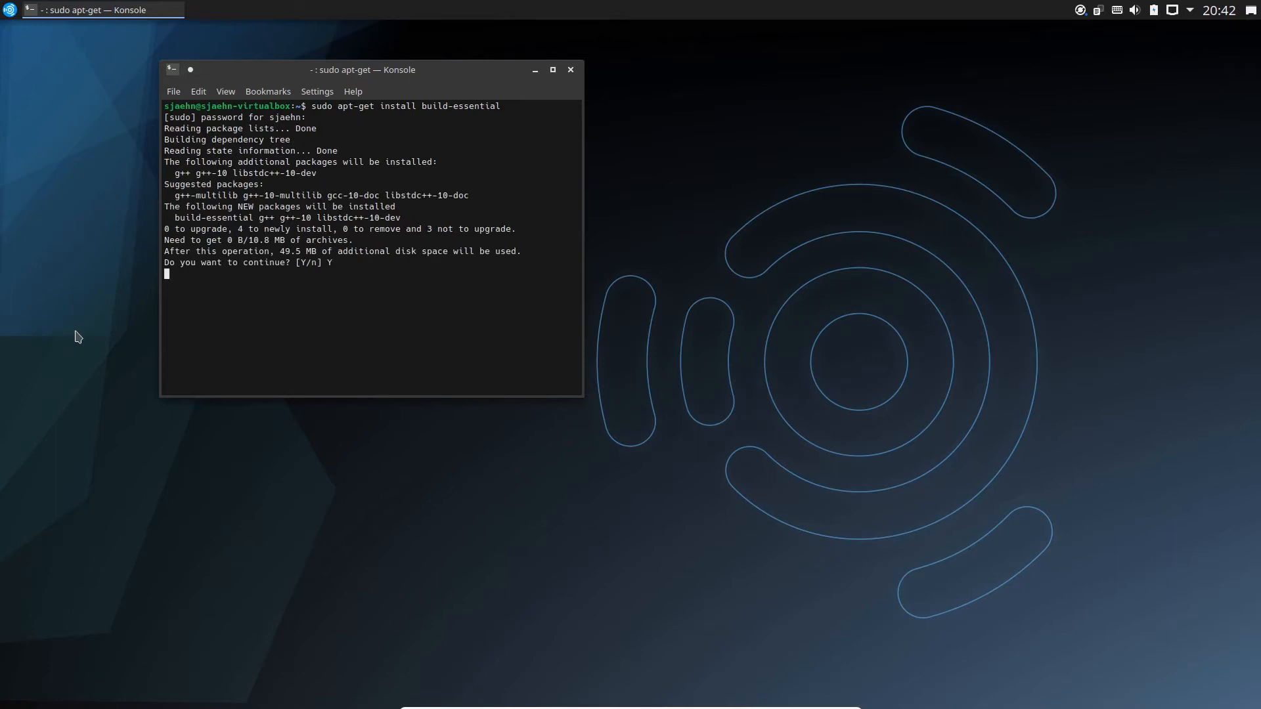
key(Return)
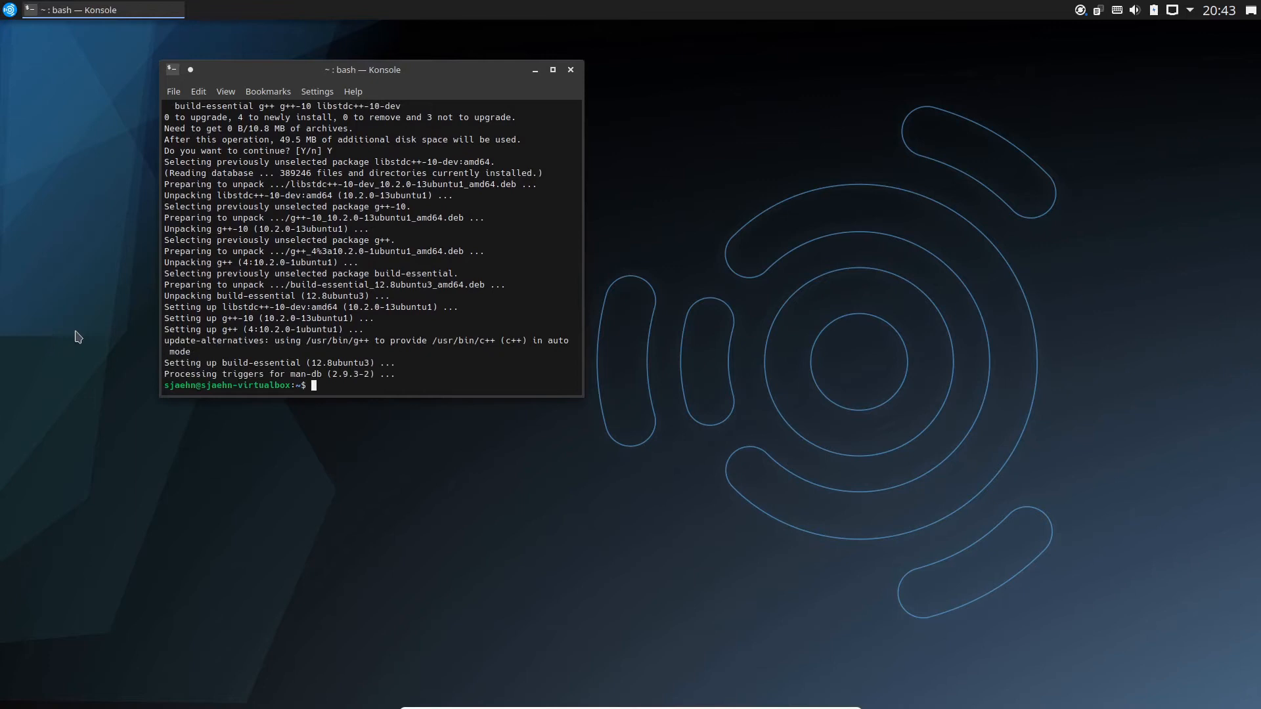
Run sudo apt-get install git and confirm the install.
text(sudo apt-get)
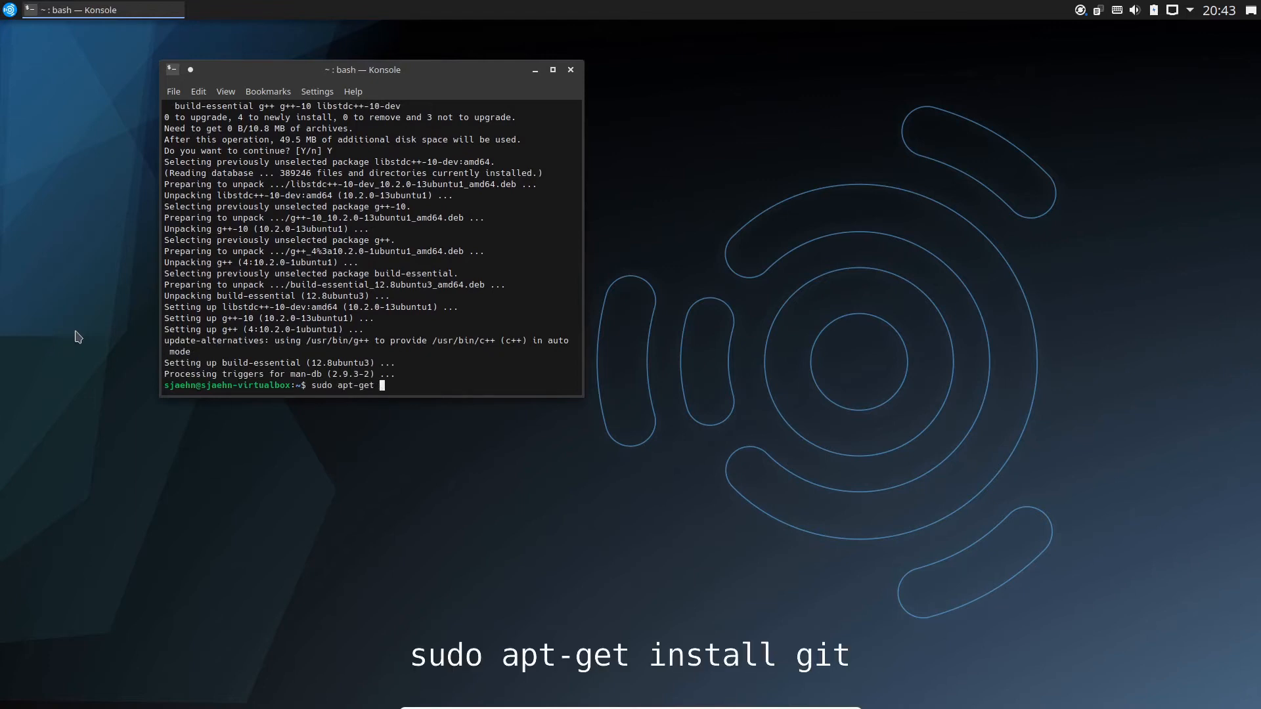
text(install)
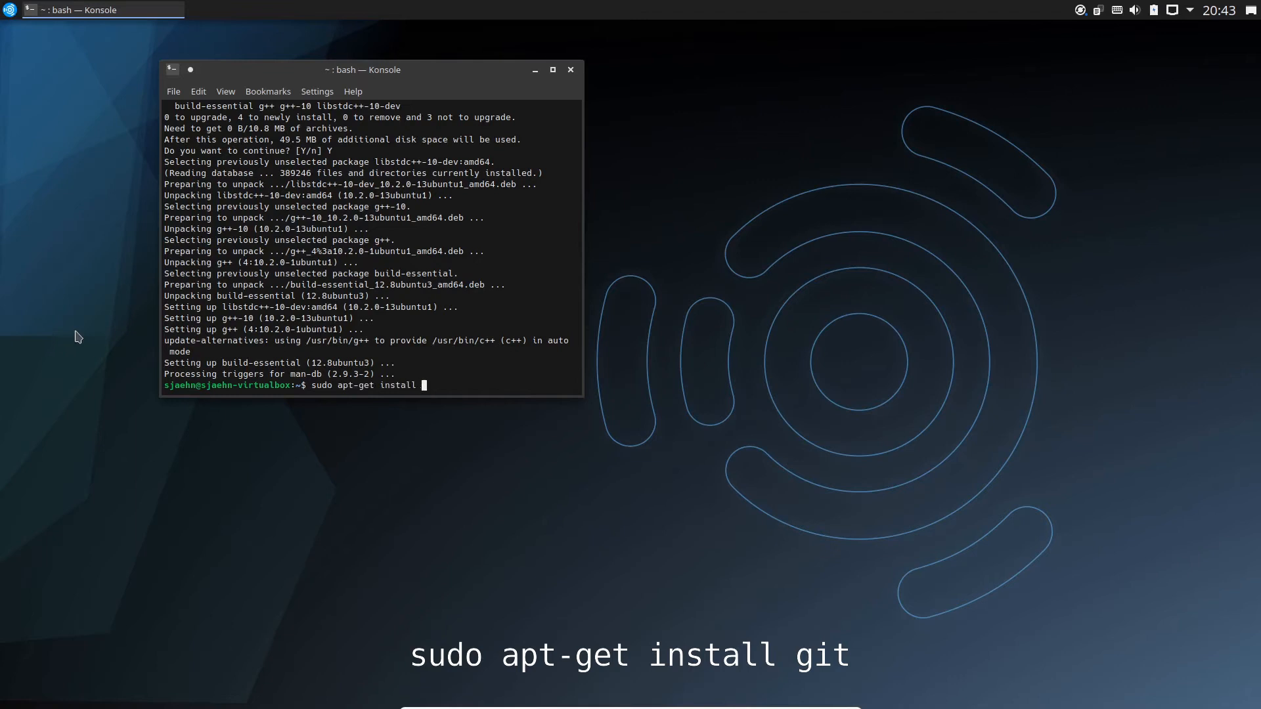
key(Return)
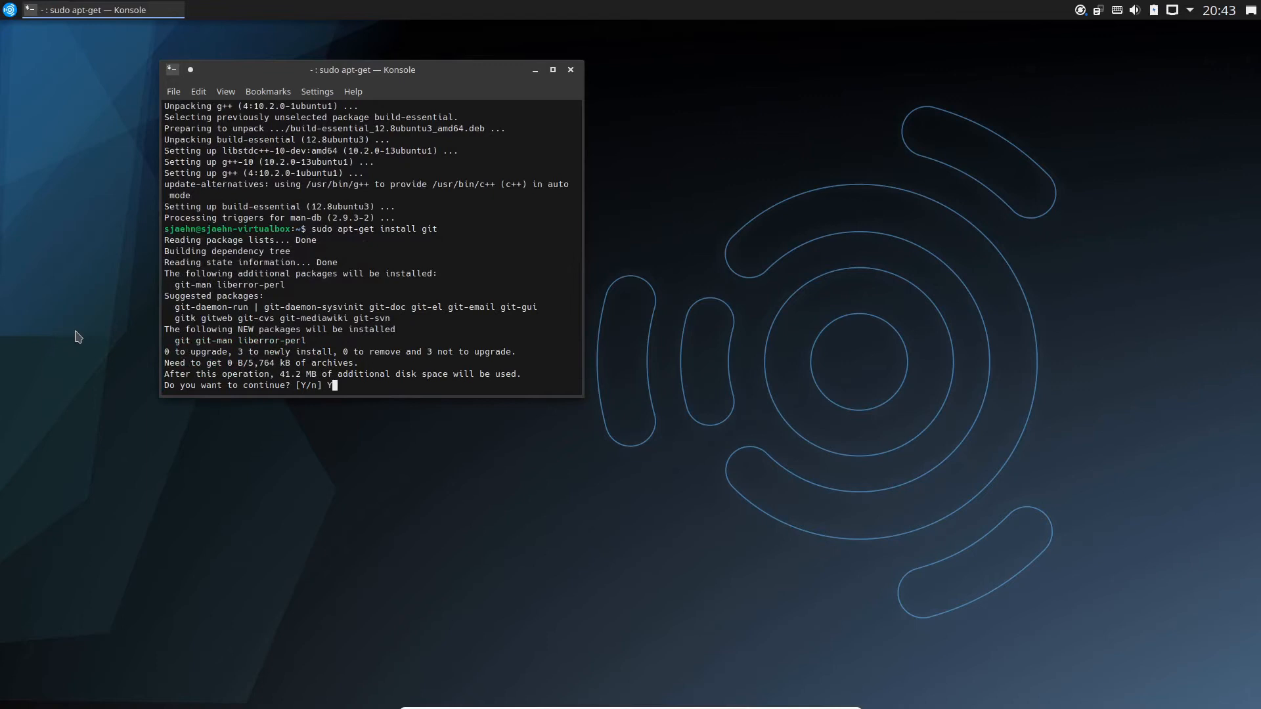
key(Return)
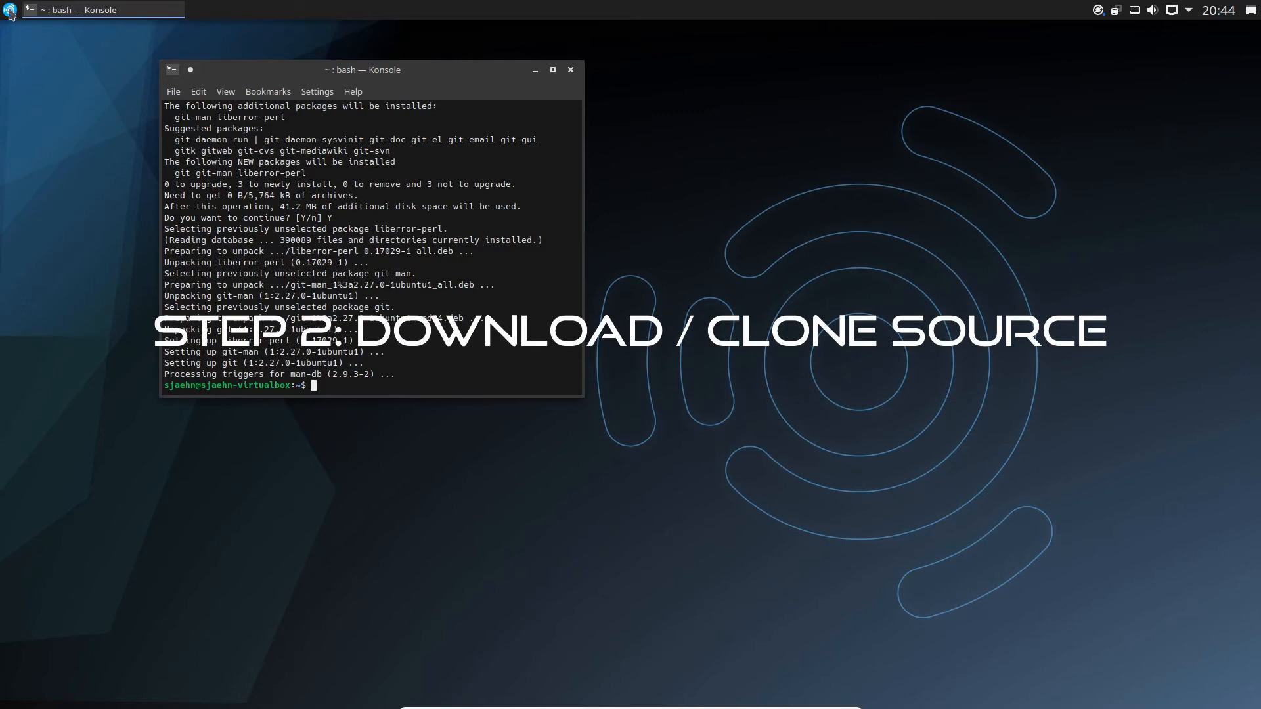
click(11, 11)
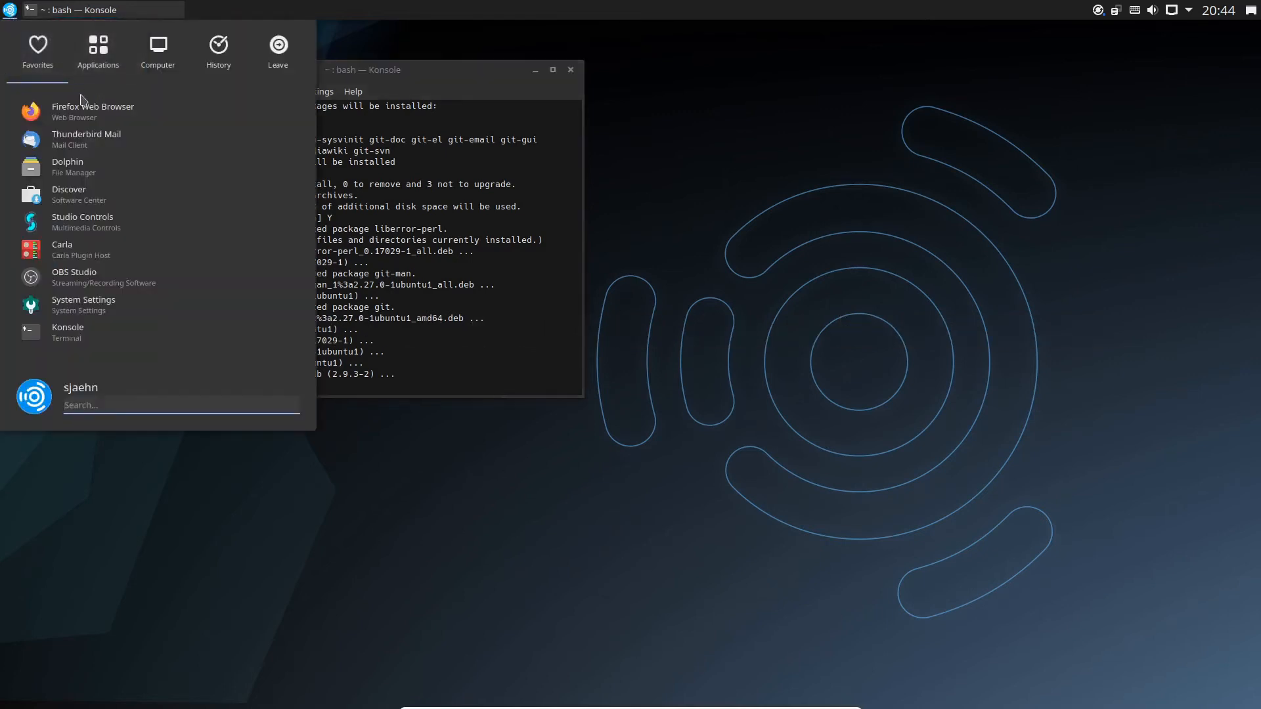
click(92, 106)
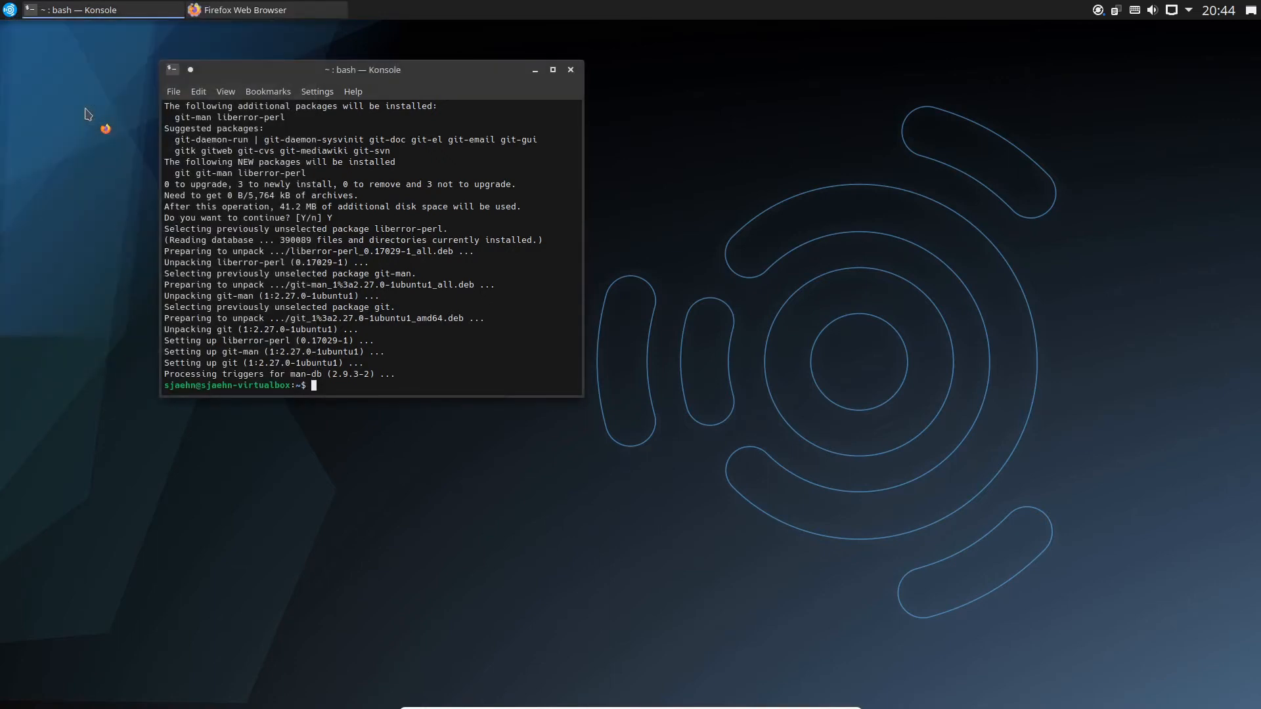
mouse_move(196, 64)
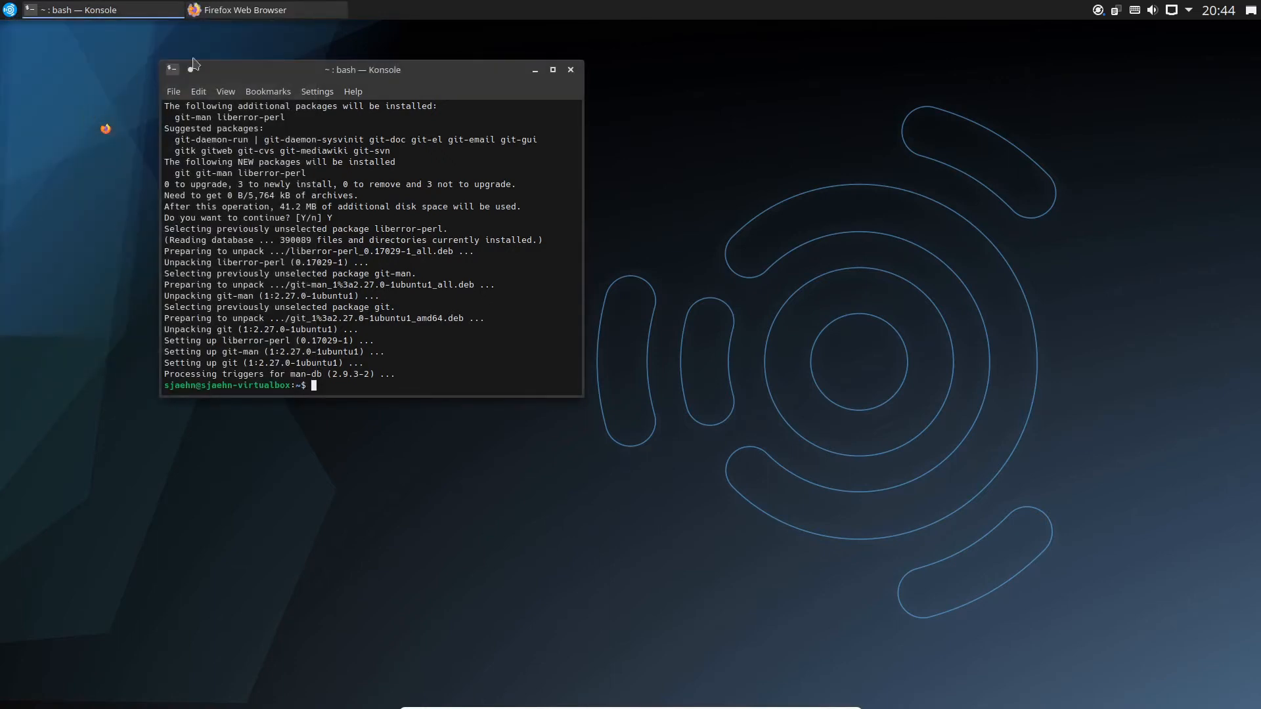
drag(363, 70, 269, 70)
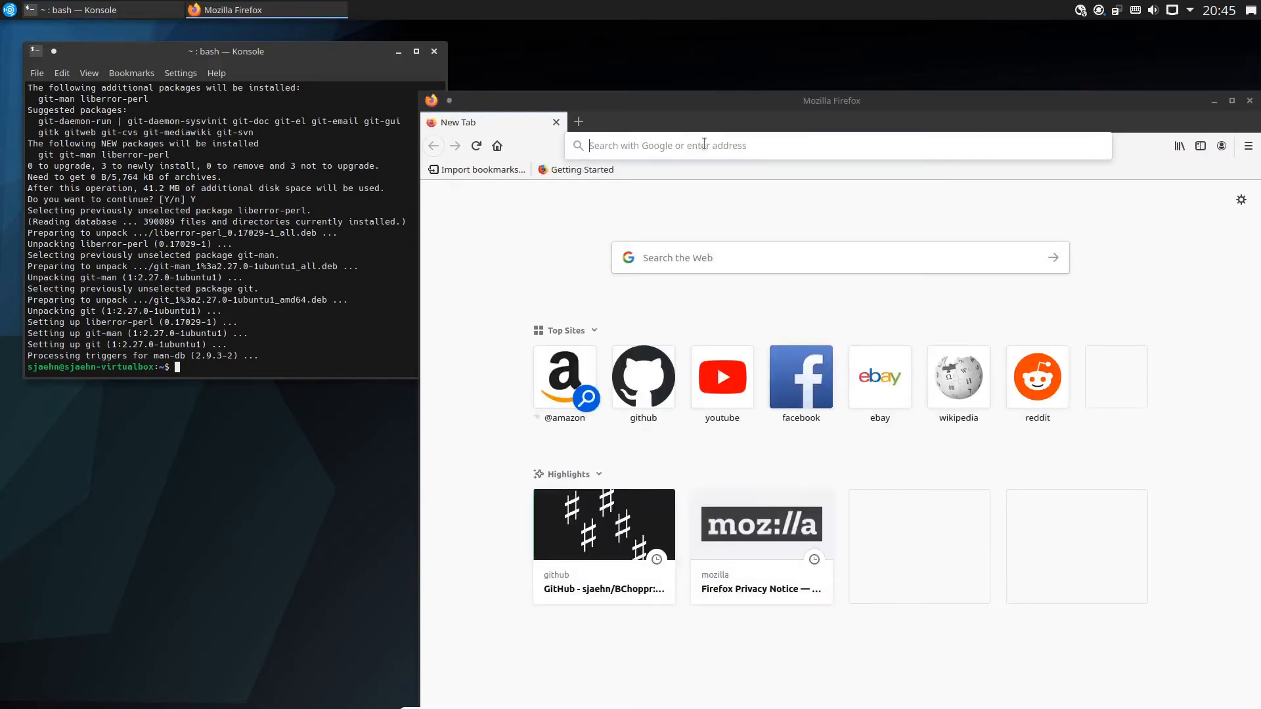
text(www.github.com)
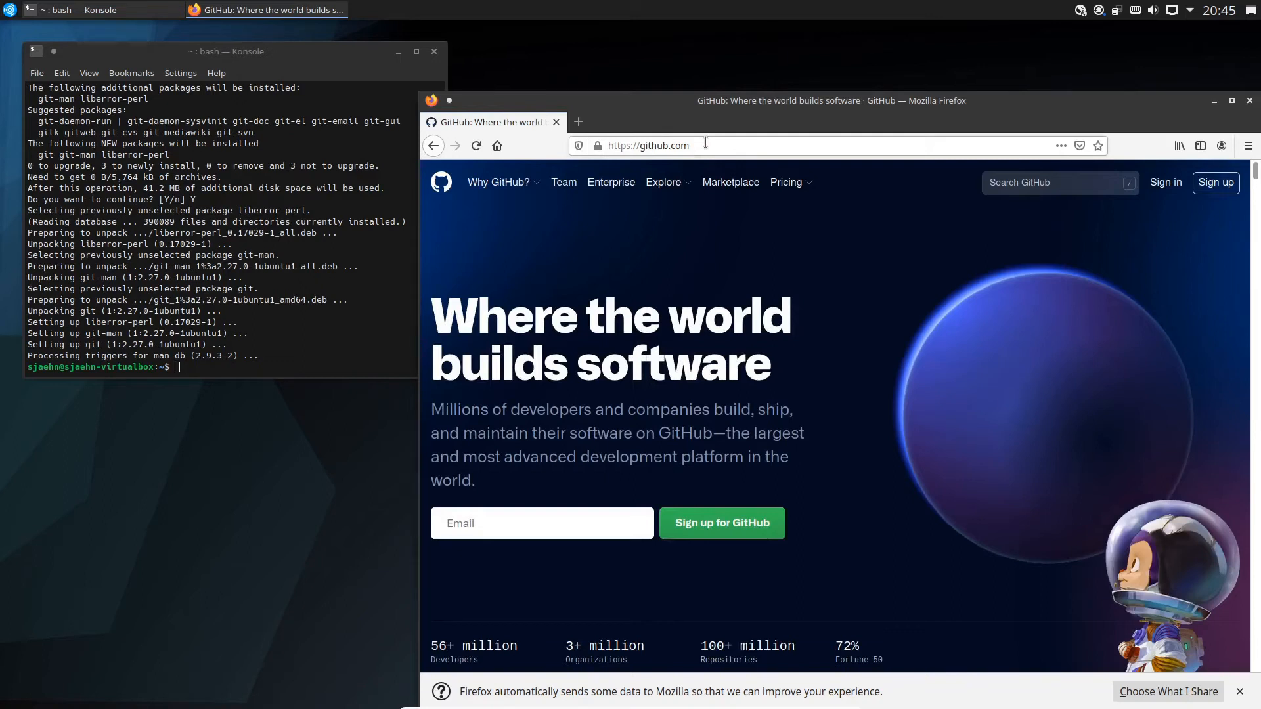
mouse_move(1062, 183)
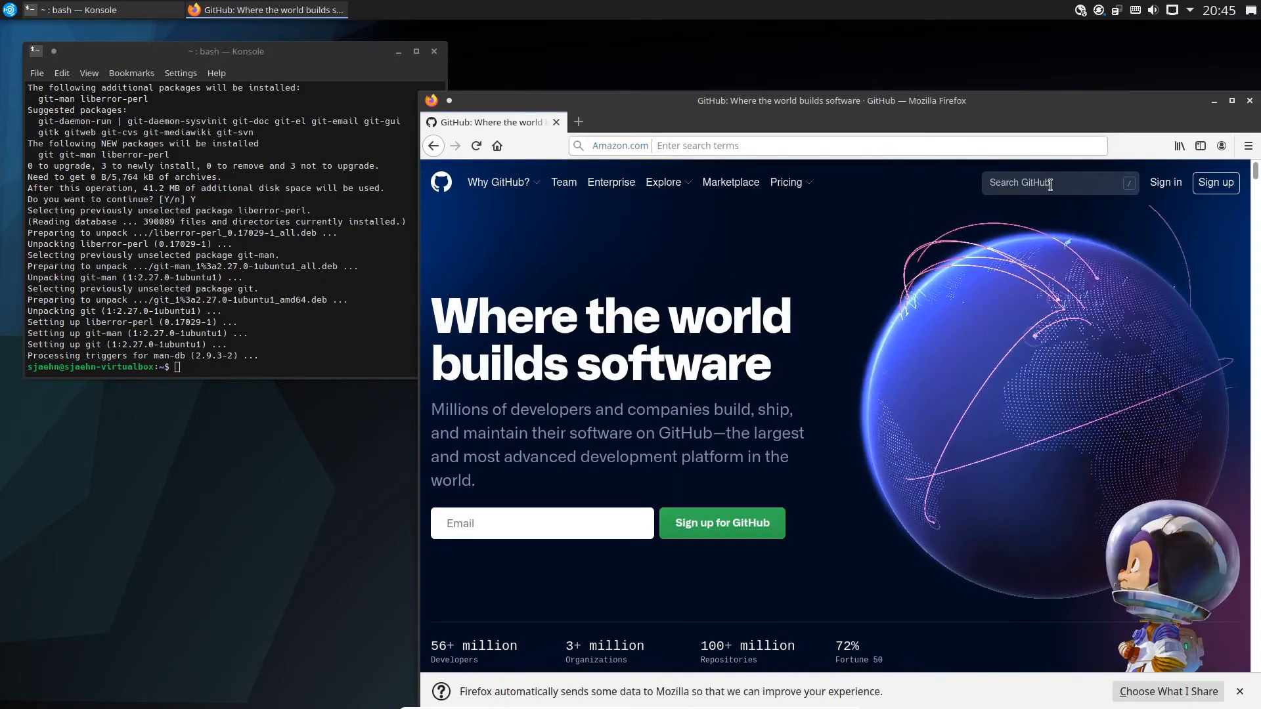
click(1057, 182)
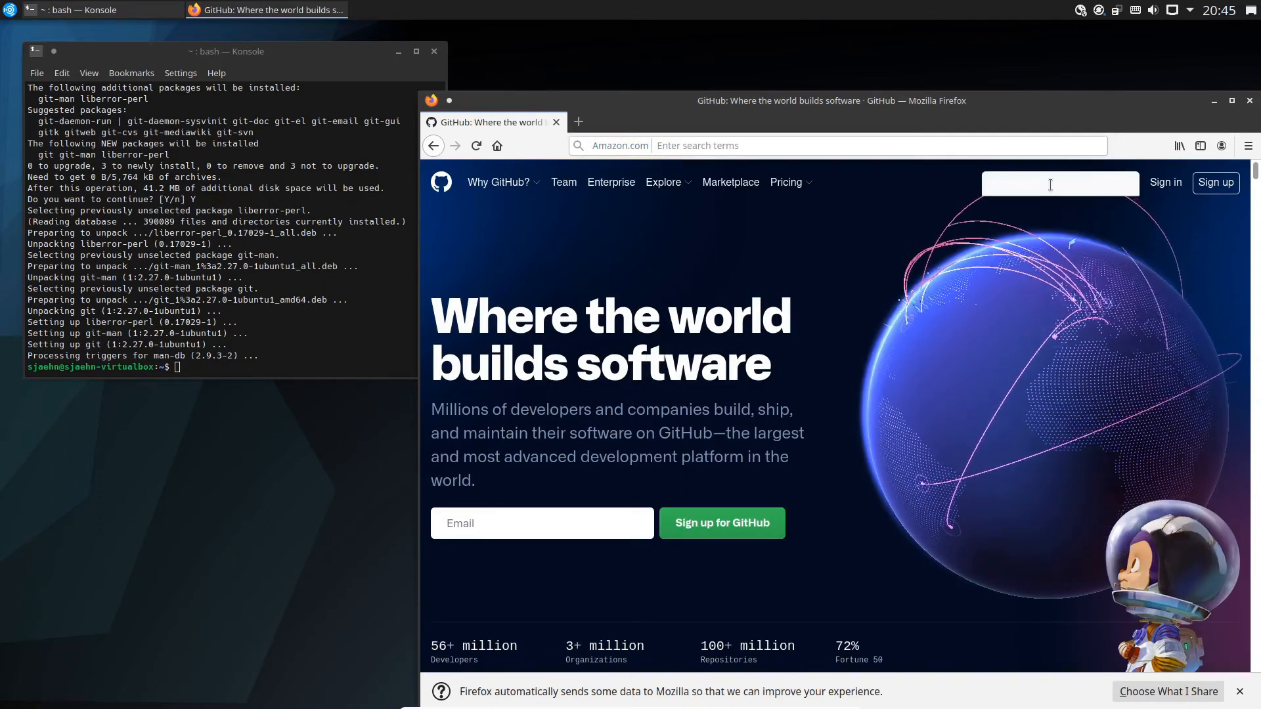
text(bchoppr)
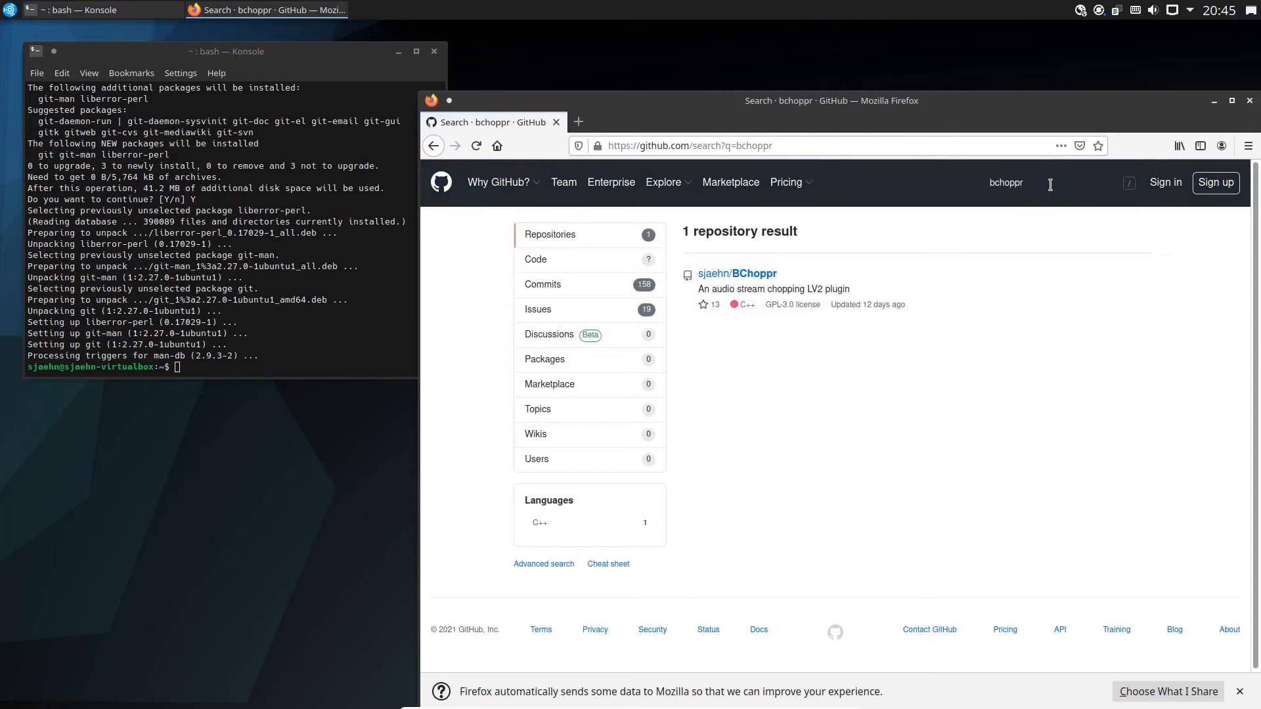
mouse_move(735, 274)
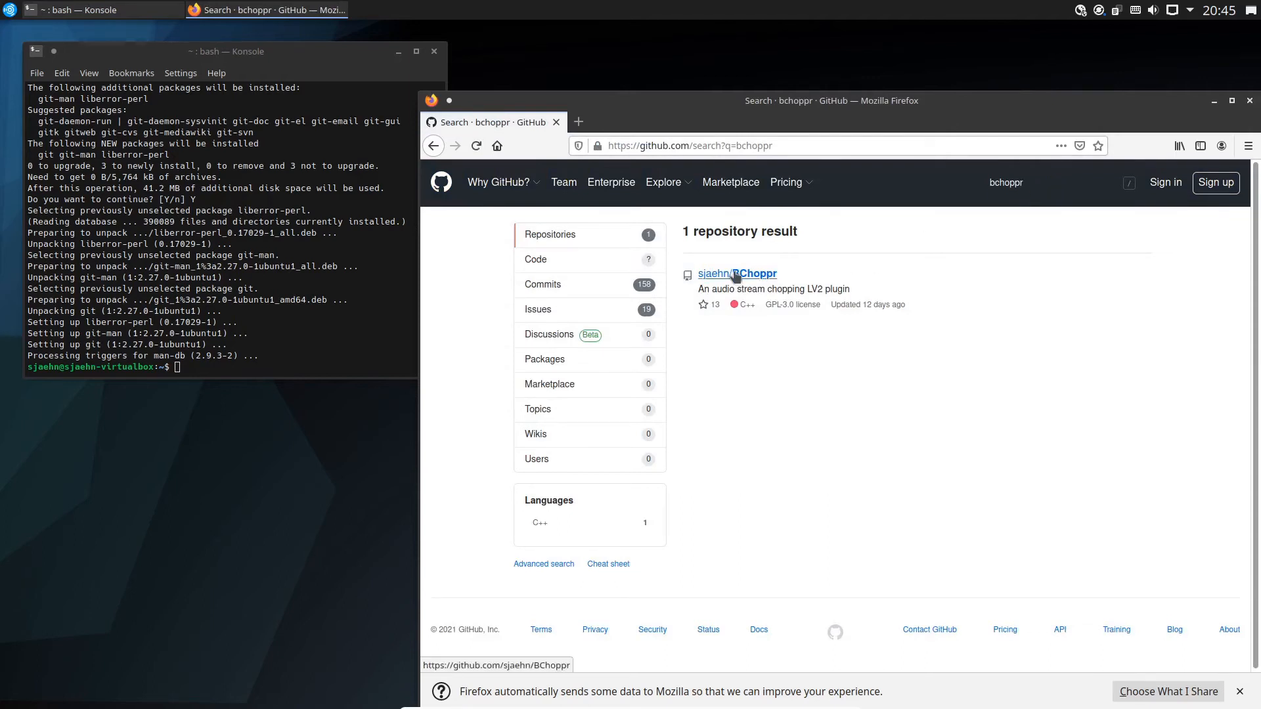
Open the sjaehn/BChoppr repository and read the 1.10.4 release notes.
click(735, 274)
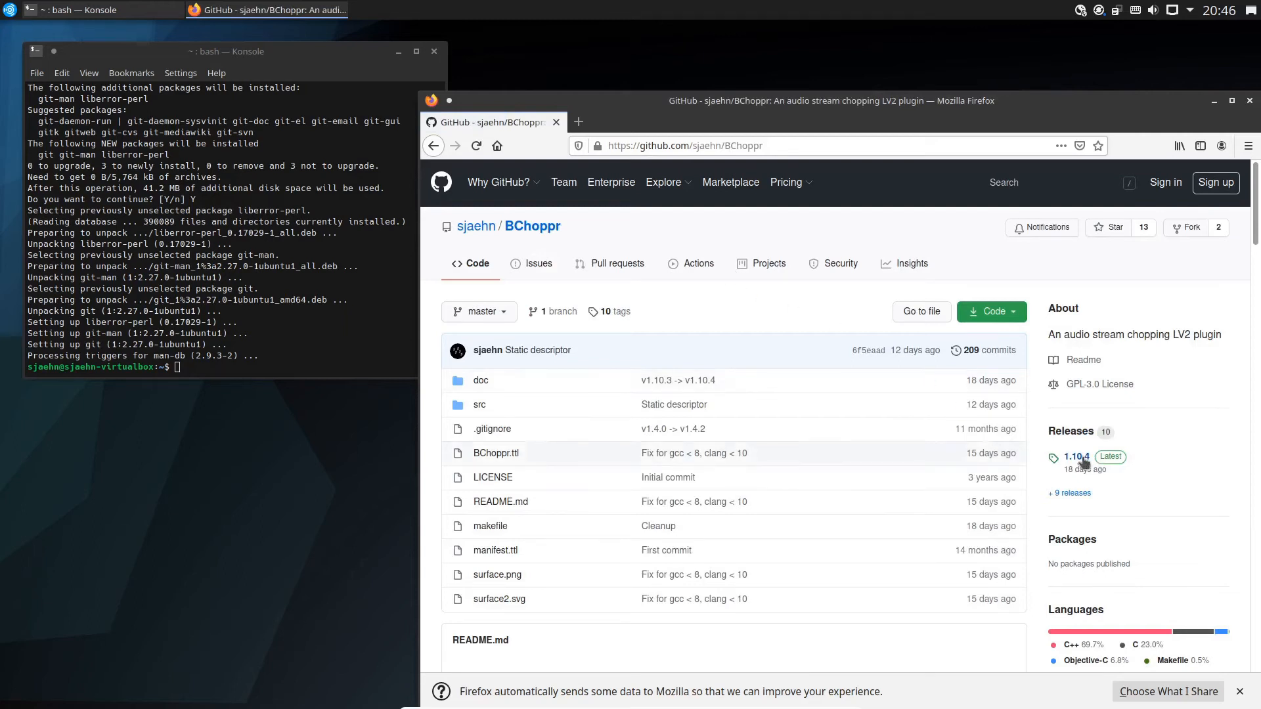
click(1074, 457)
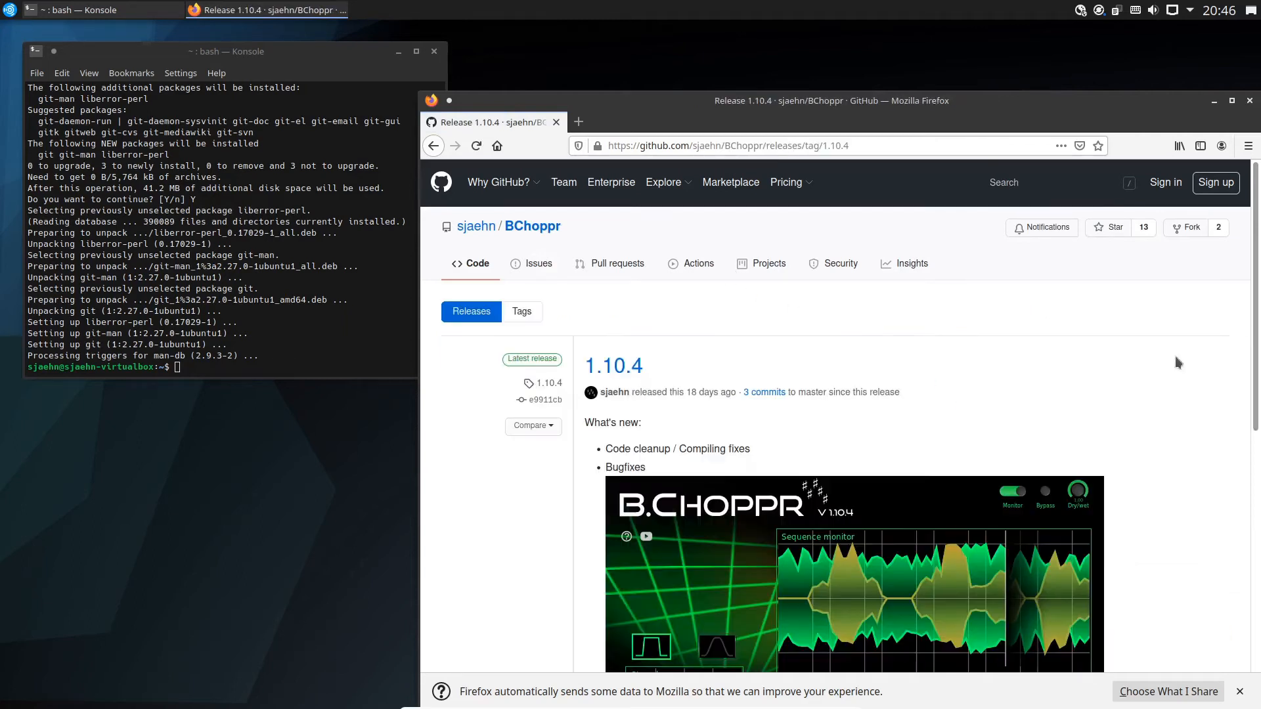
scroll(down, 3)
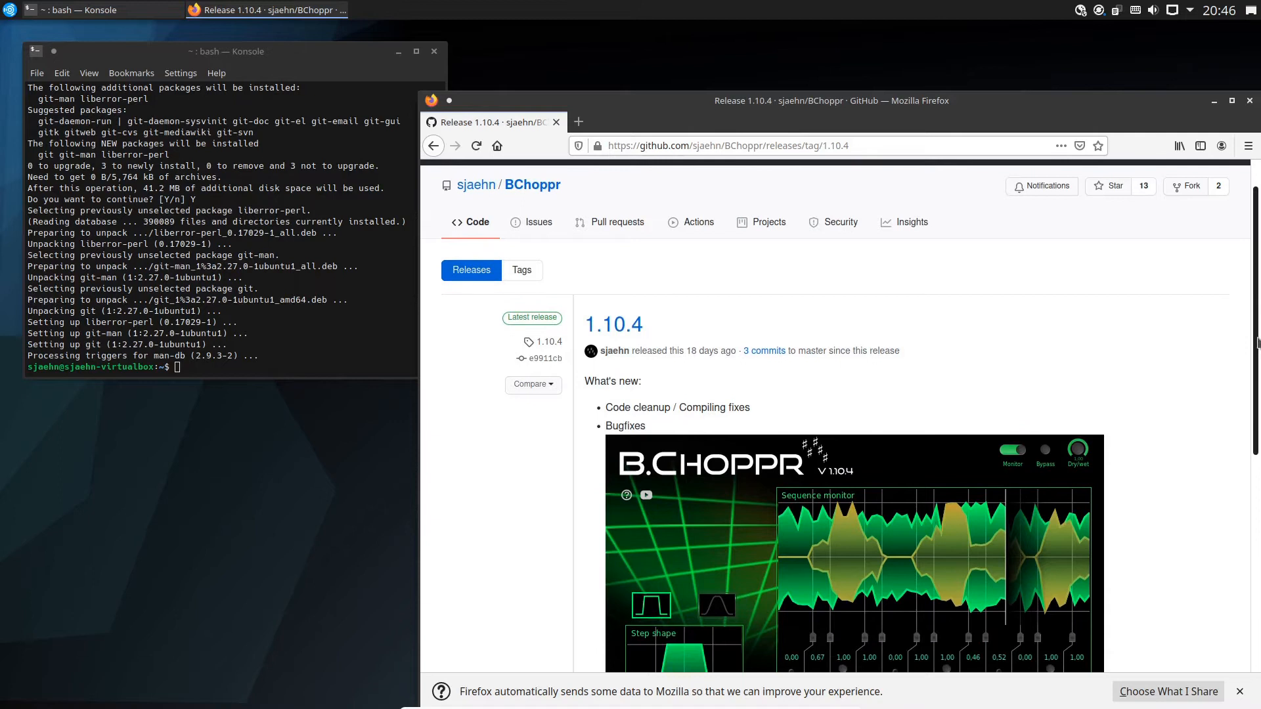
scroll(down, 3)
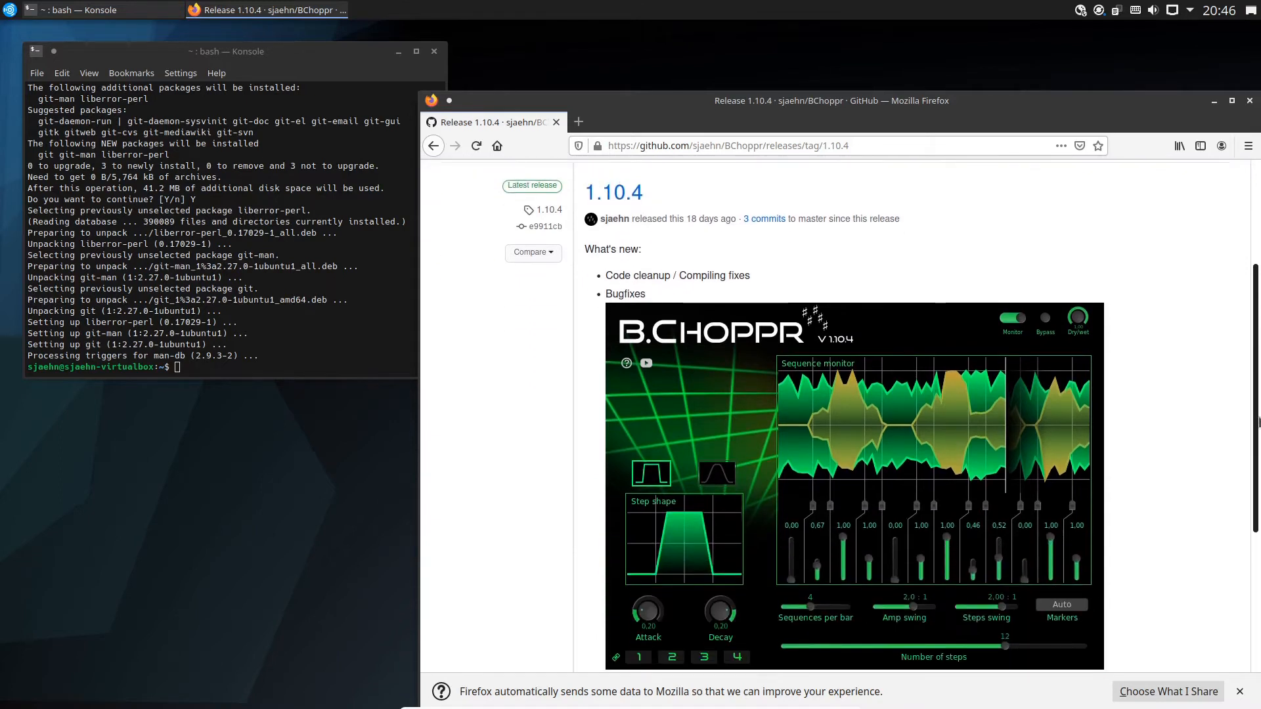
scroll(down, 3)
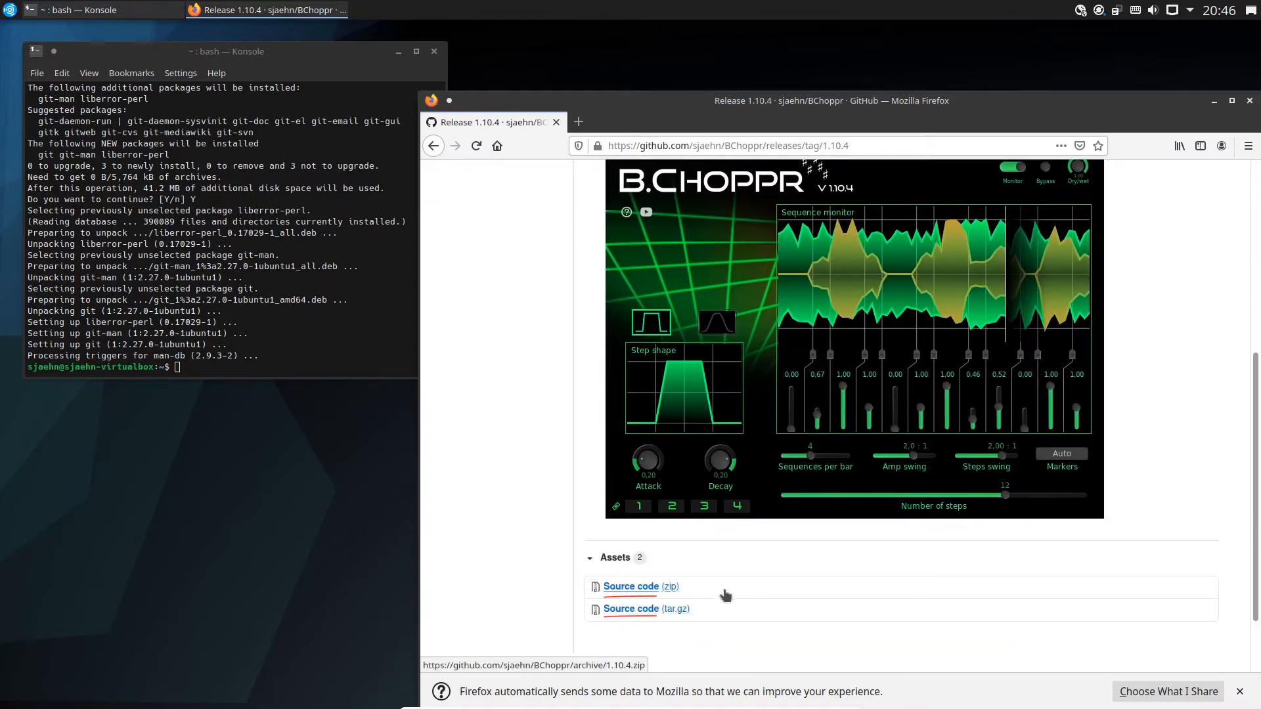
scroll(up, 3)
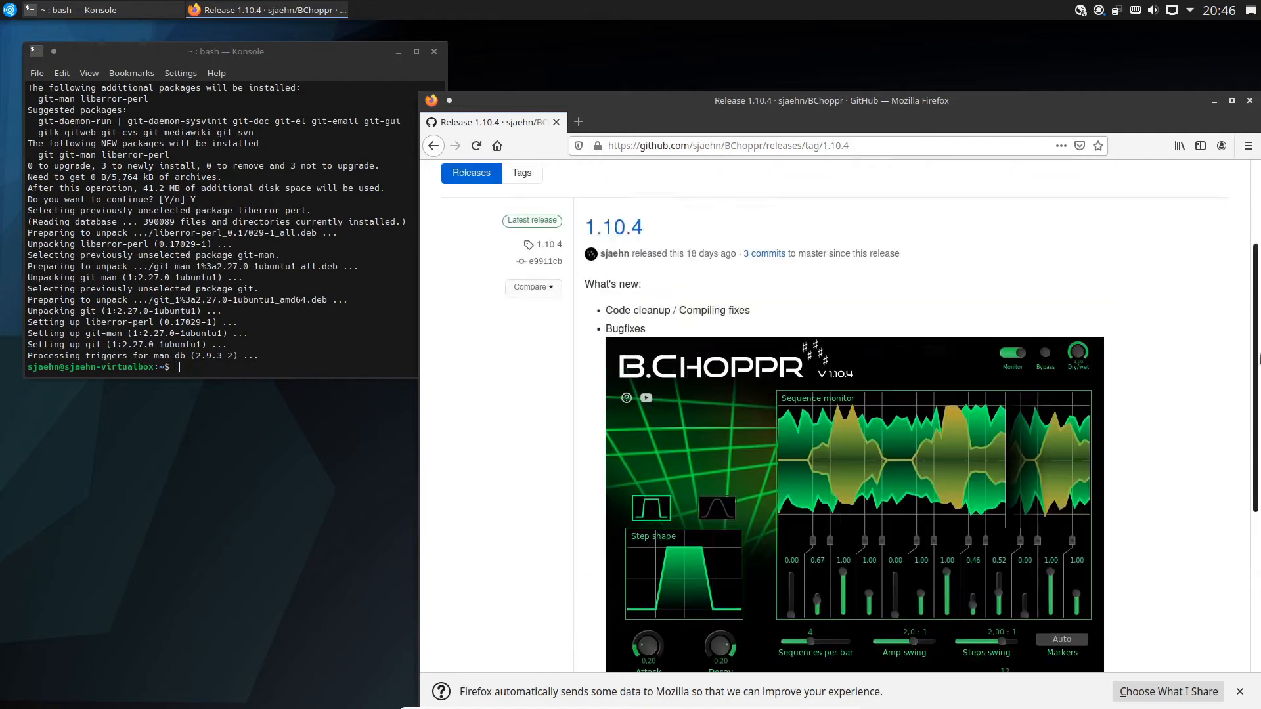
scroll(up, 3)
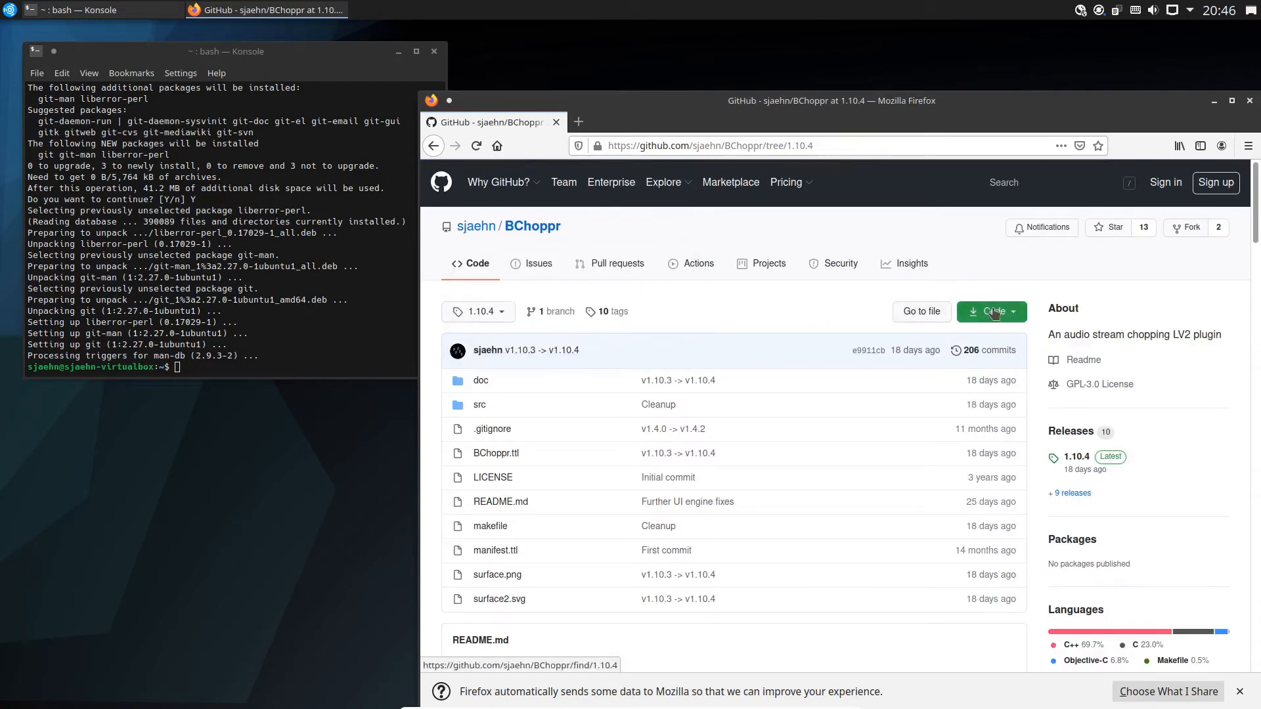
Copy BChoppr's HTTPS clone URL and paste it after 'git clone' in Konsole.
click(991, 312)
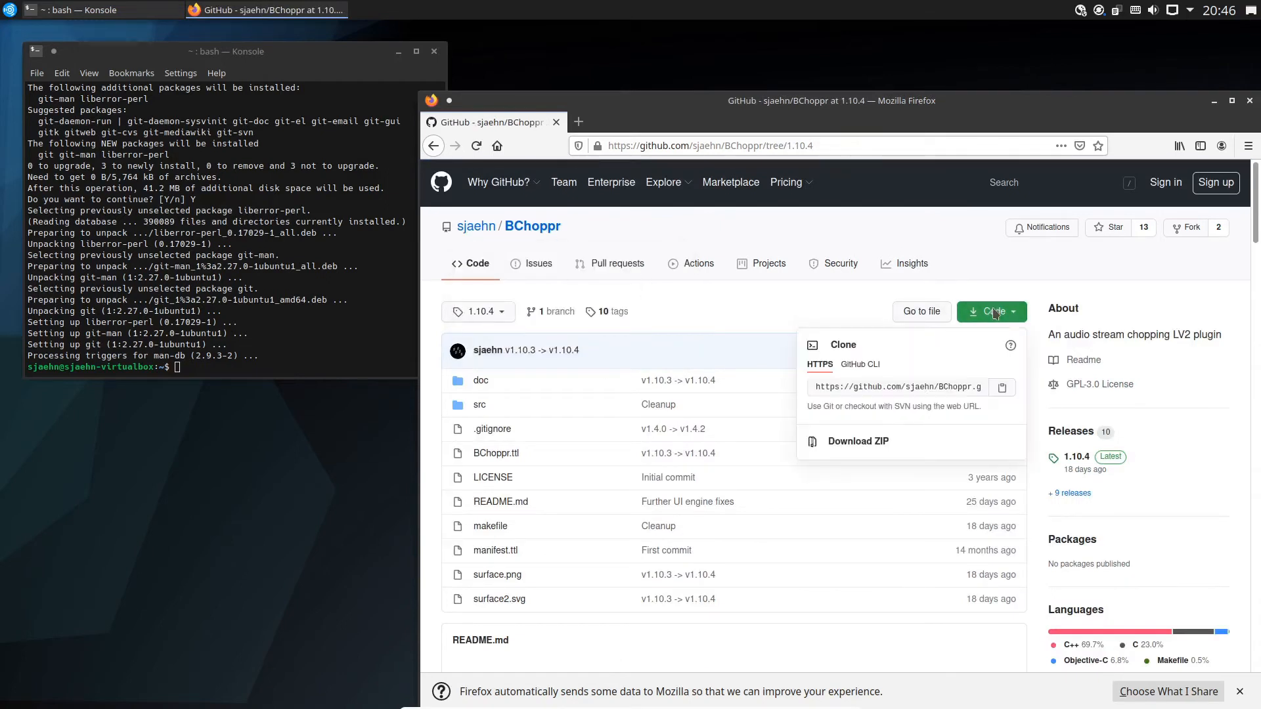
click(896, 387)
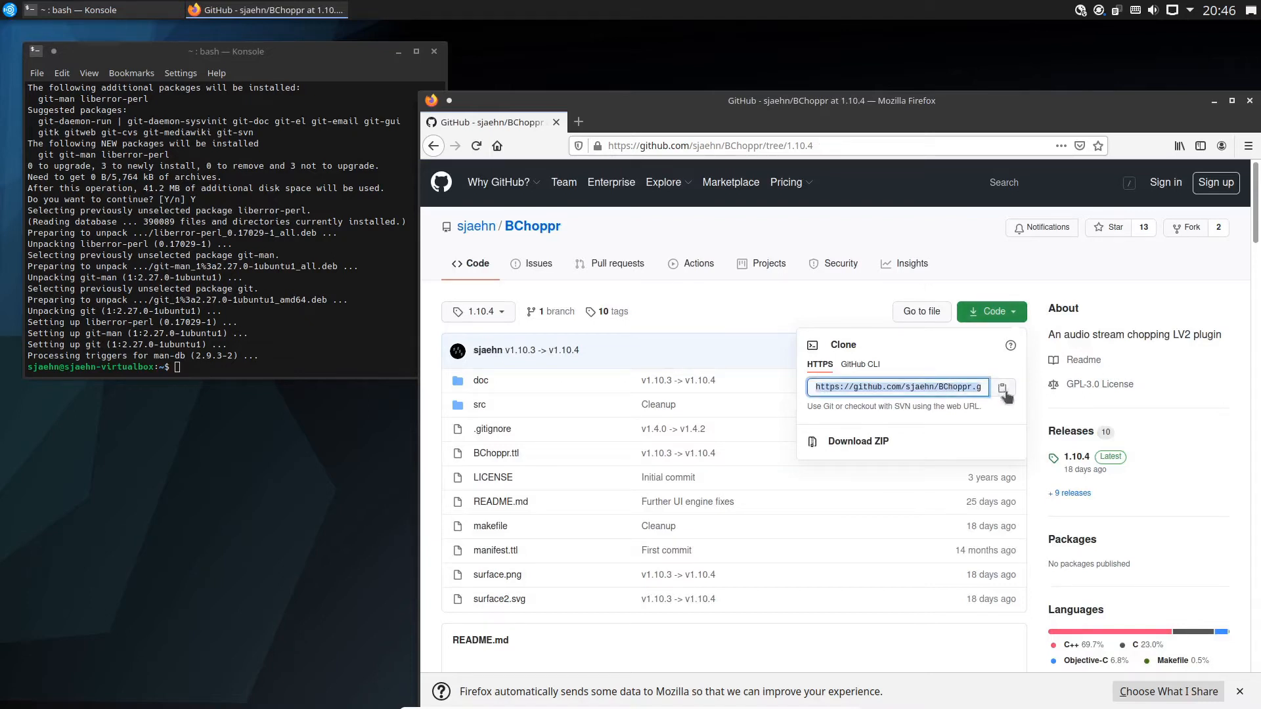
click(1003, 387)
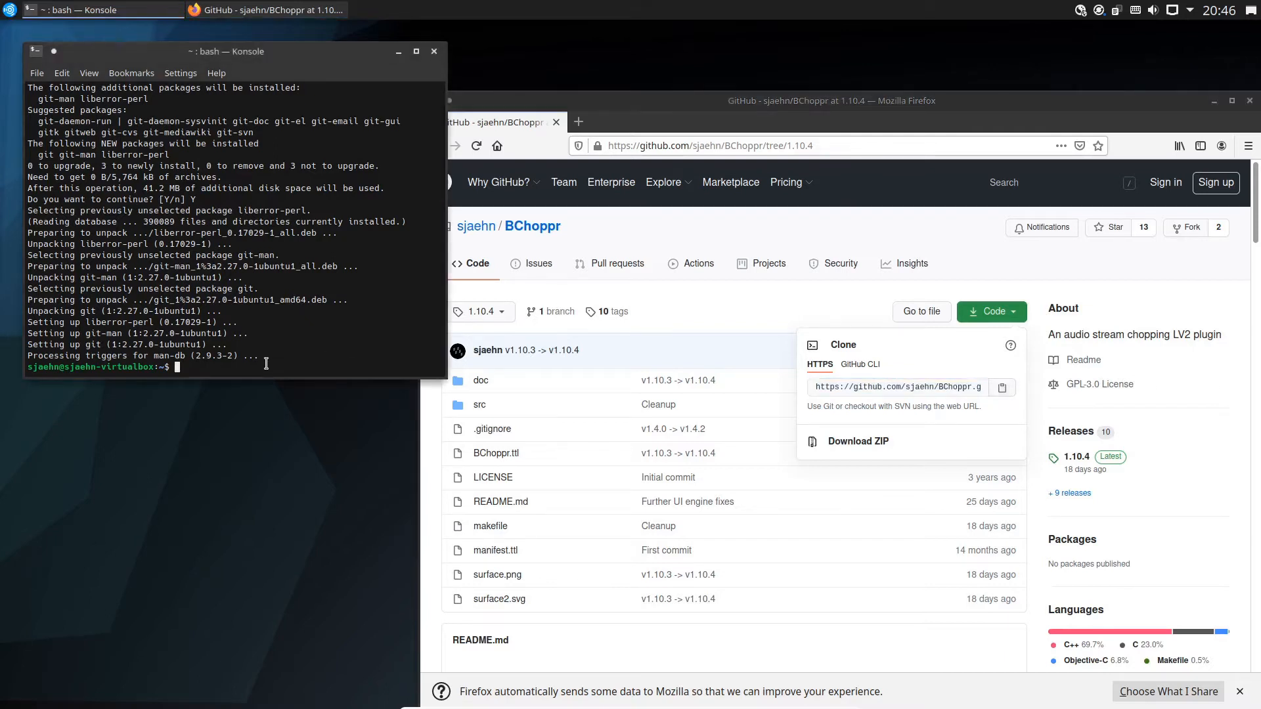
text(git)
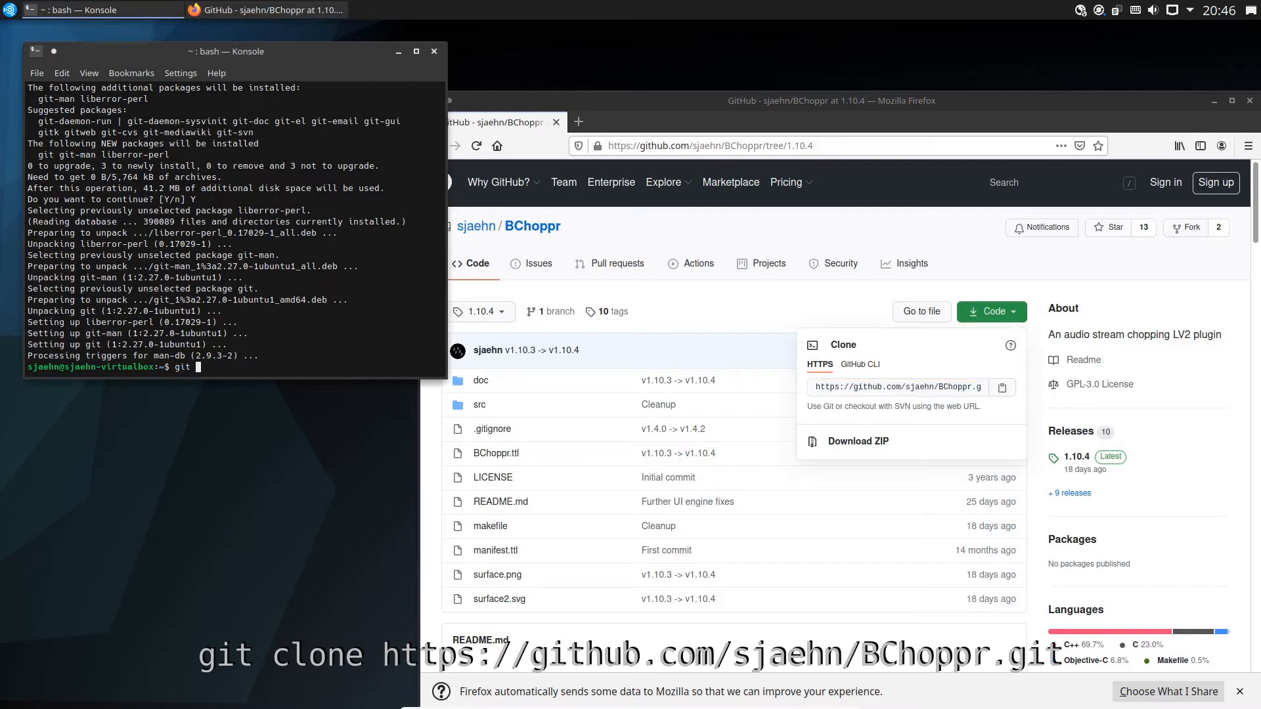
text(clone)
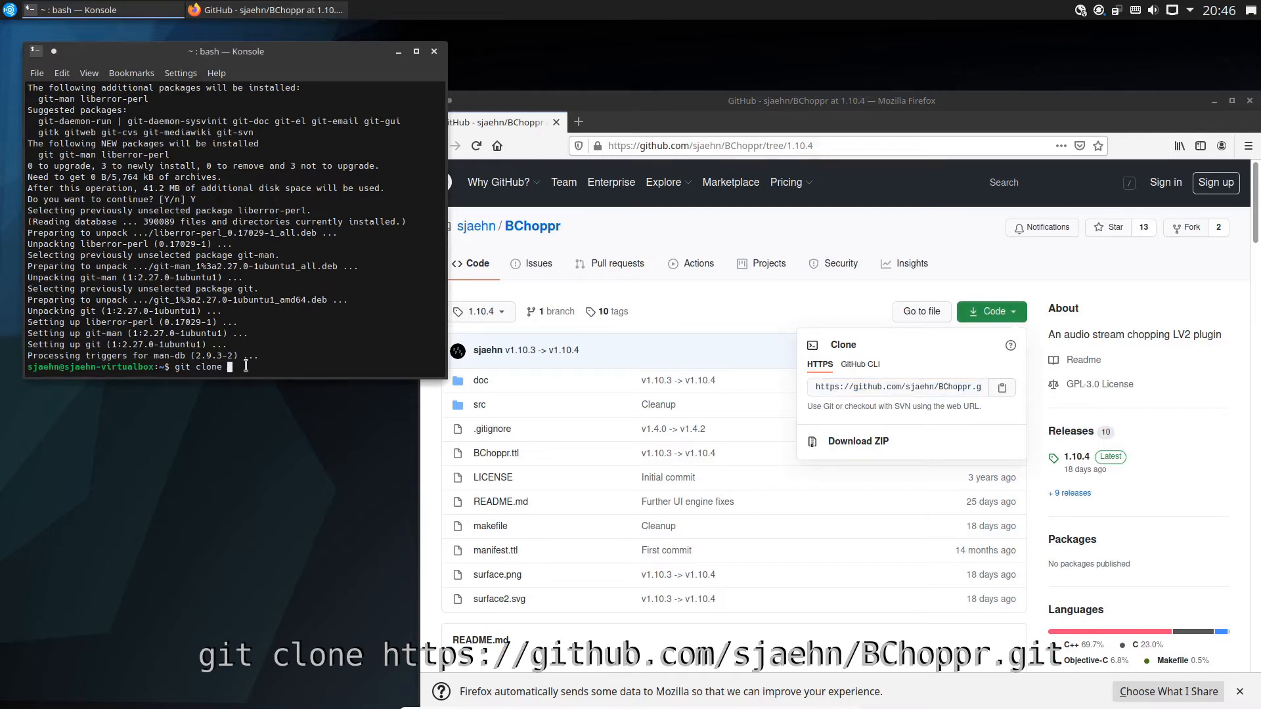
right_click(242, 366)
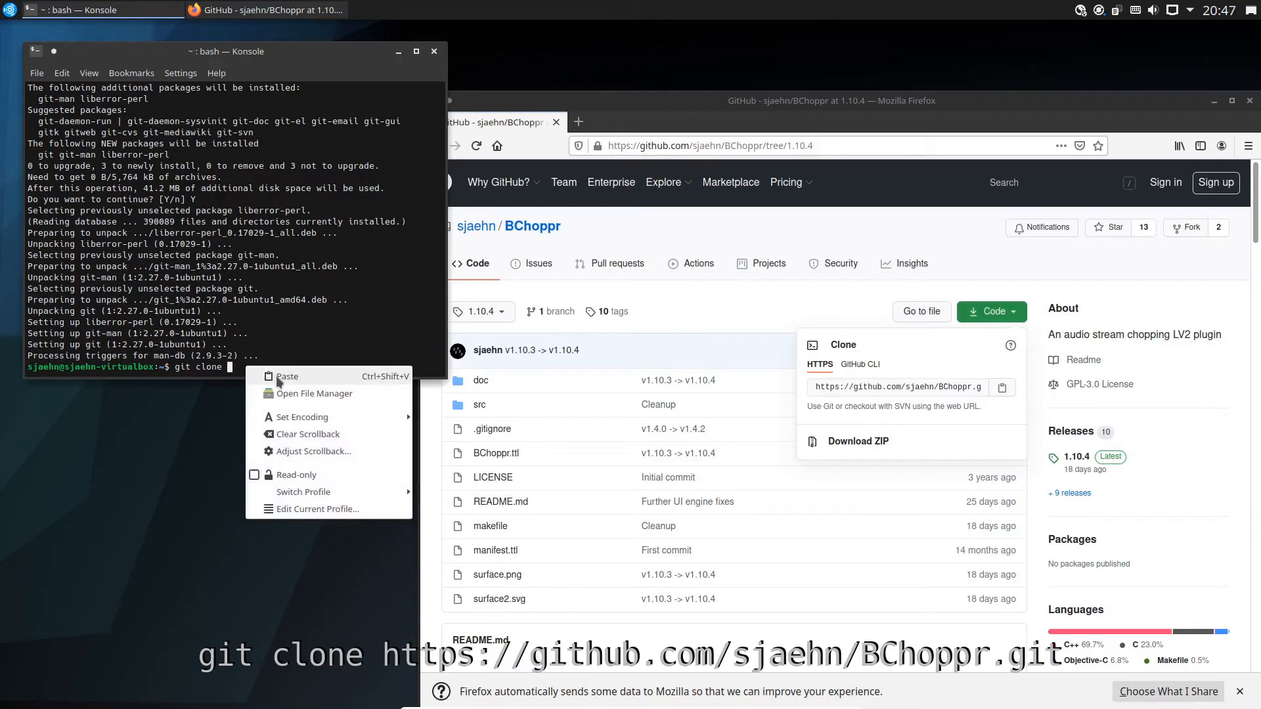
click(287, 376)
text(cd)
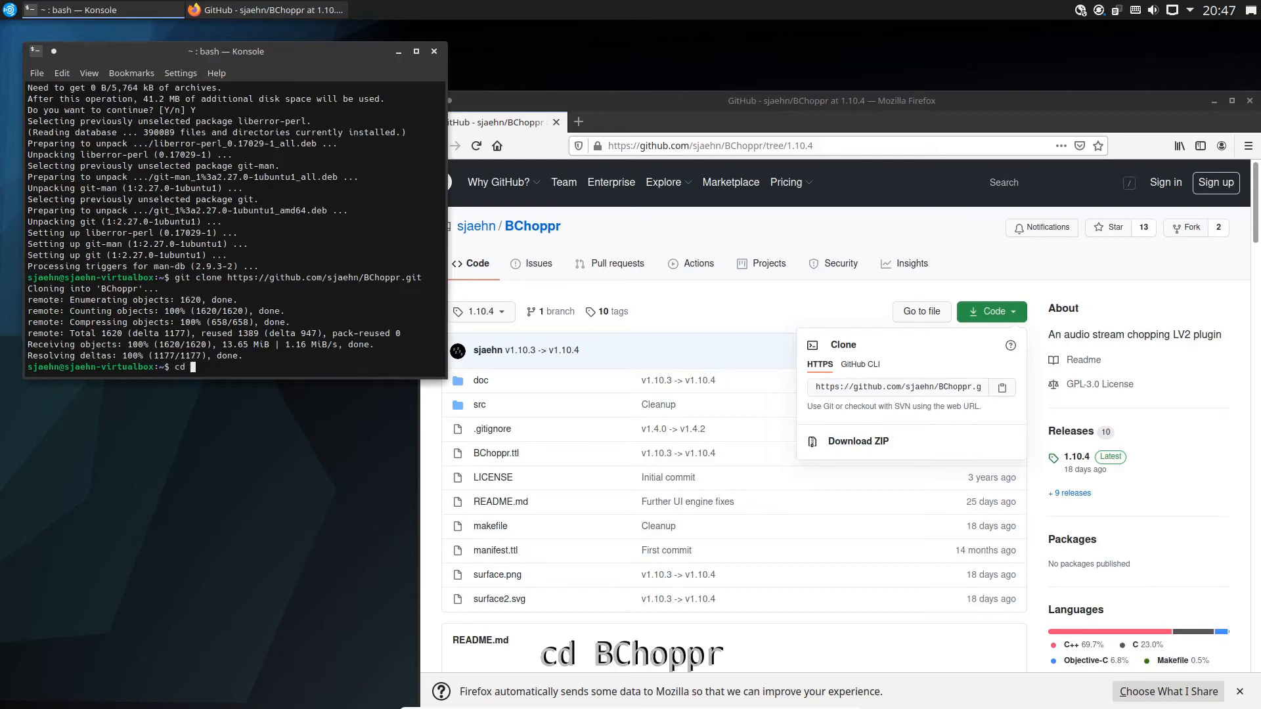
Change into the BChoppr directory.
text(BC)
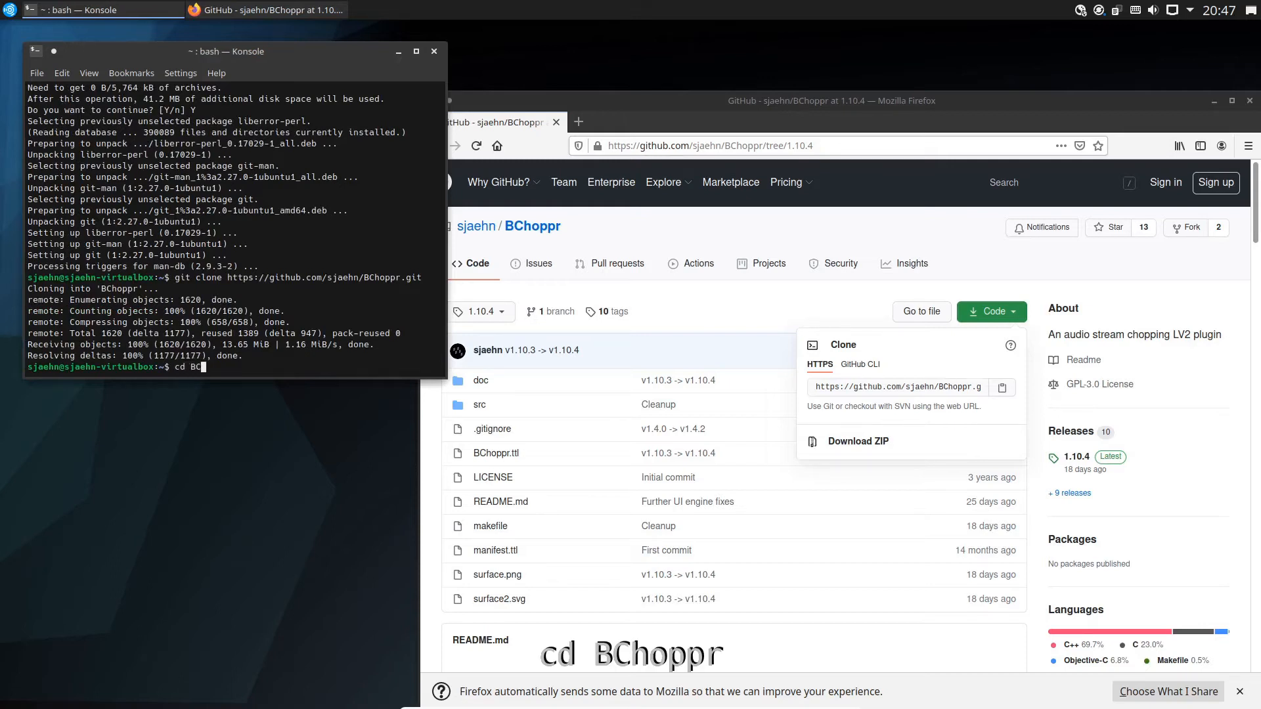
text(hoppr)
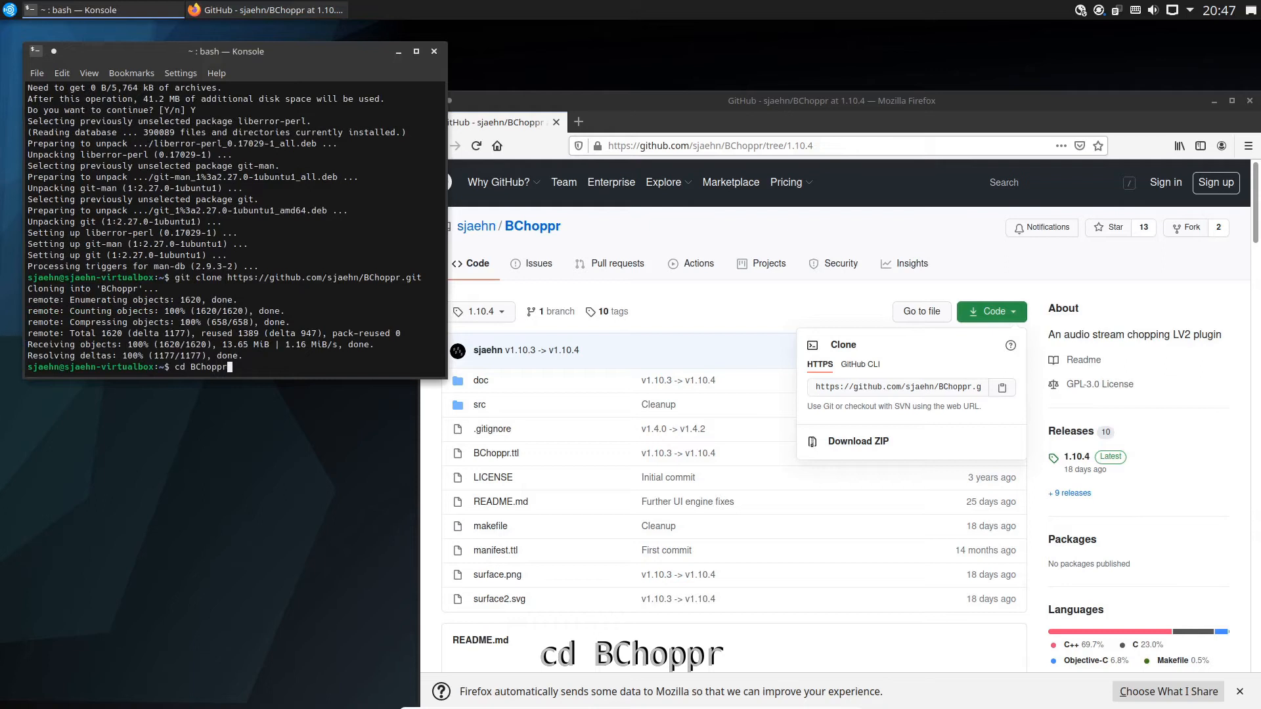
key(Return)
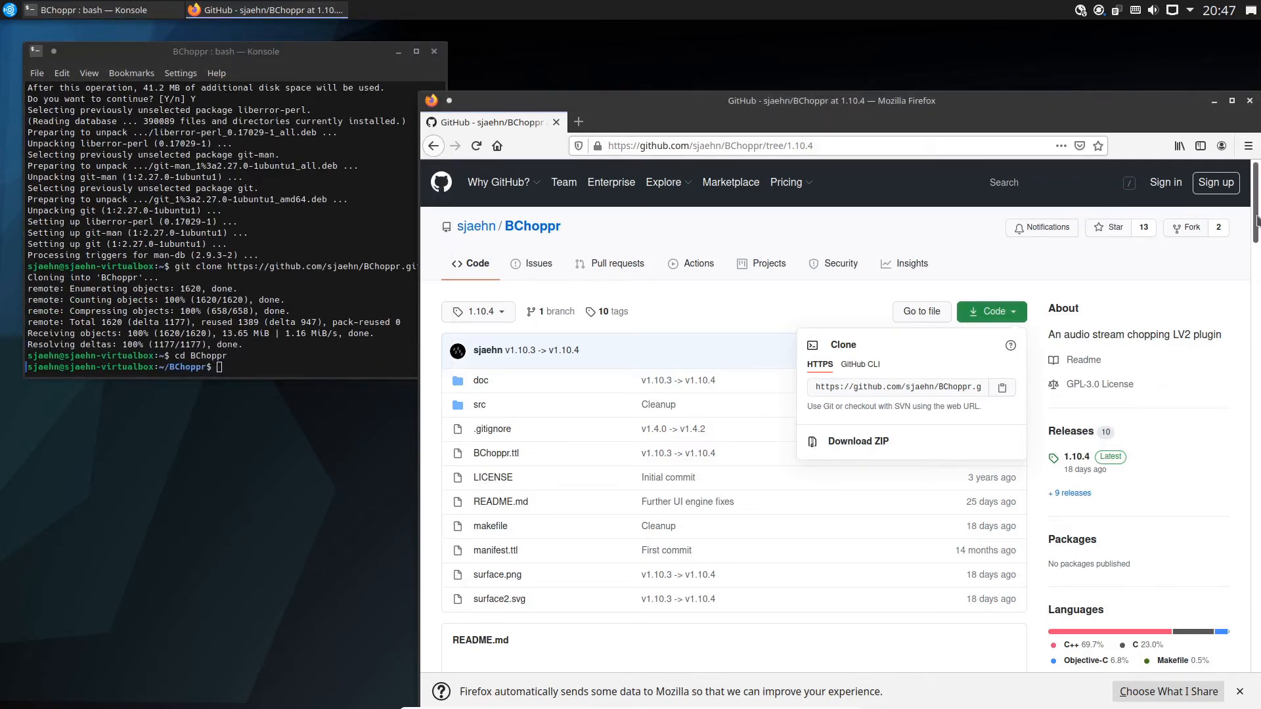
Install pkg-config, libx11-dev, libcairo2-dev and lv2-dev via sudo apt-get, confirming with Y.
scroll(down, 3)
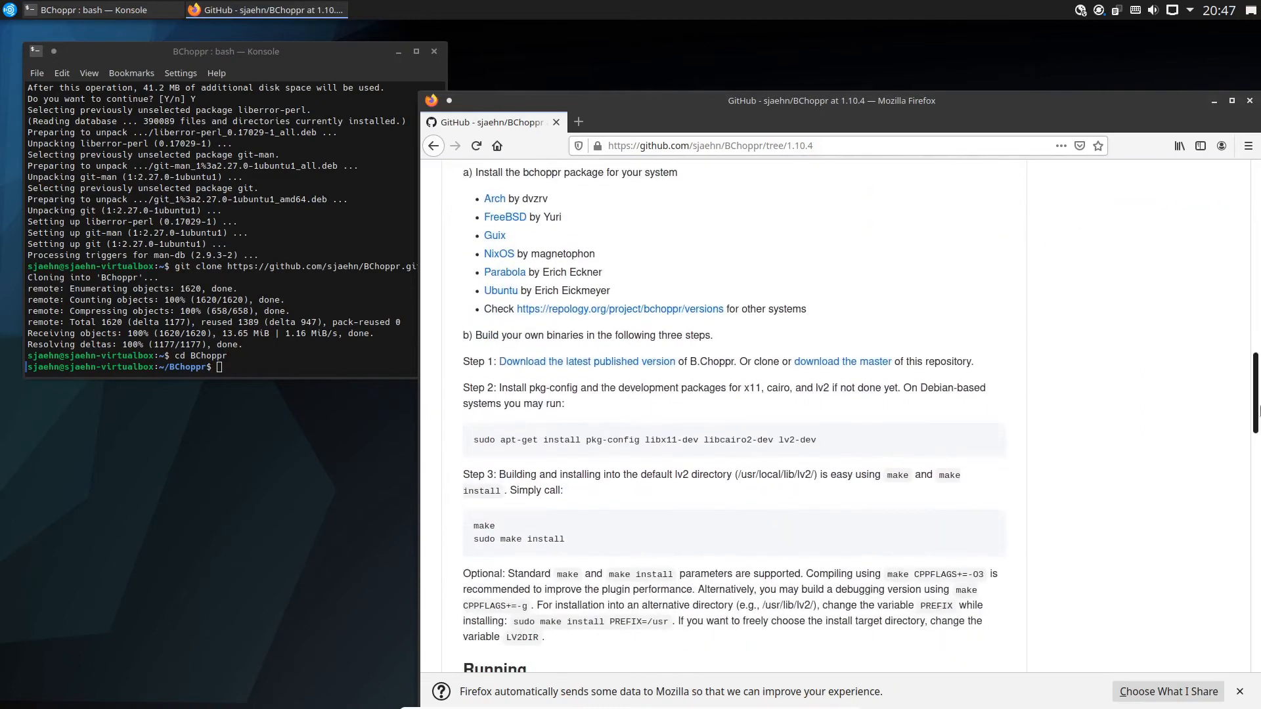
scroll(down, 3)
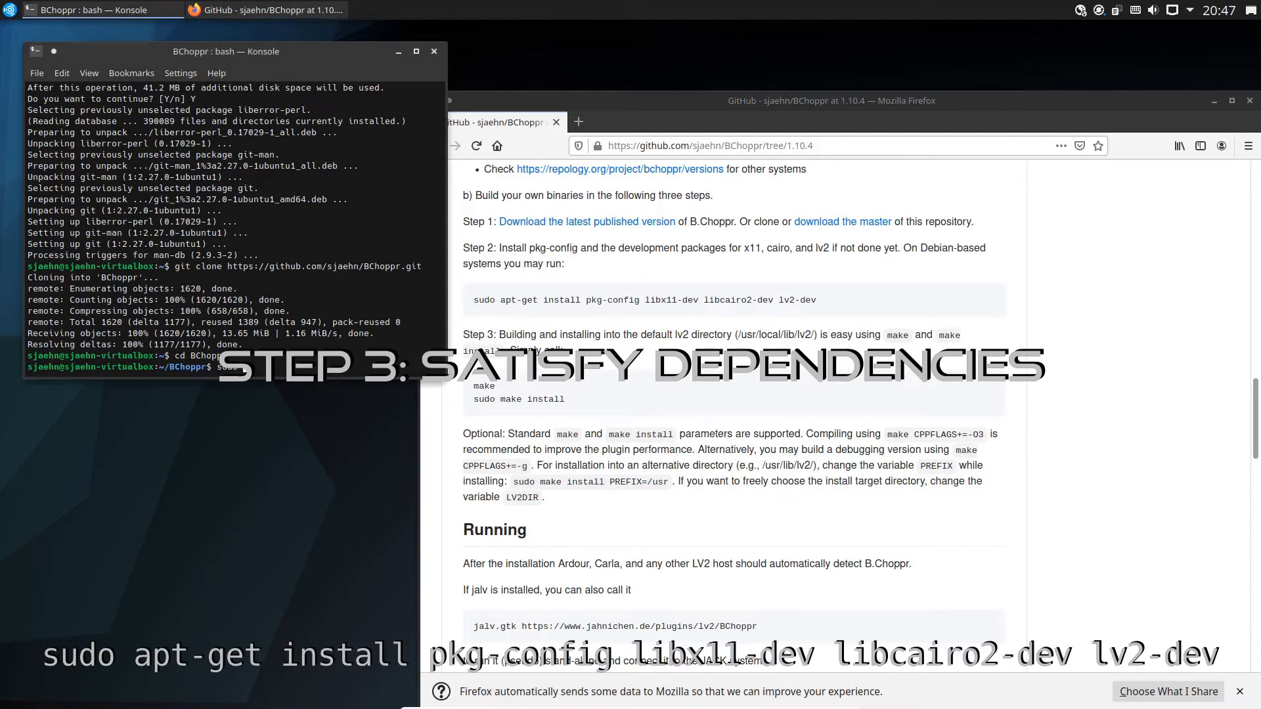
text(sudo apt-get install pkg-config)
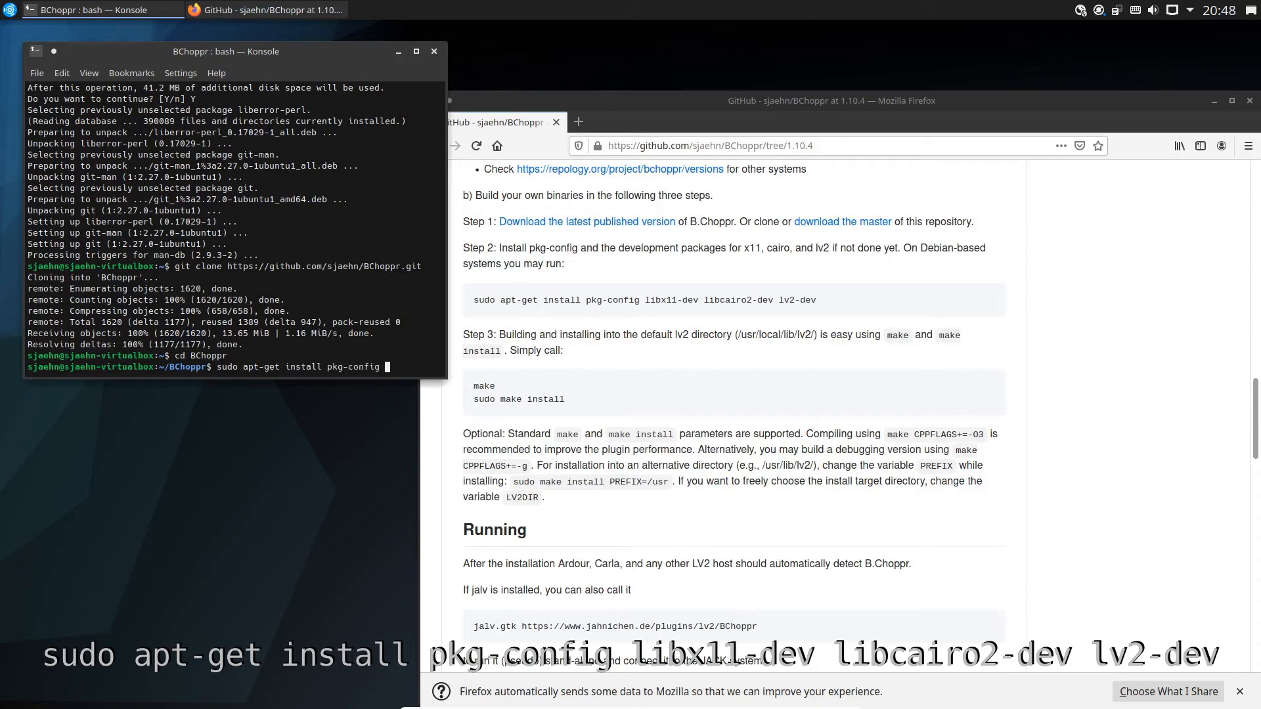
text(libx11-dev libcairo)
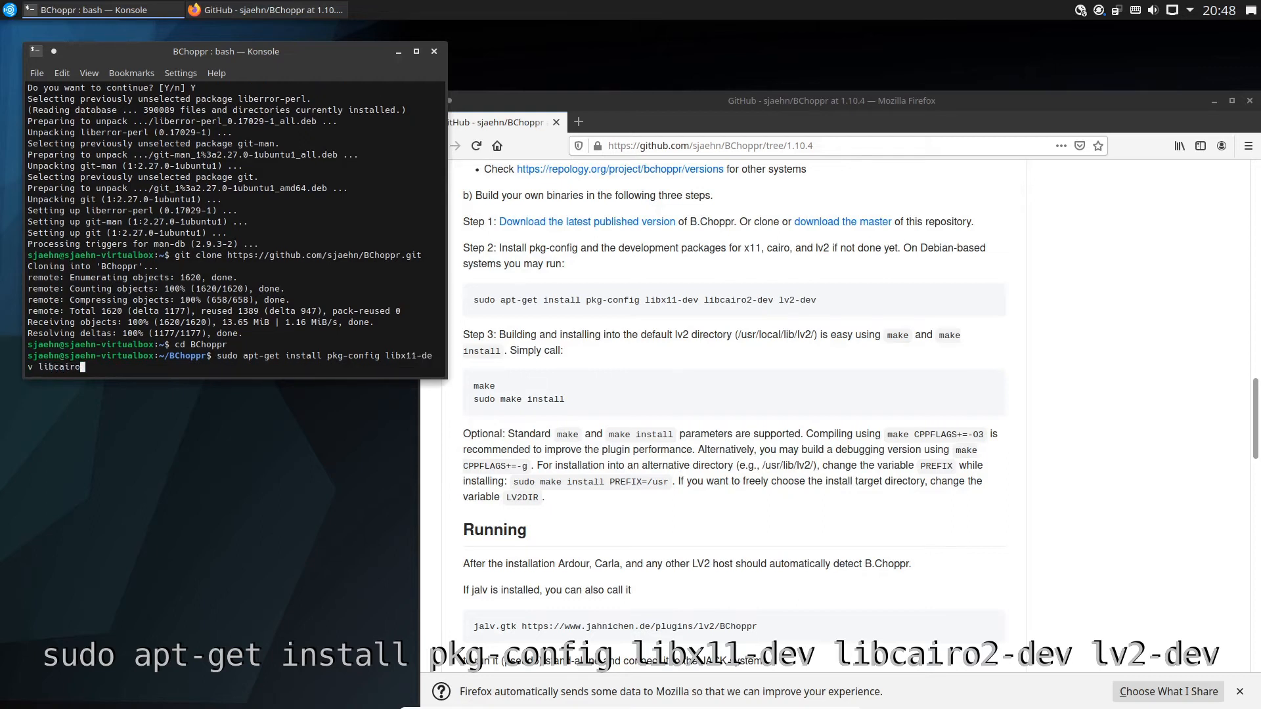
text(2-dev)
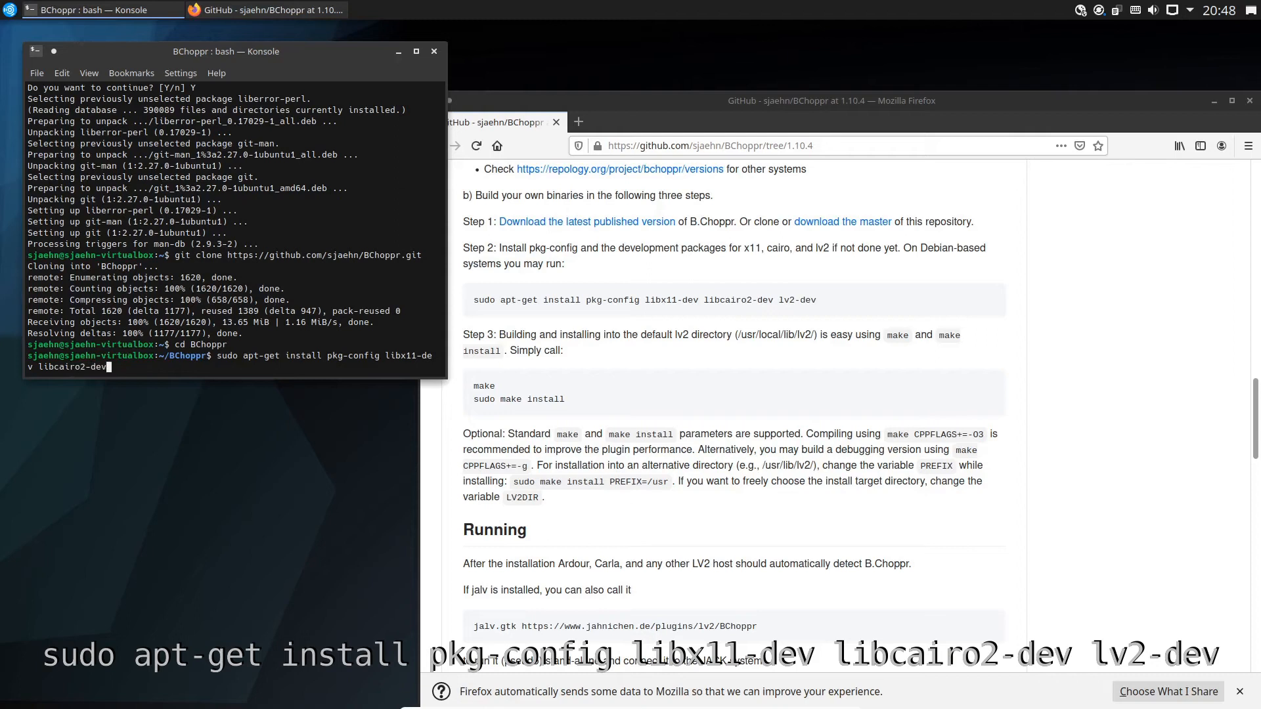
text(lv2-dev)
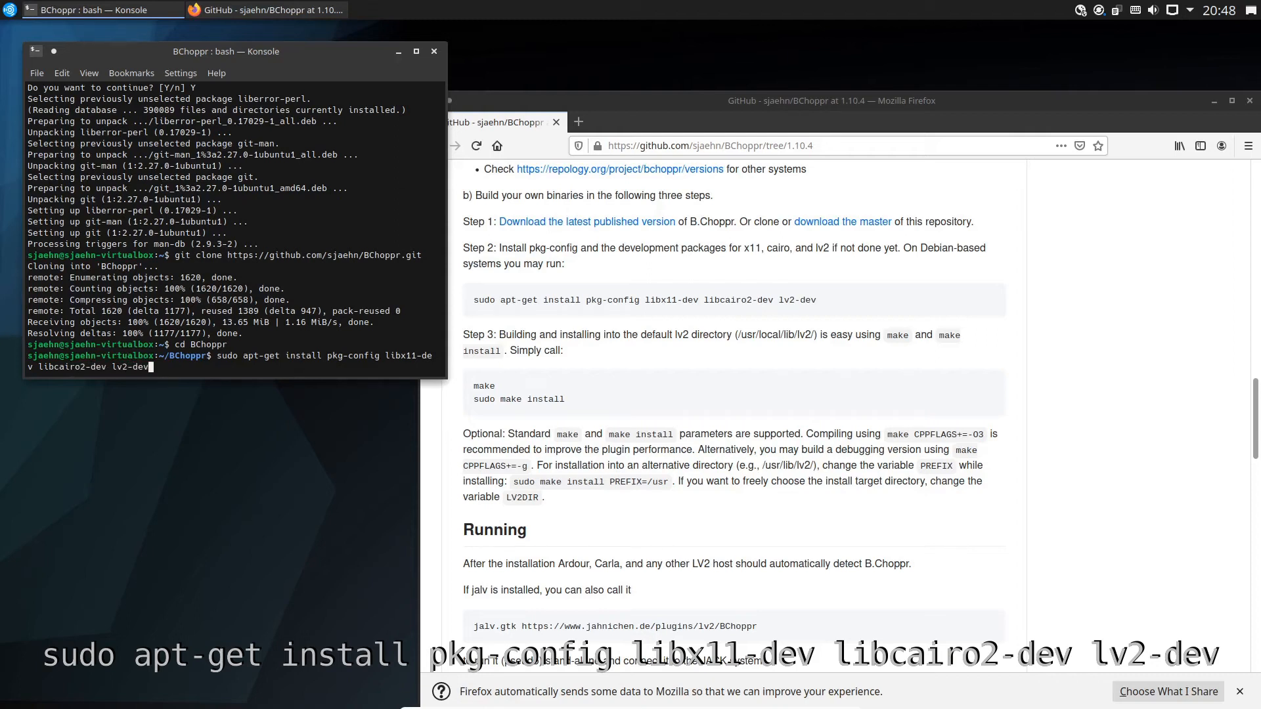
key(Return)
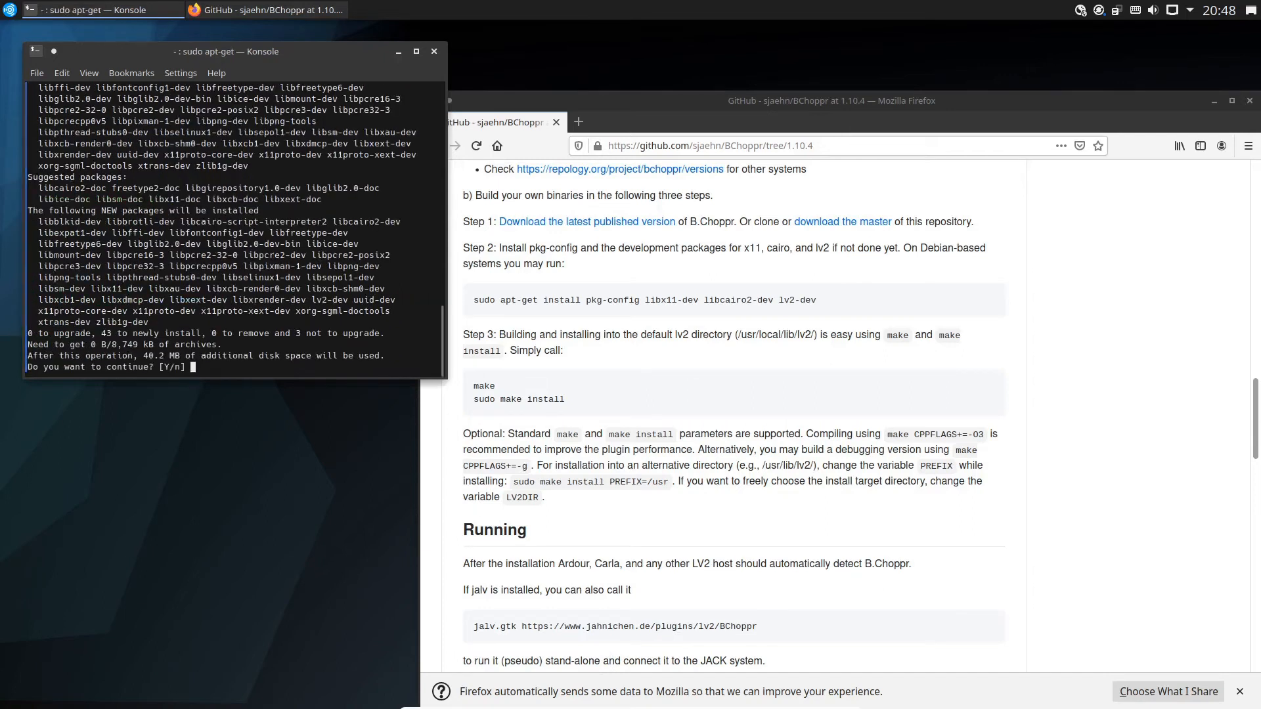
text(Y)
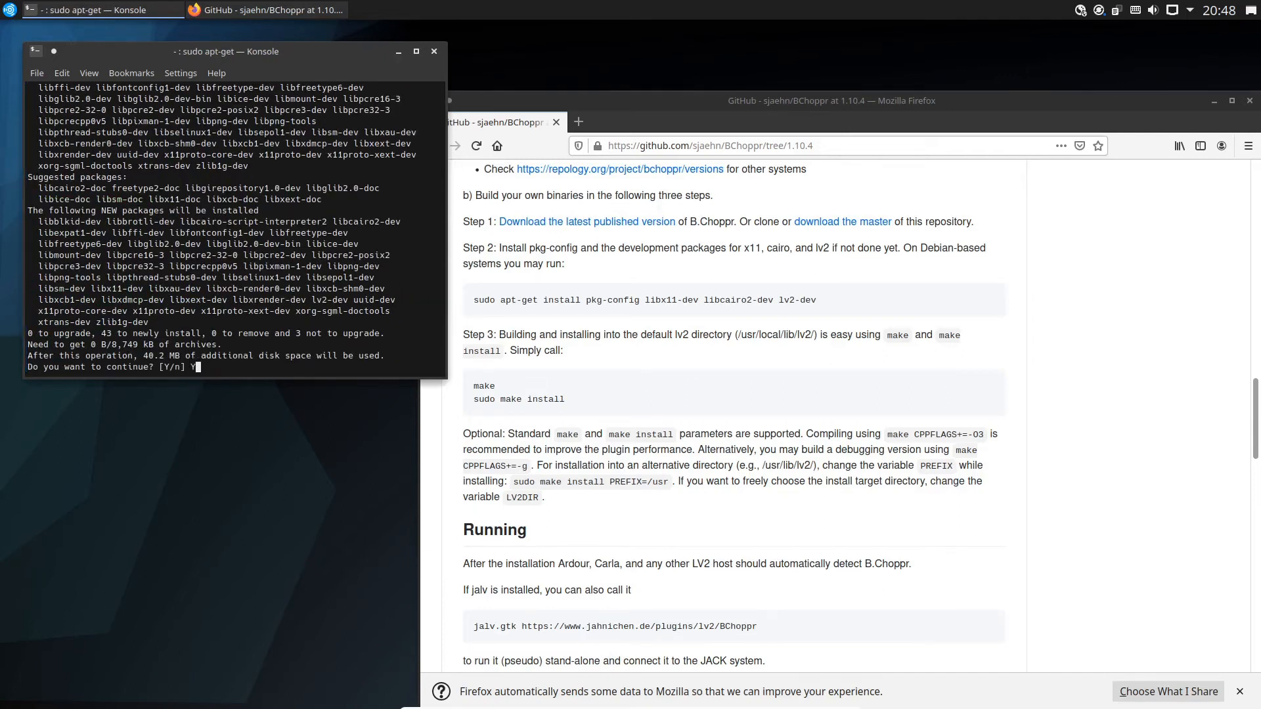
key(Return)
text(m)
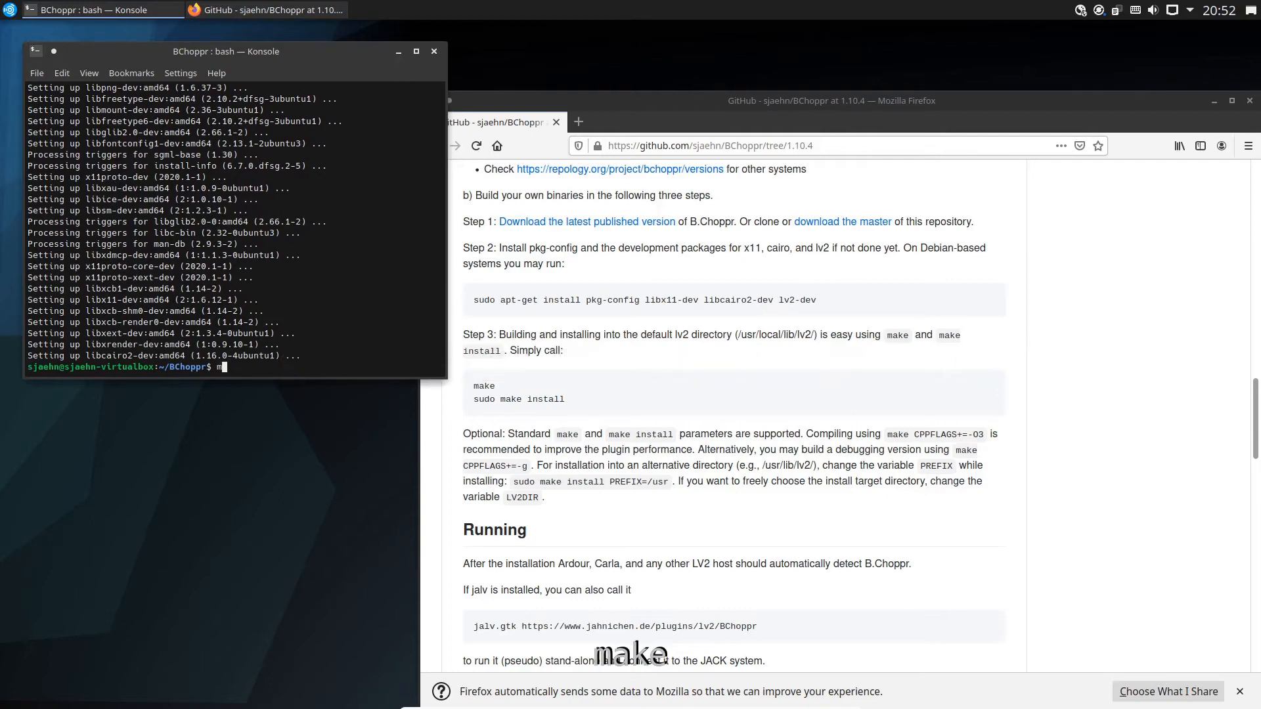
Build BChoppr with make, install it with LV2DIR=~/.lv2, and launch Carla.
key(Return)
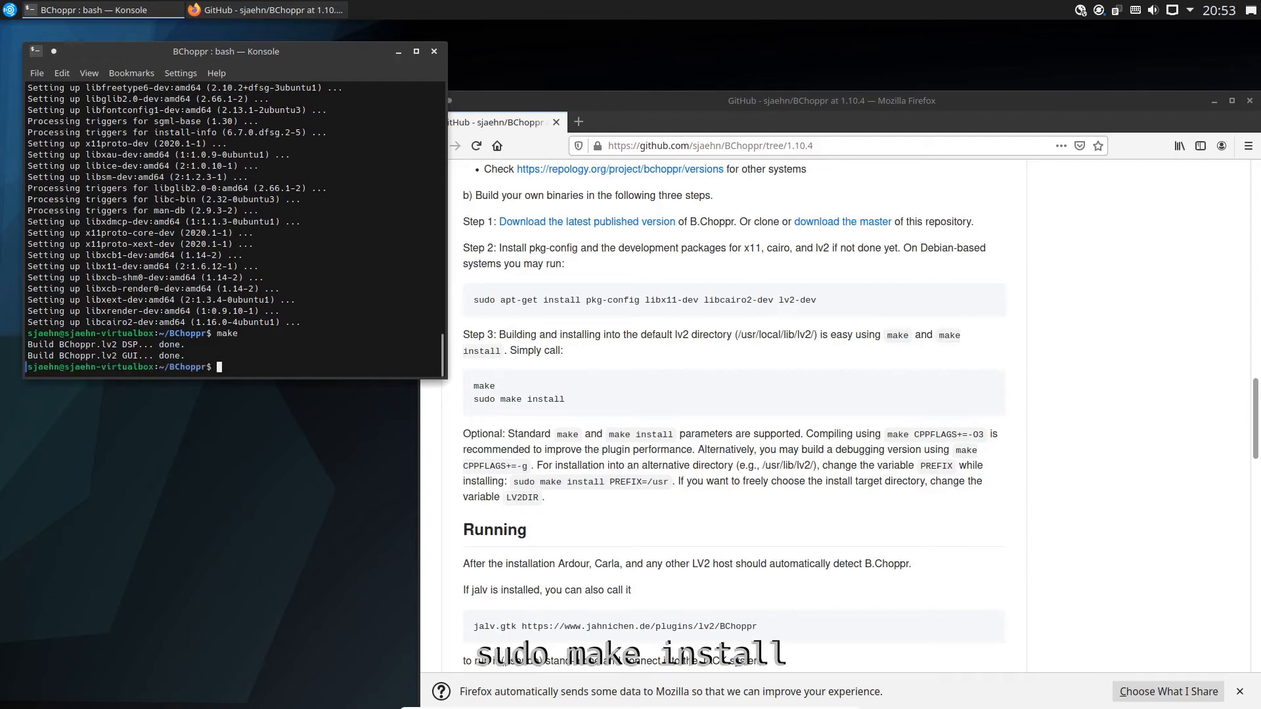
text(sudo ma)
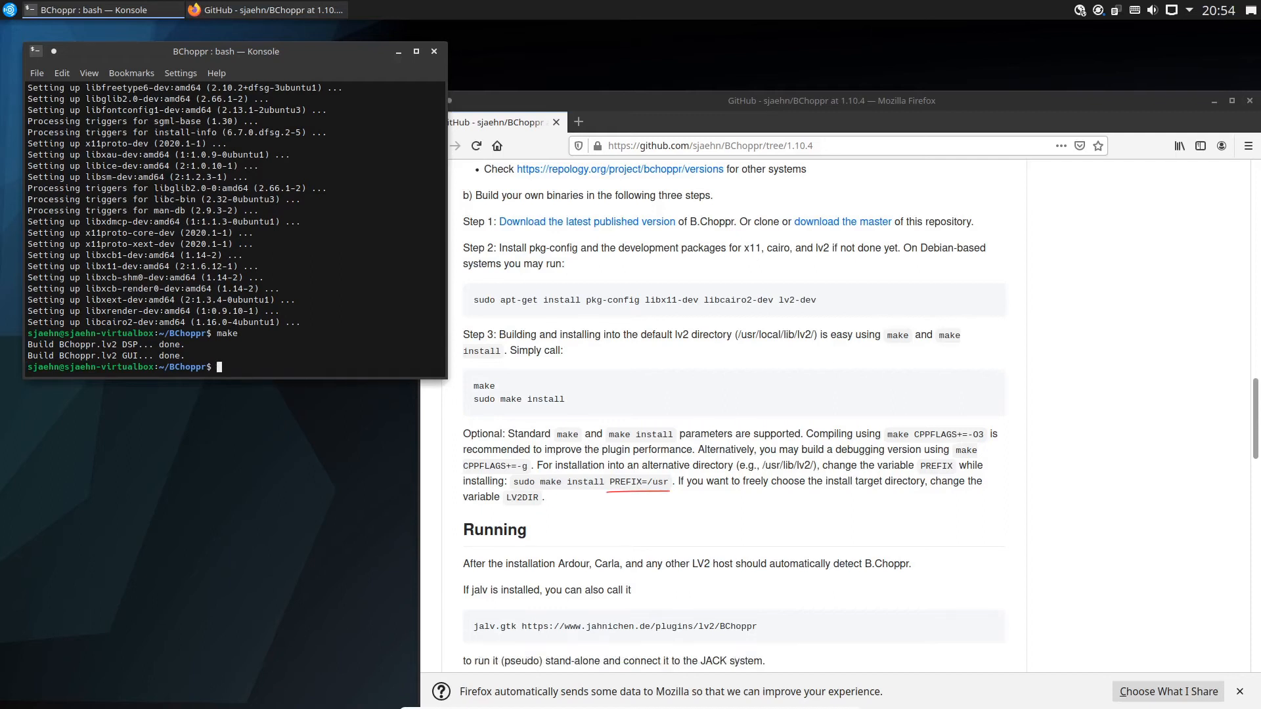
text(make)
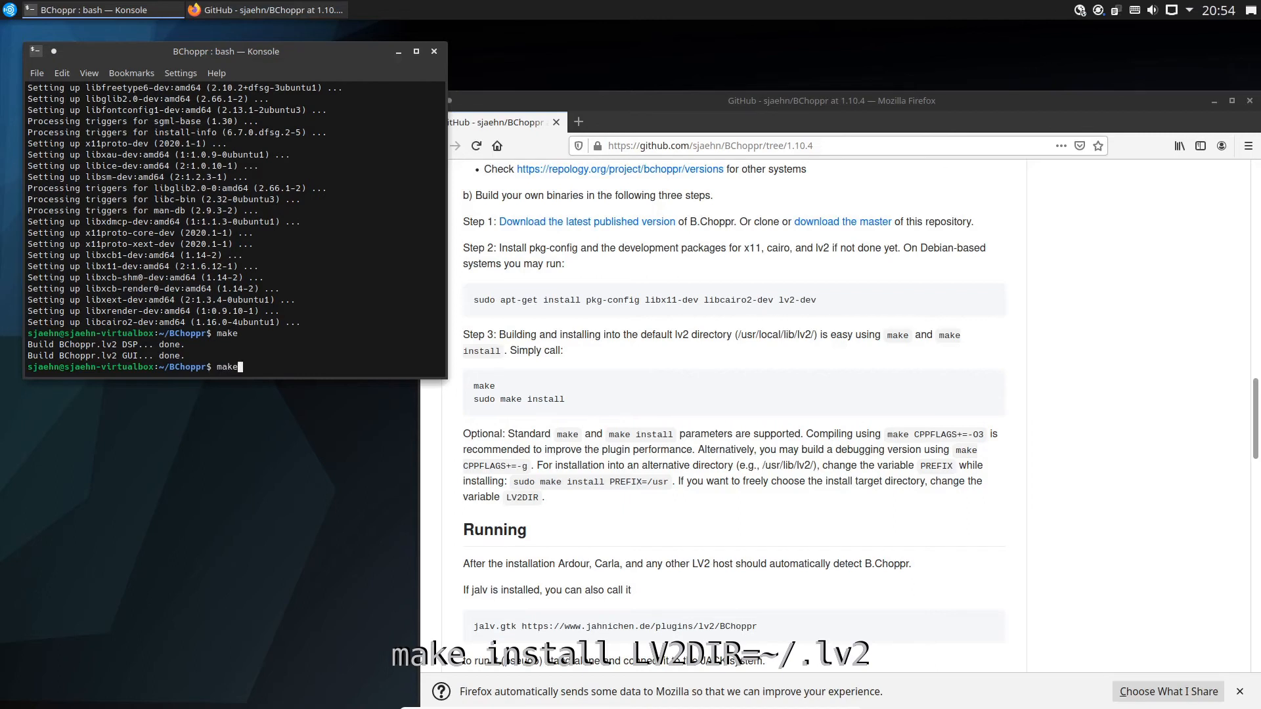
text(install)
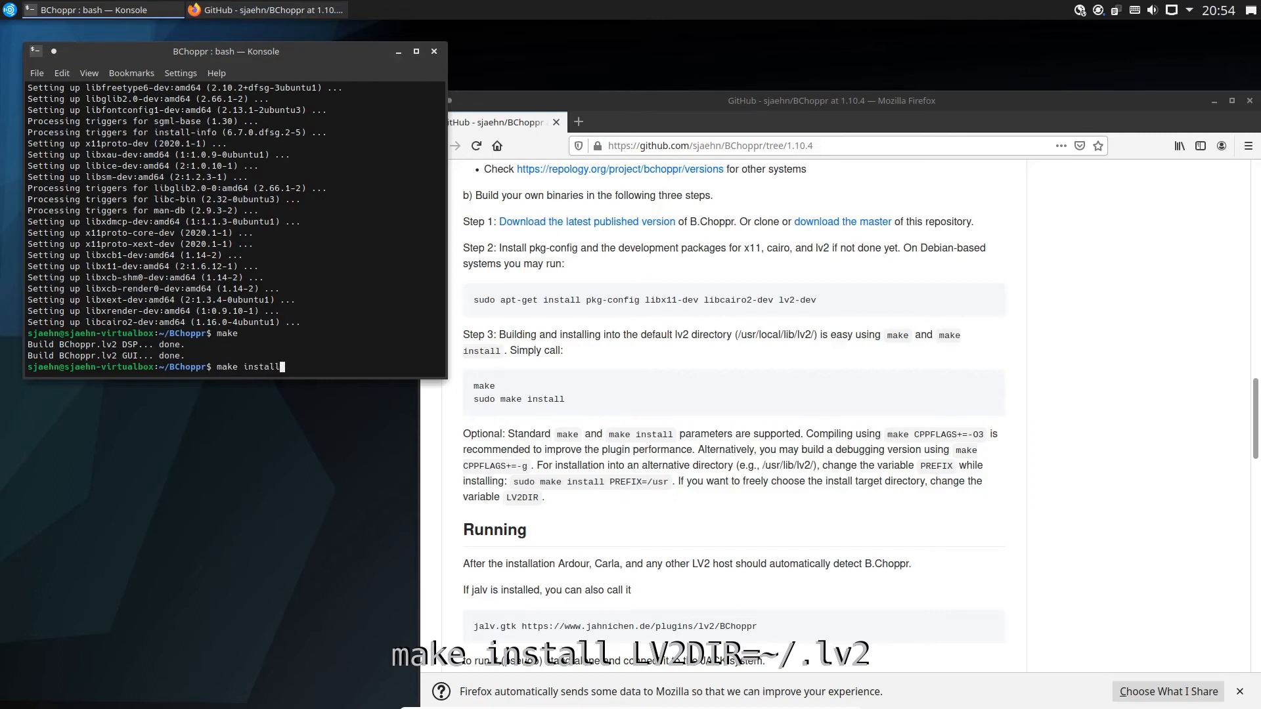
text(LV2DIR=~/.)
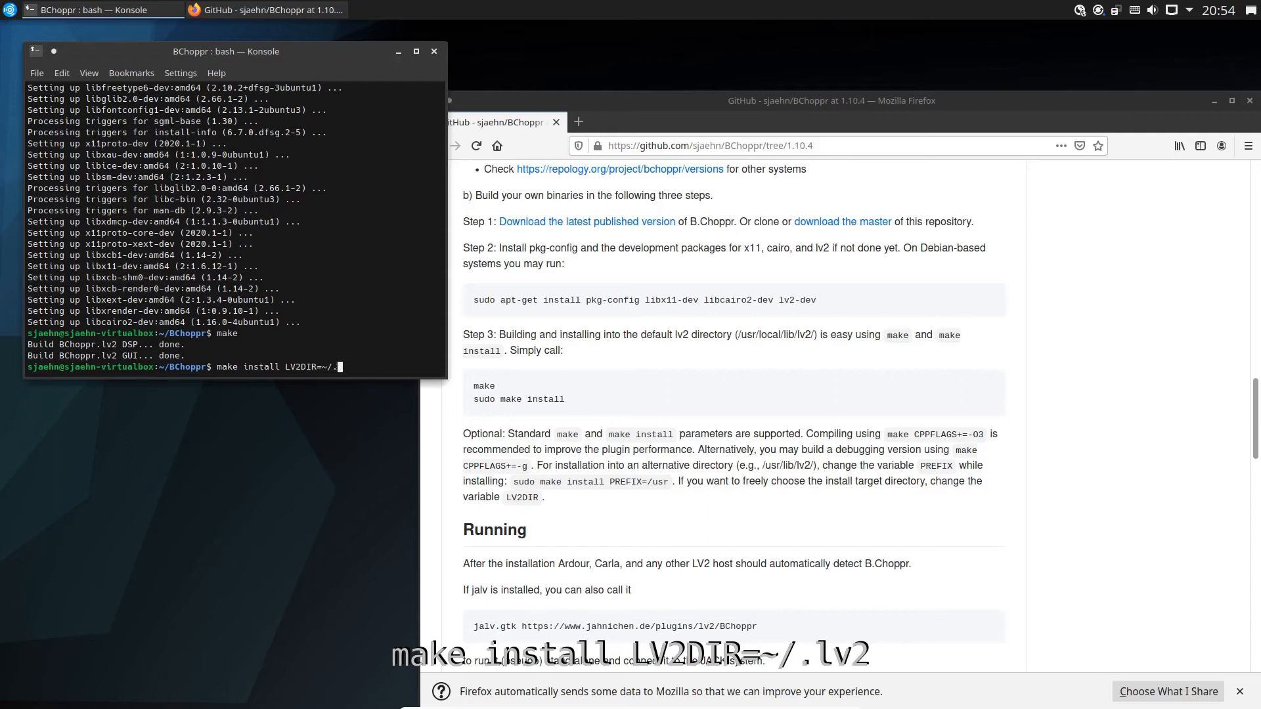
text(lv2)
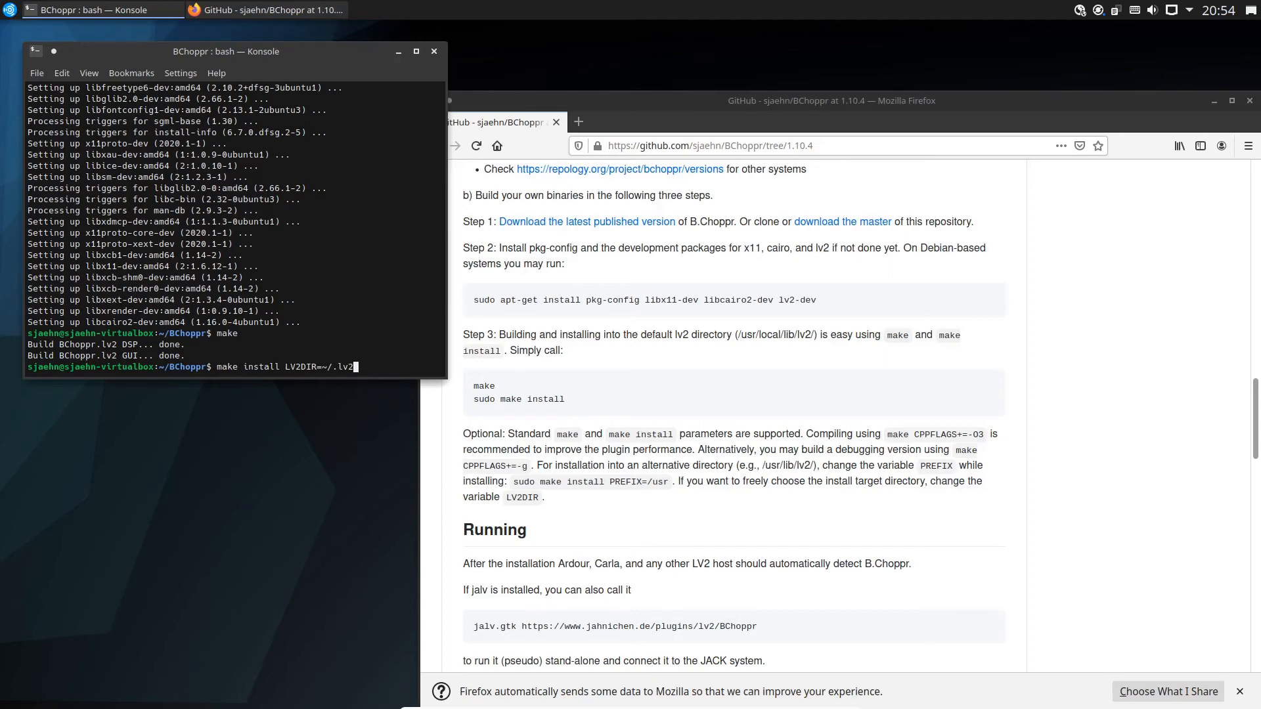
key(Return)
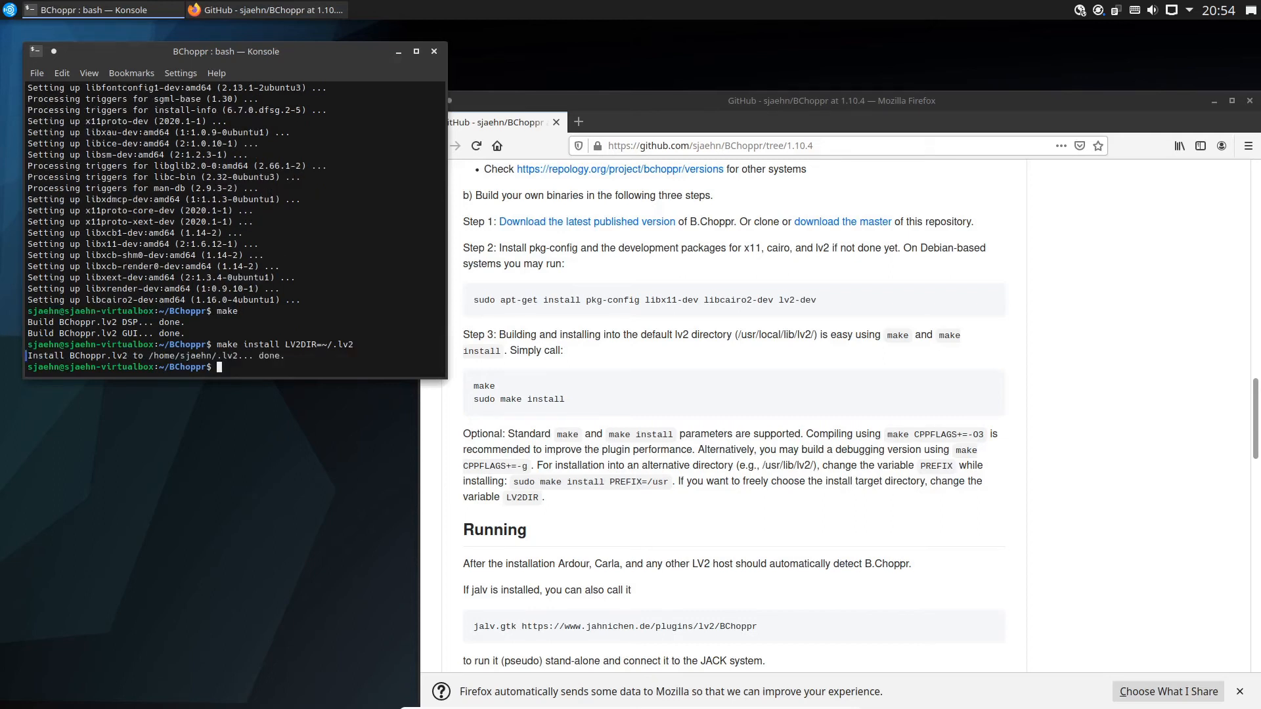
text(carla)
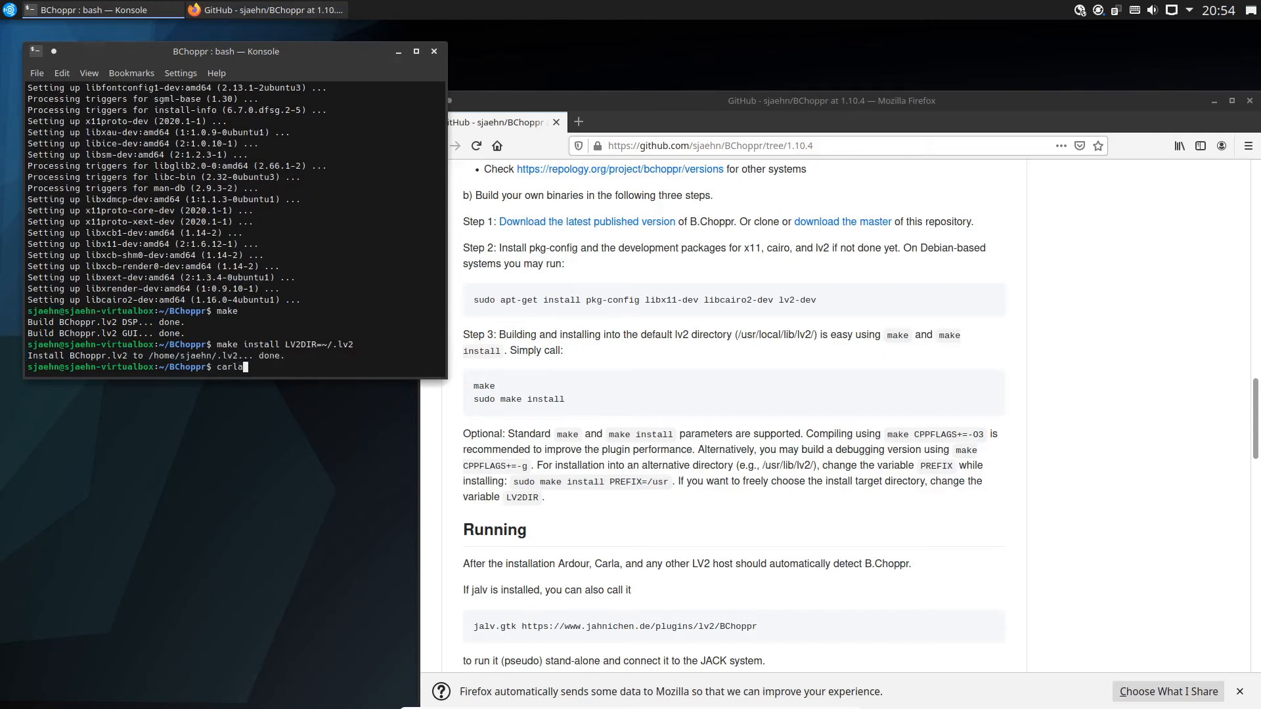
key(Return)
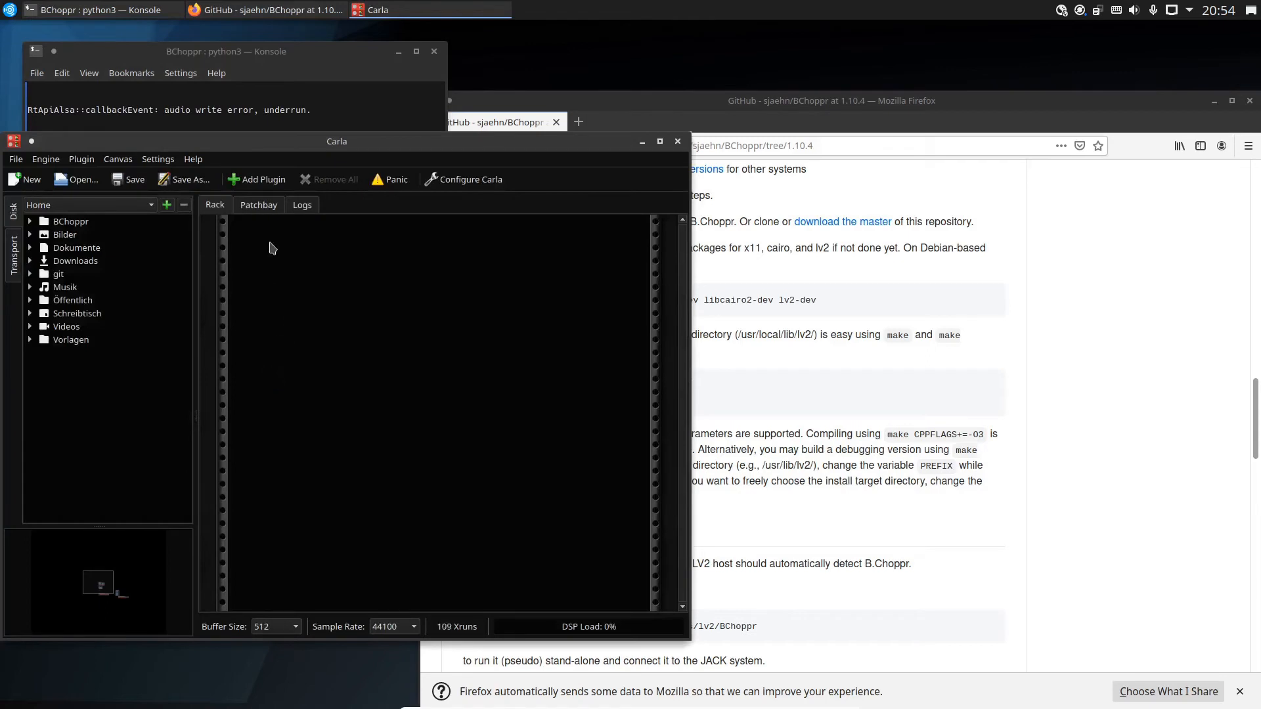
mouse_move(258, 179)
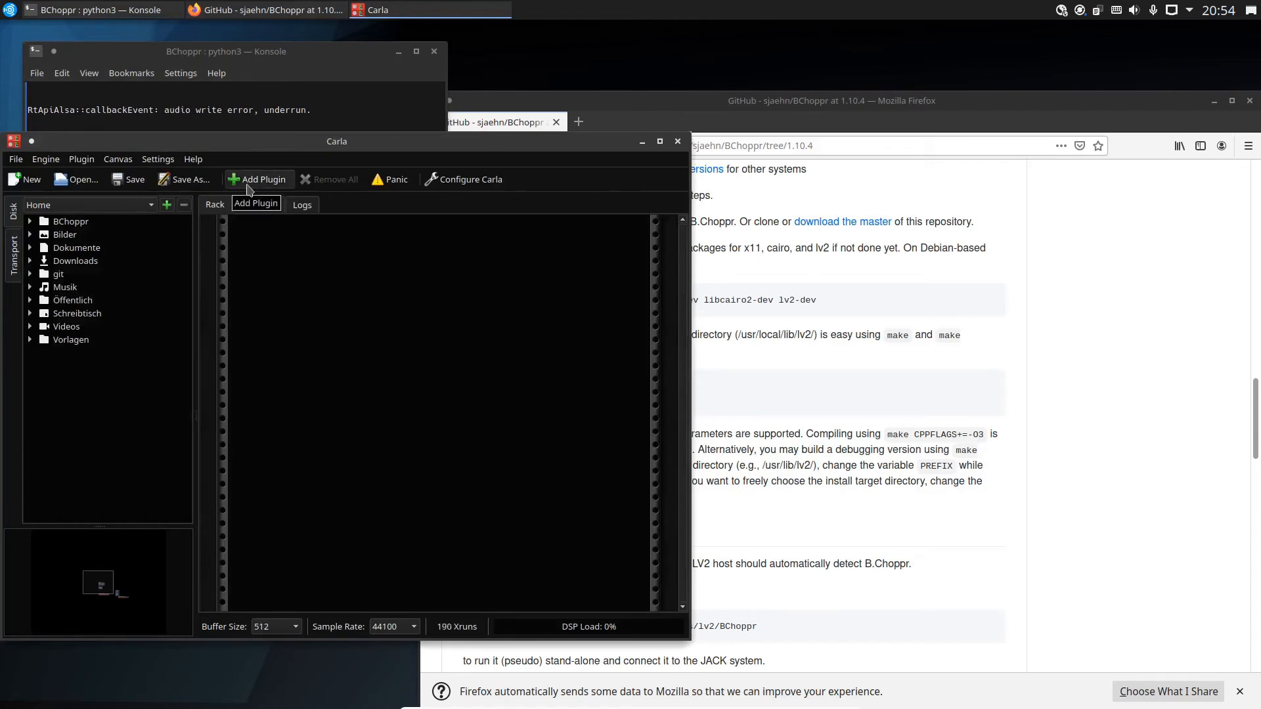
Add B.Choppr from the plugin list to Carla's rack and show its interface.
click(258, 180)
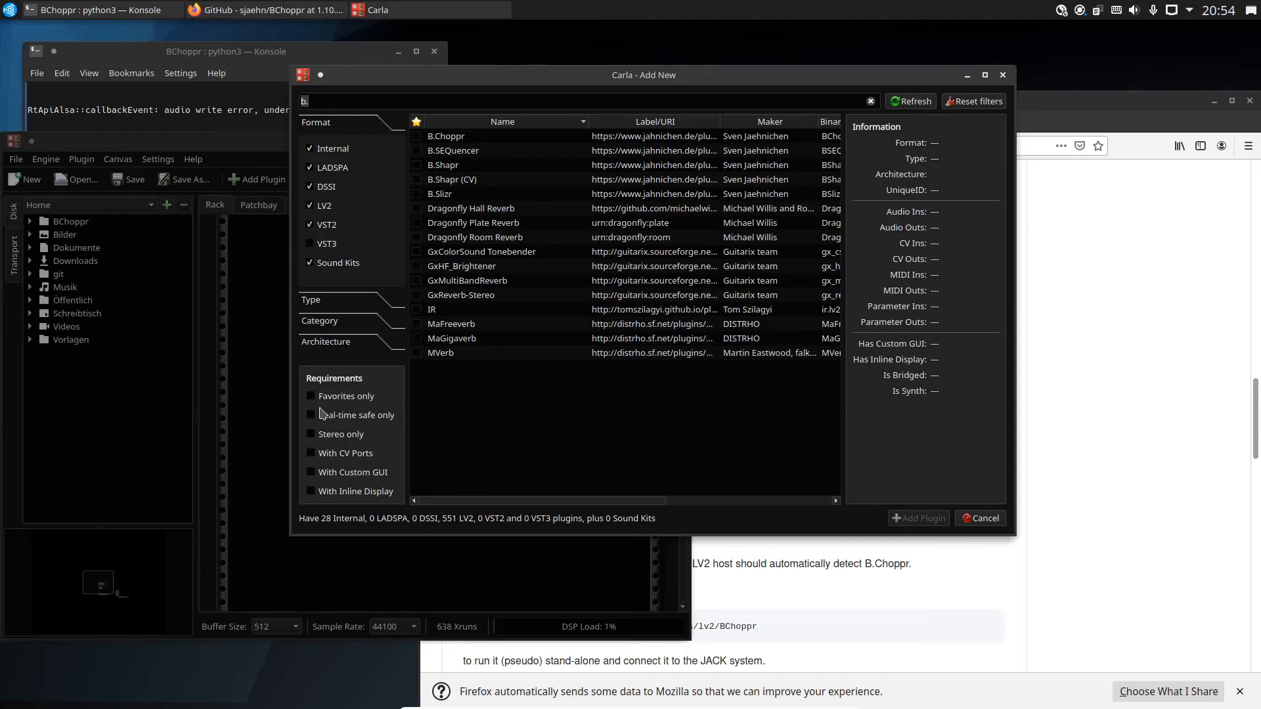
mouse_move(401, 143)
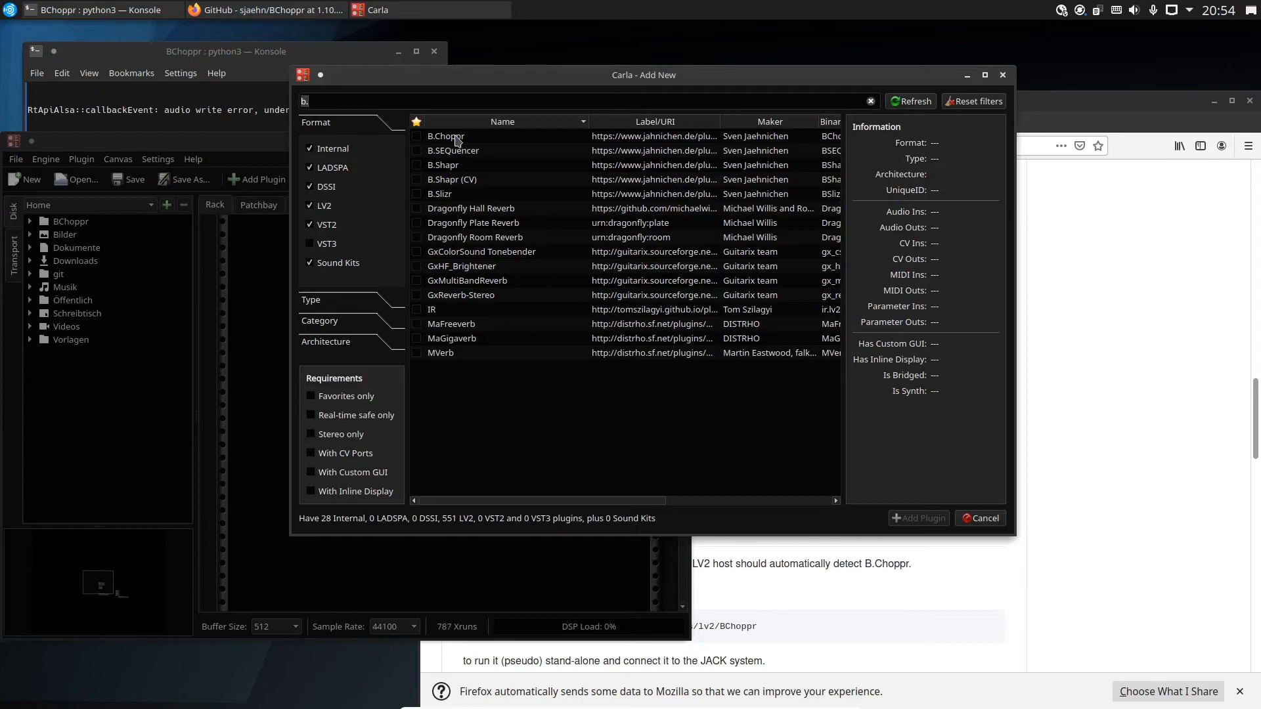
click(445, 136)
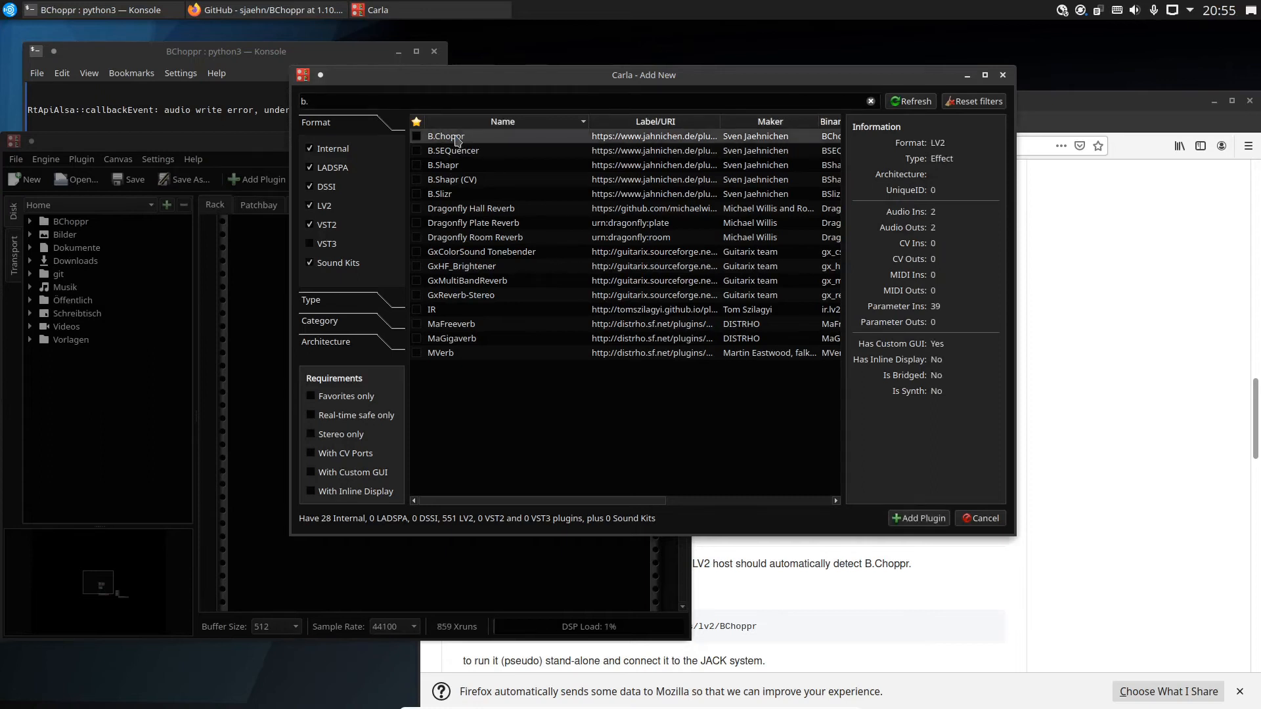
click(918, 518)
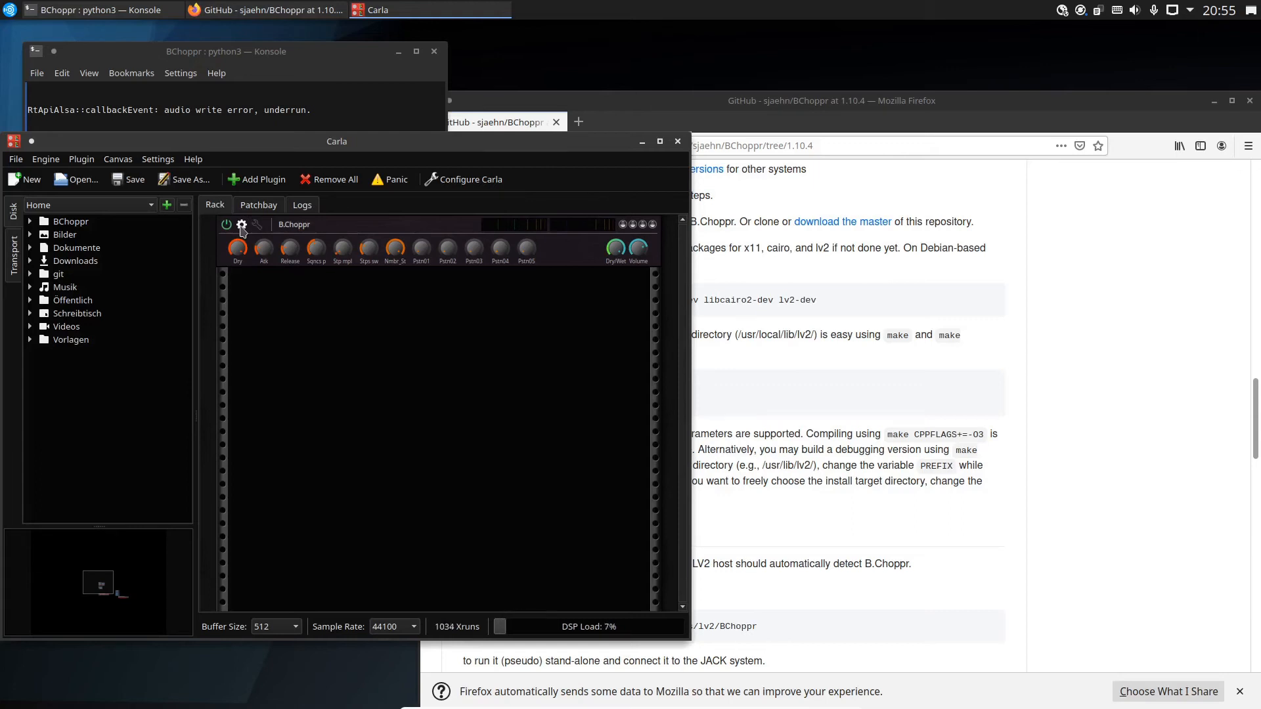
click(240, 224)
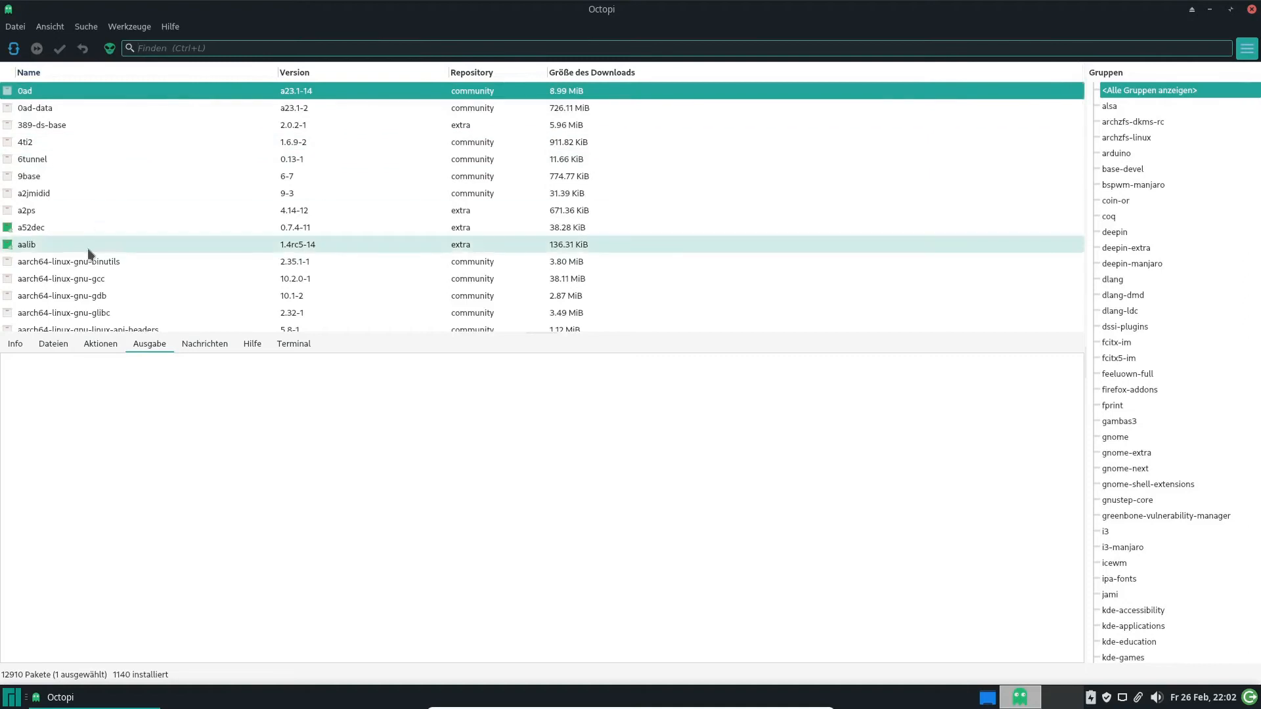
Search Octopi for 'bcho' to find bchoppr 1.10.4-1, then close Octopi.
text(bch)
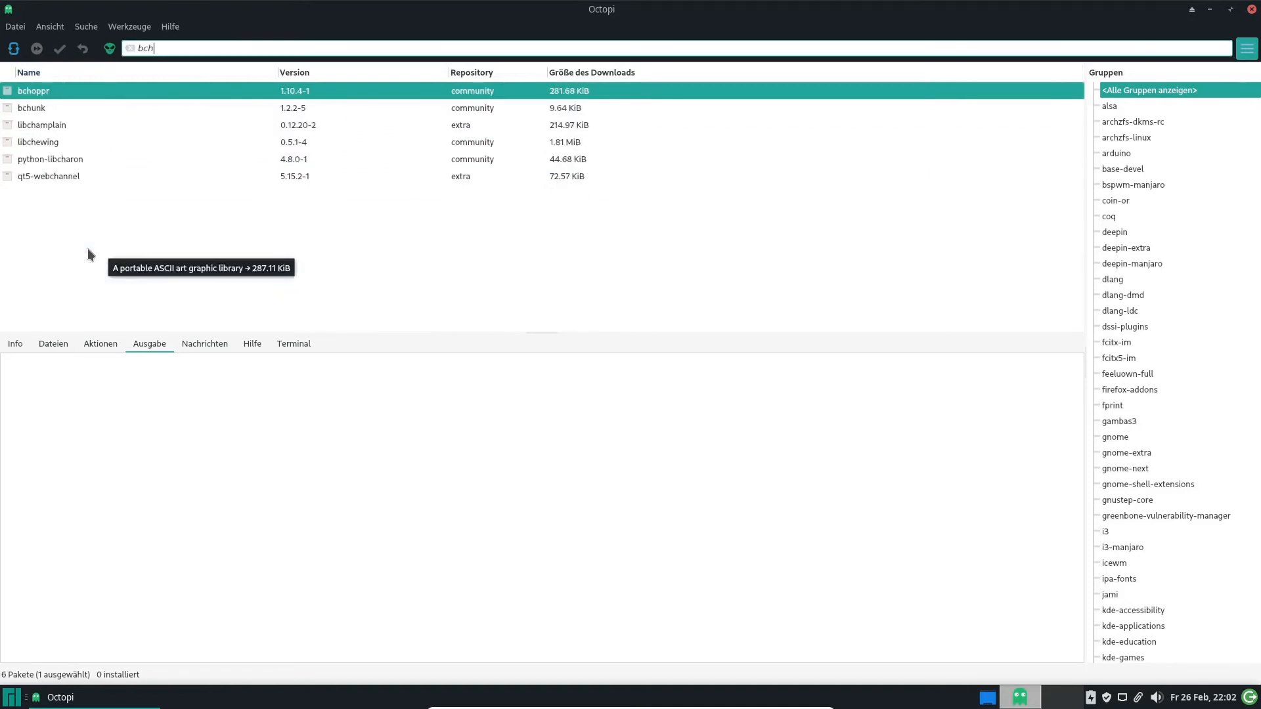
text(o)
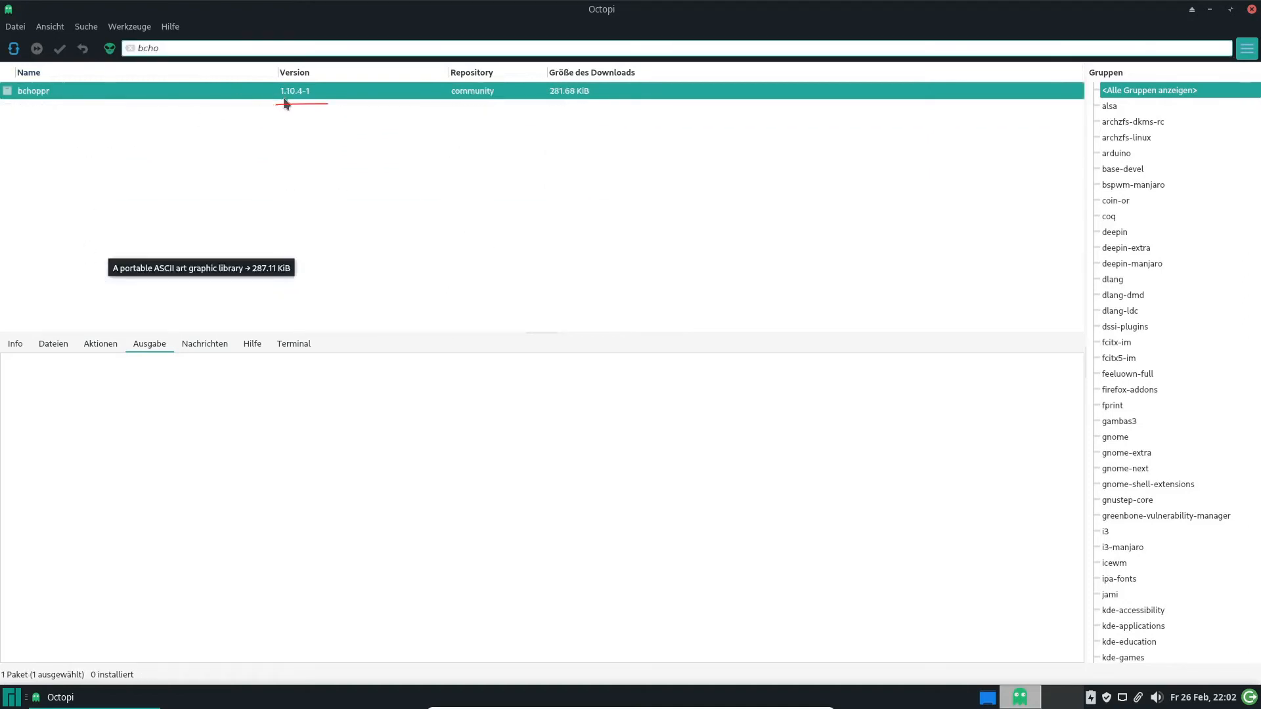
mouse_move(1168, 29)
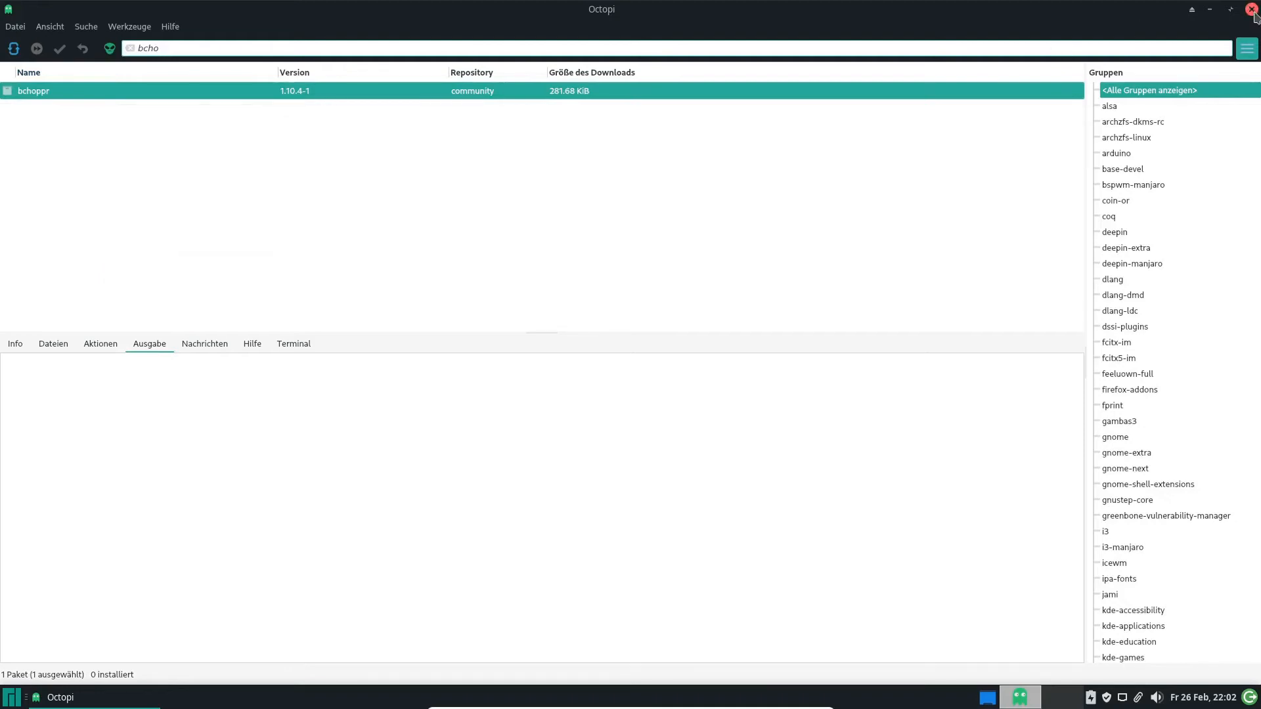
click(1252, 9)
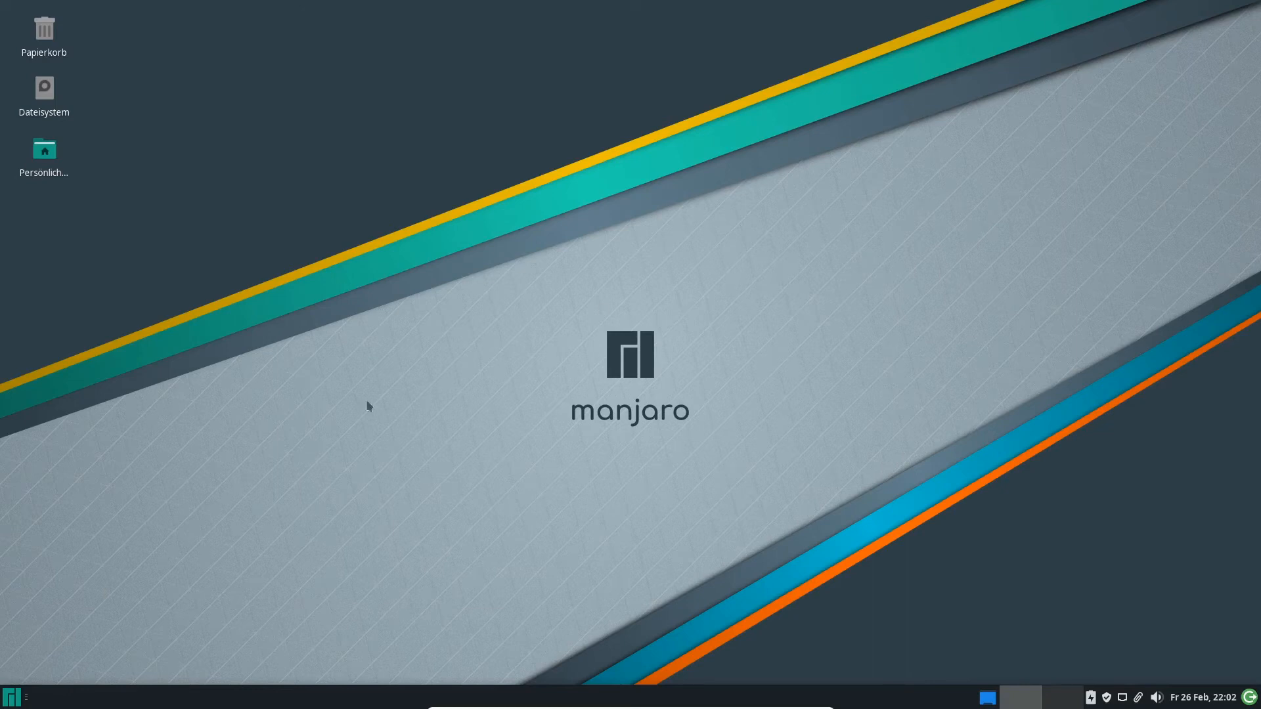
mouse_move(11, 696)
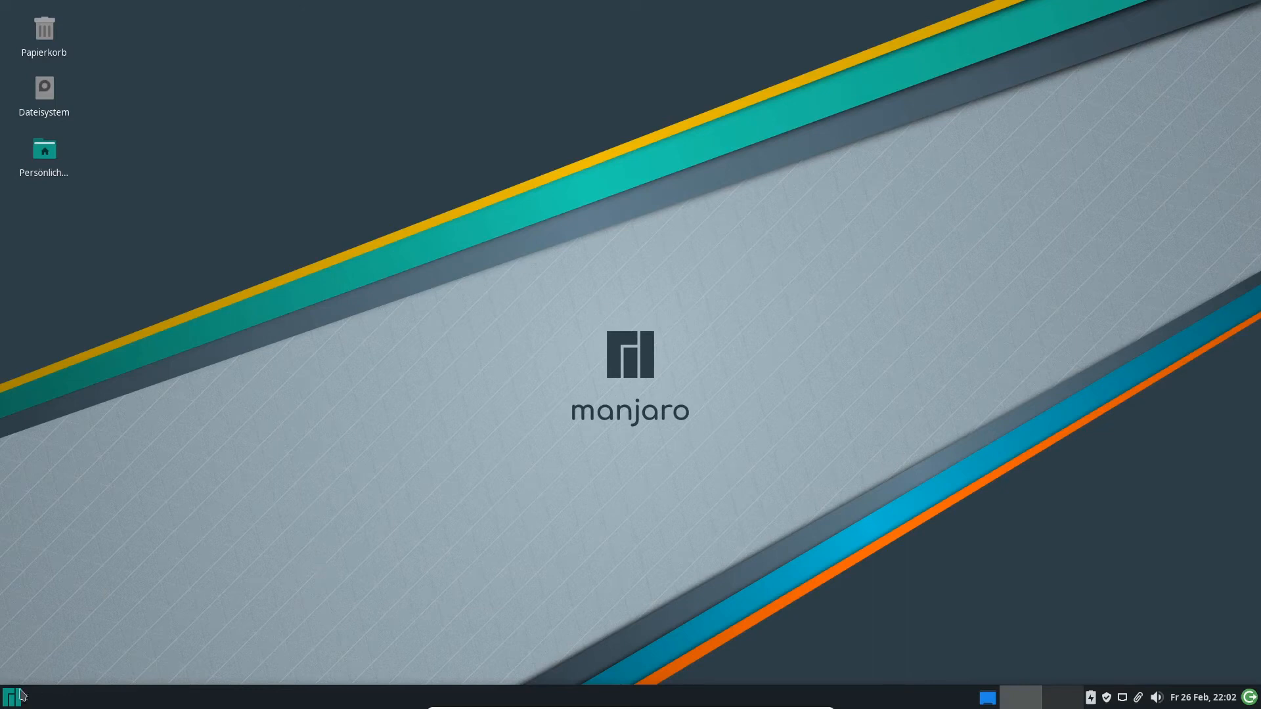
Search the Whisker menu for 'term' and launch Terminal.
click(11, 696)
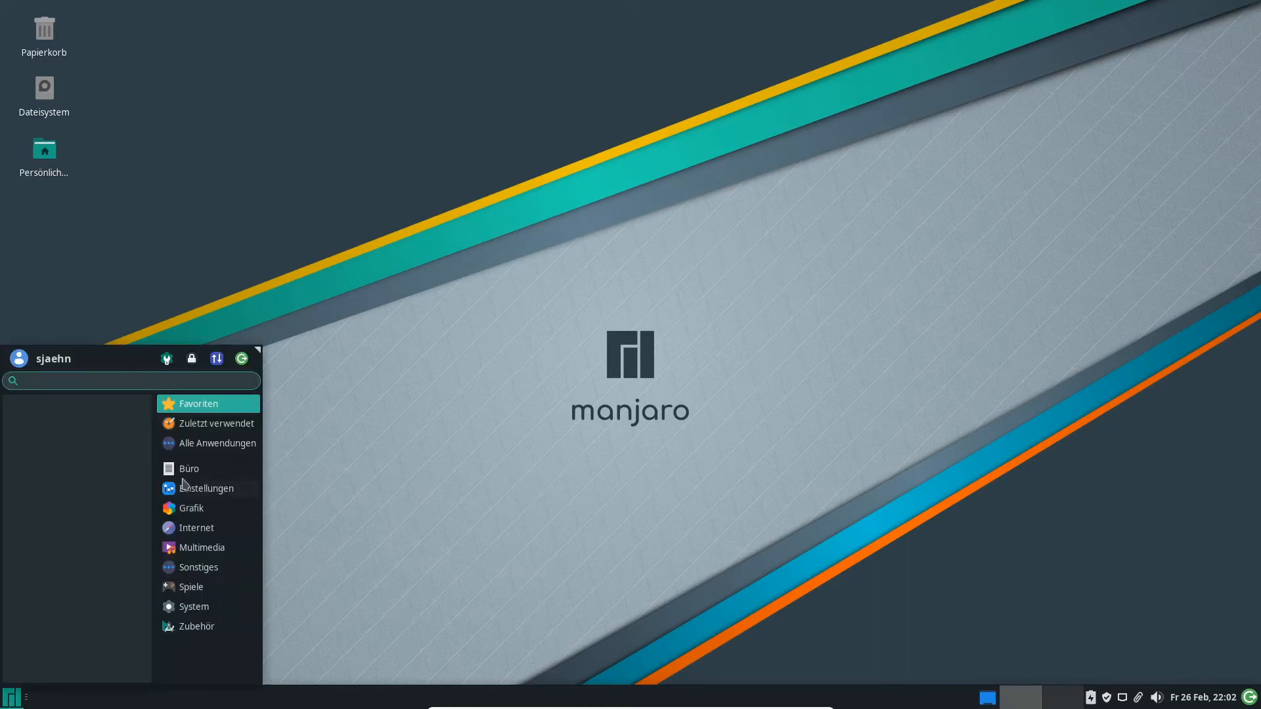
text(term)
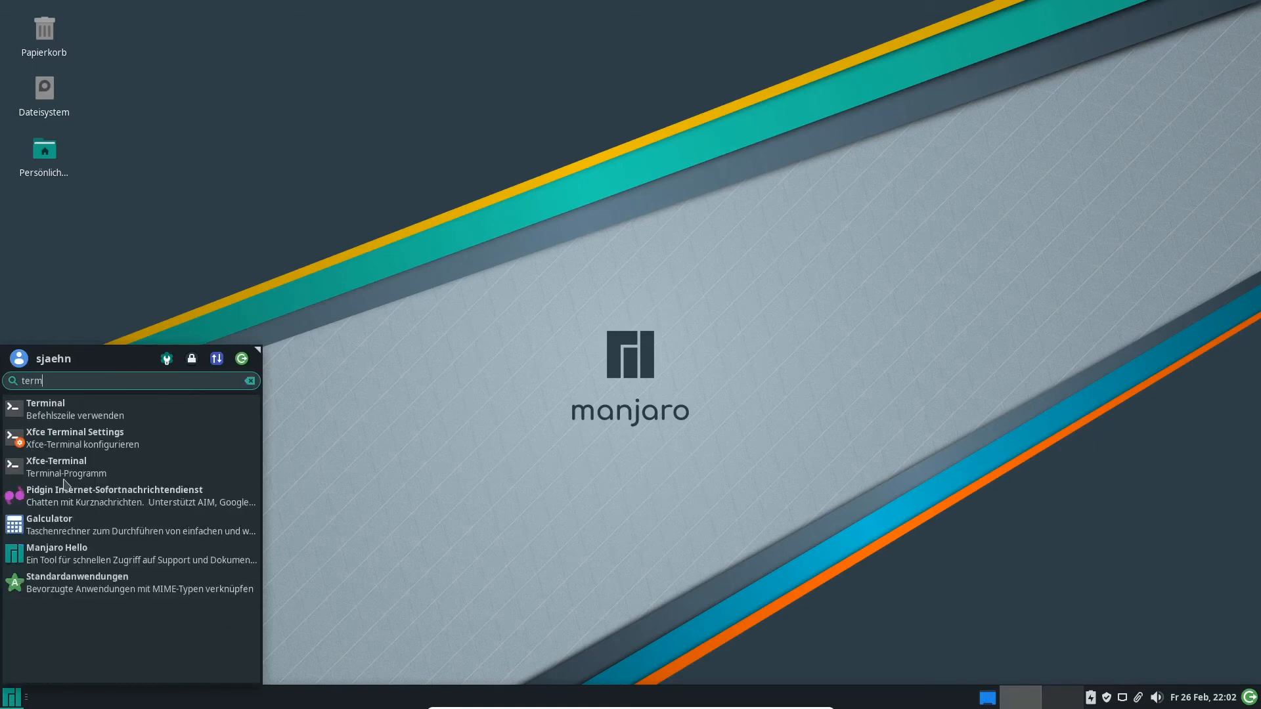
mouse_move(57, 408)
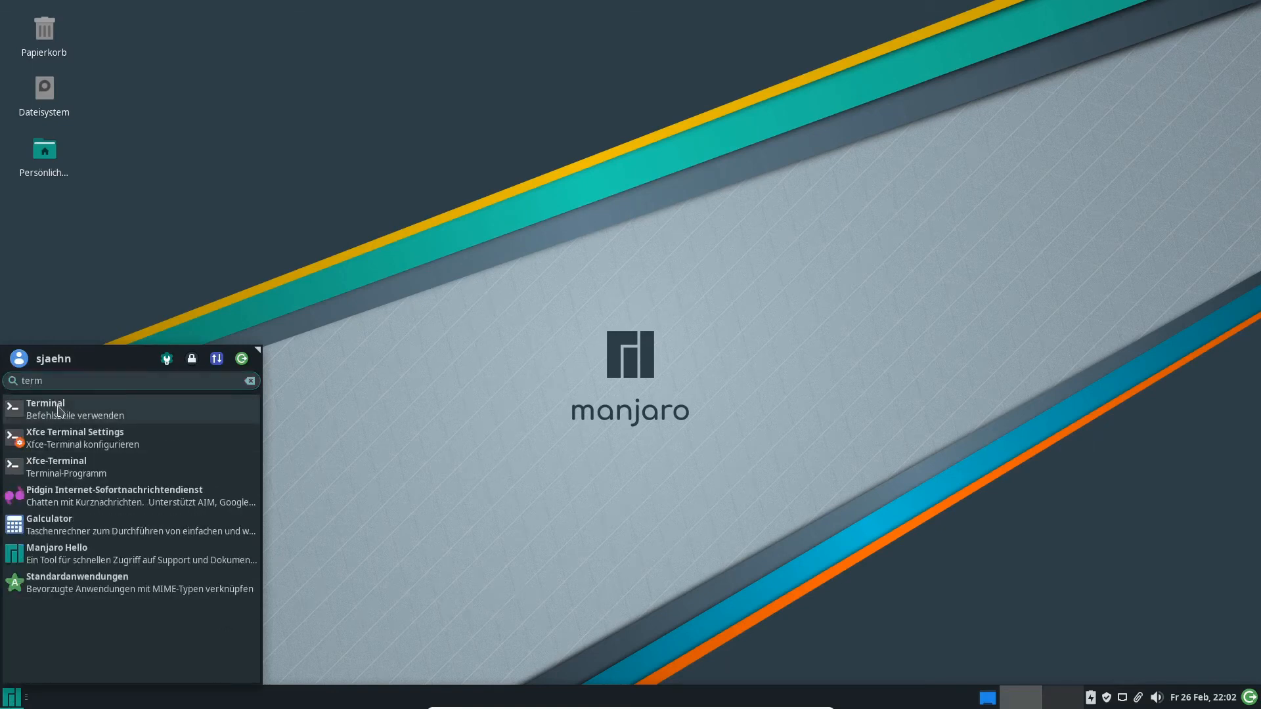
click(45, 409)
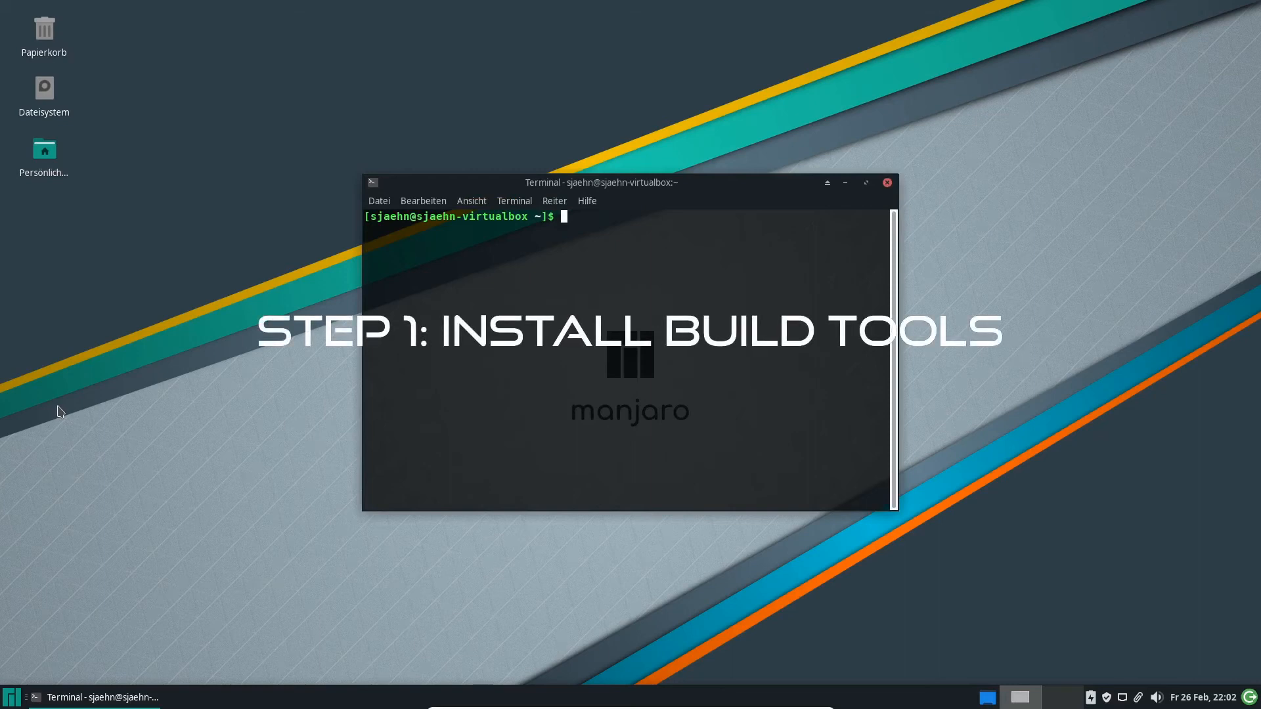
Install all 29 base-devel packages with sudo pacman -S base-devel, confirming with J.
text(sudo pacman -S)
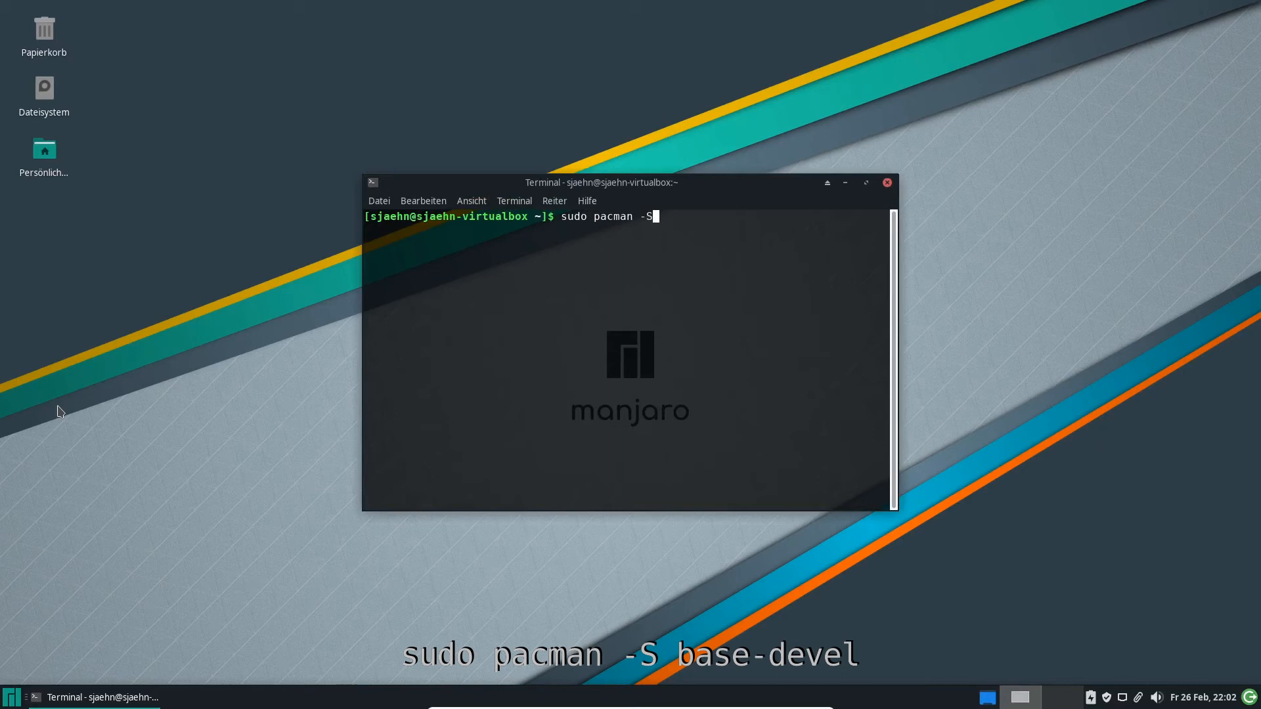
text(base-de)
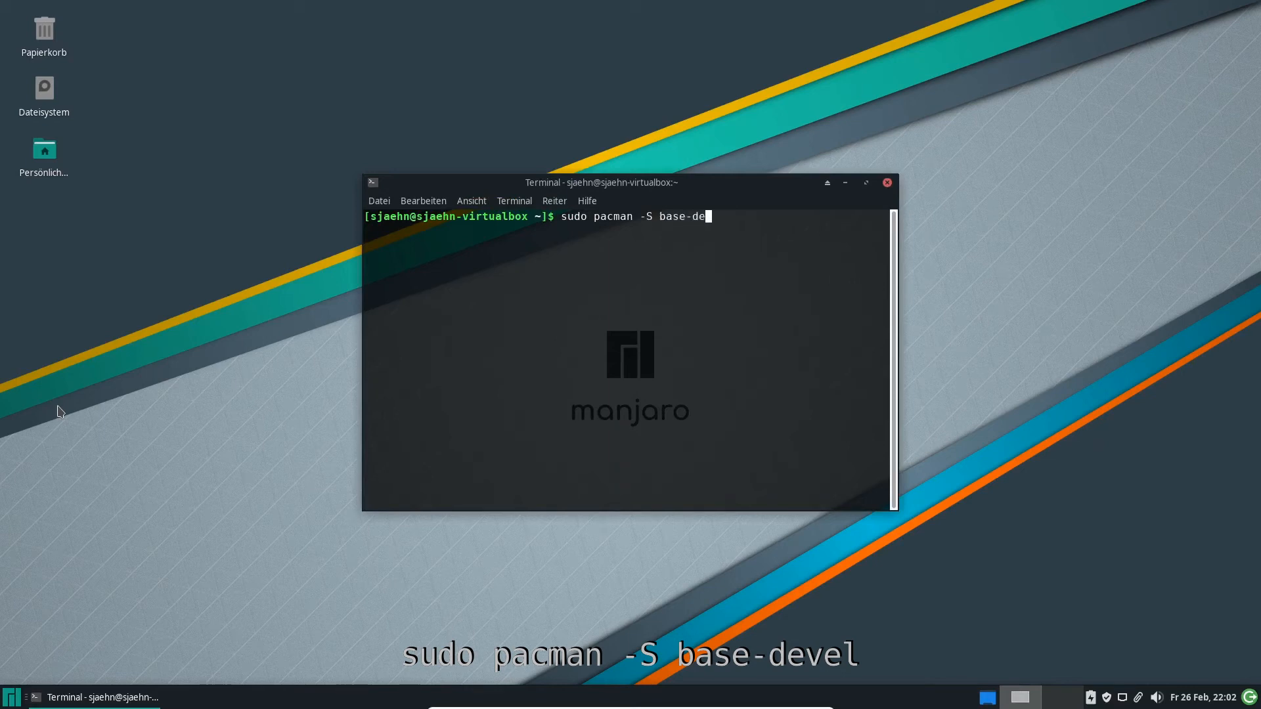
key(Return)
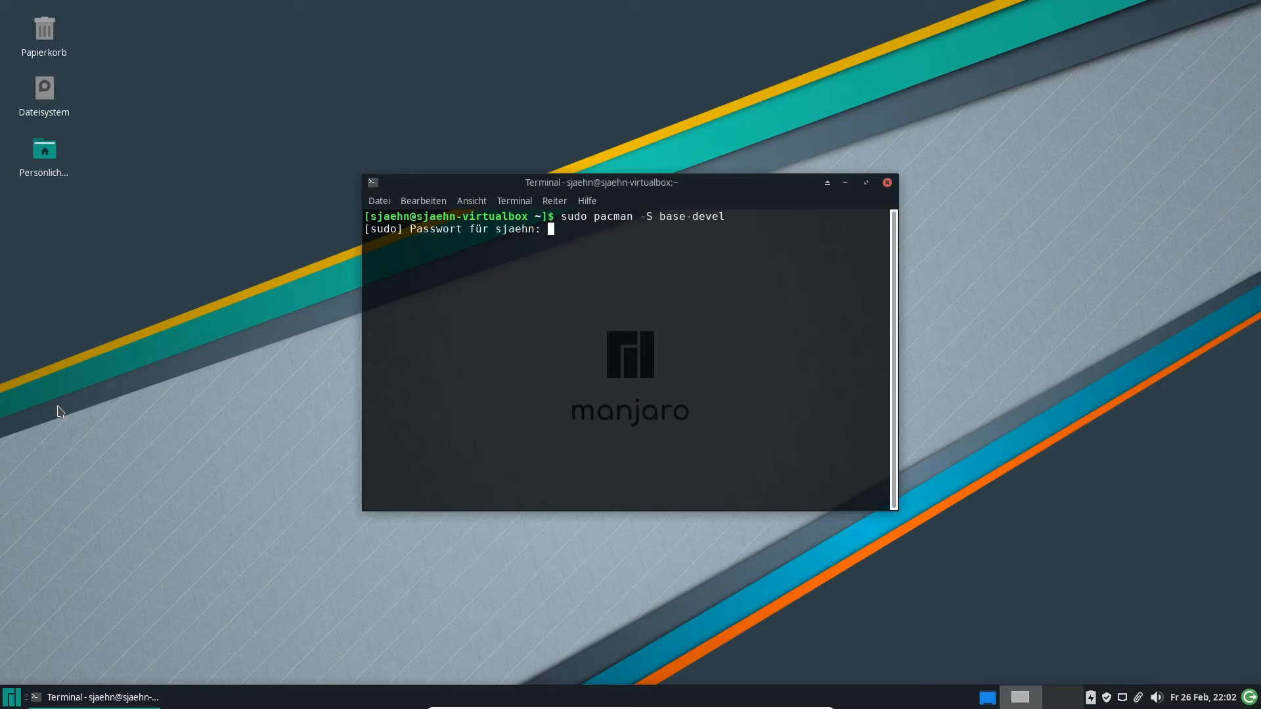
key(Return)
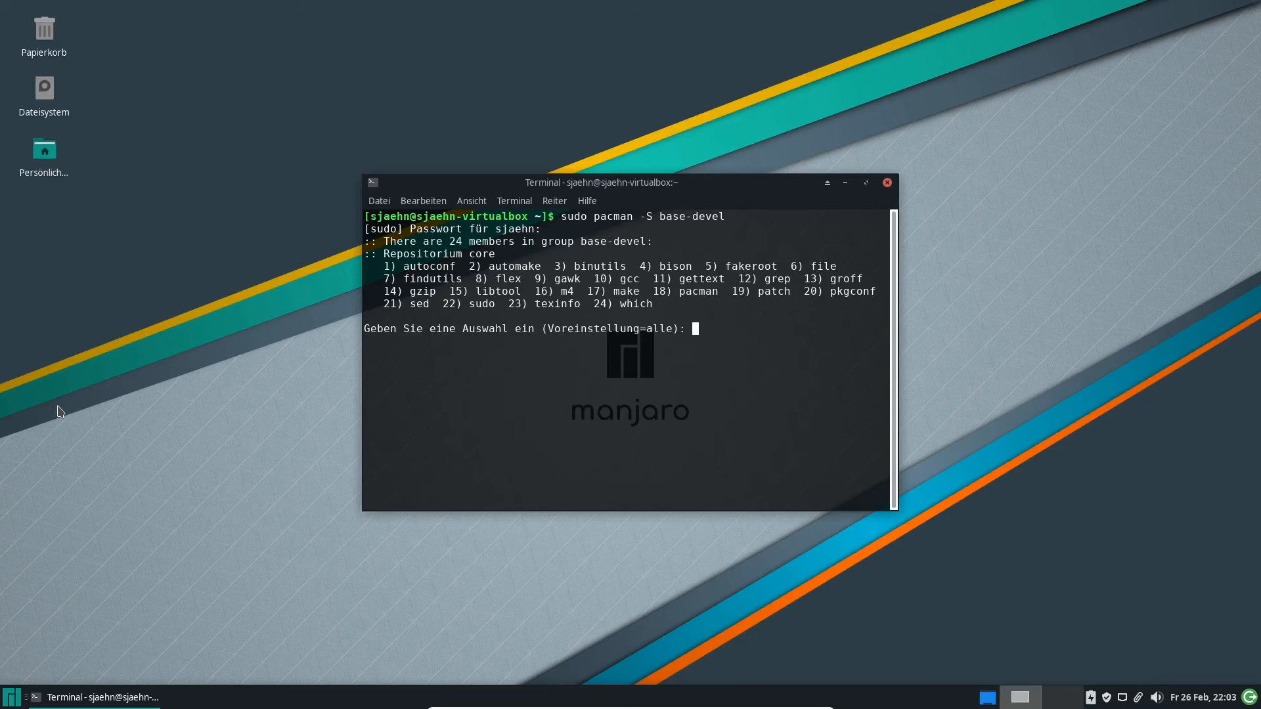
key(Return)
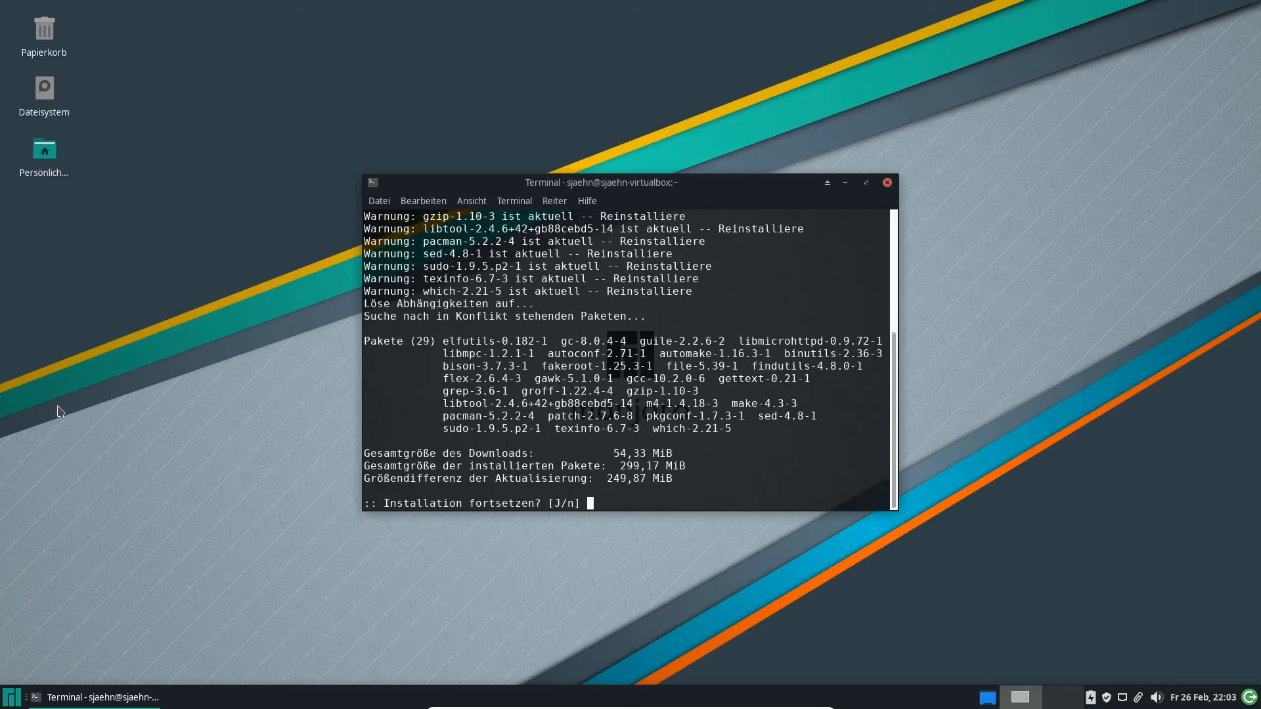
text(J)
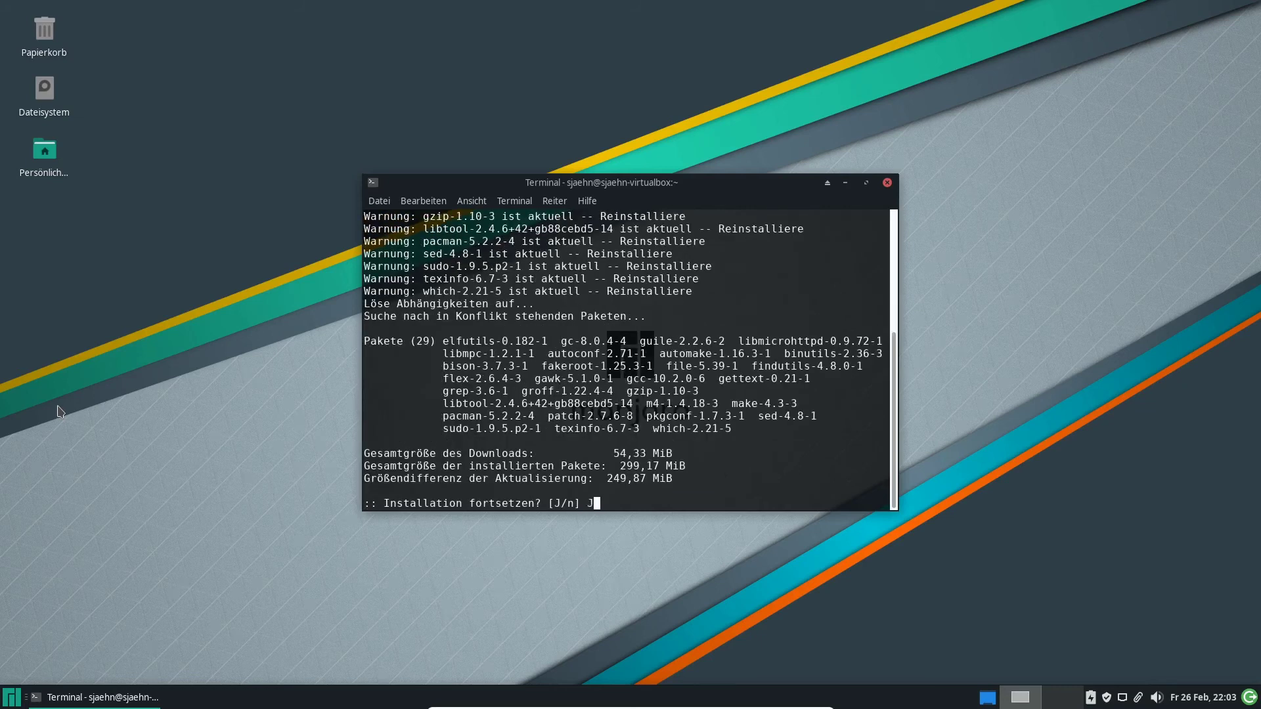
key(Return)
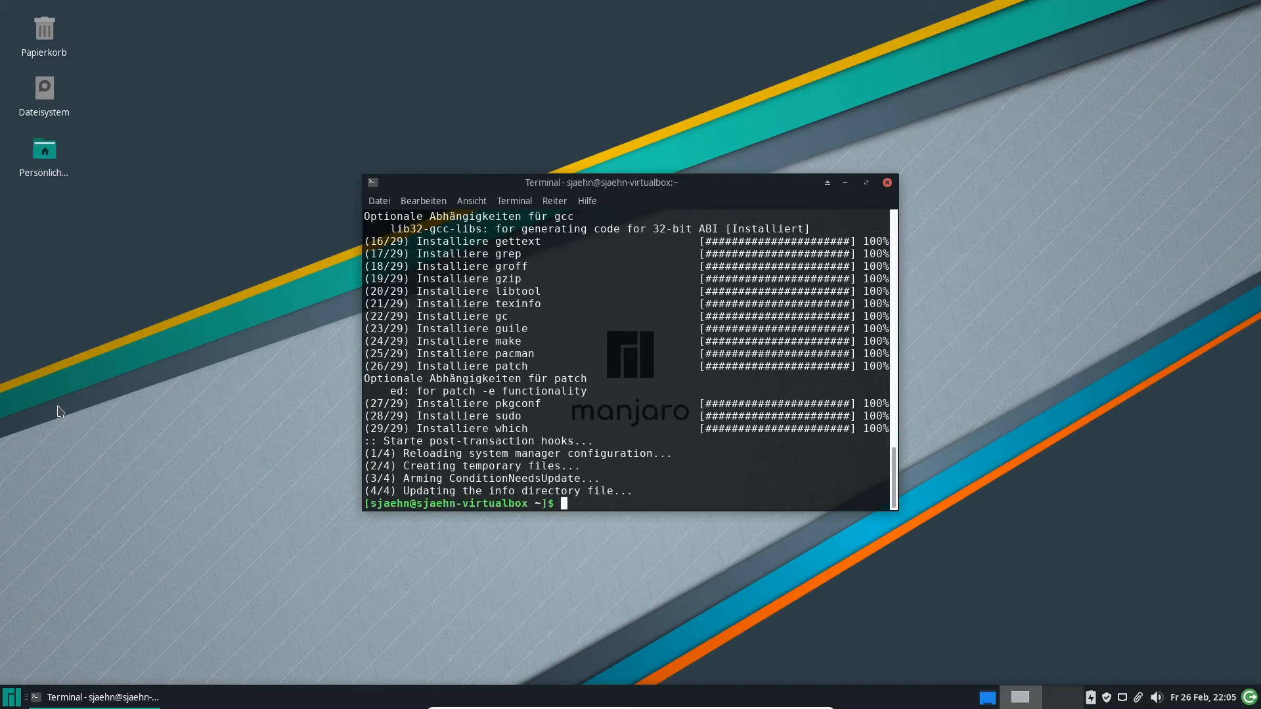
Install git via sudo pacman after the unprivileged attempt fails, then move the terminal left.
text(pacman -)
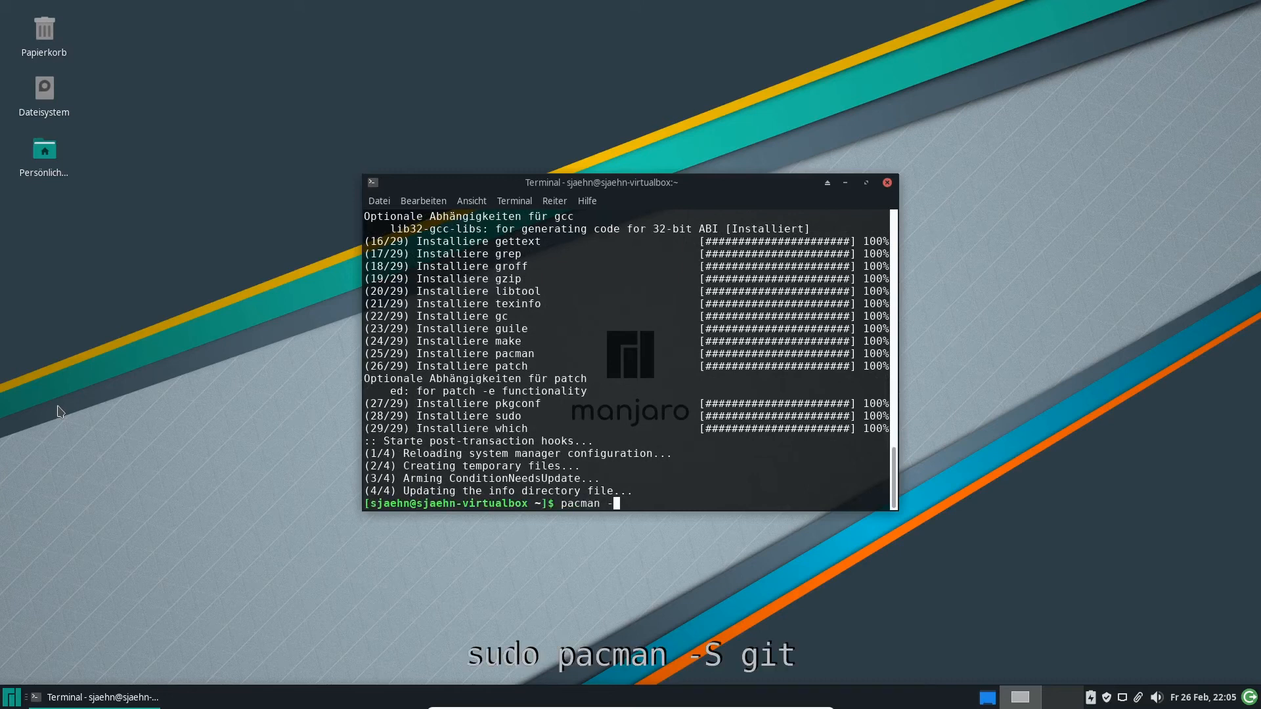
text(S git)
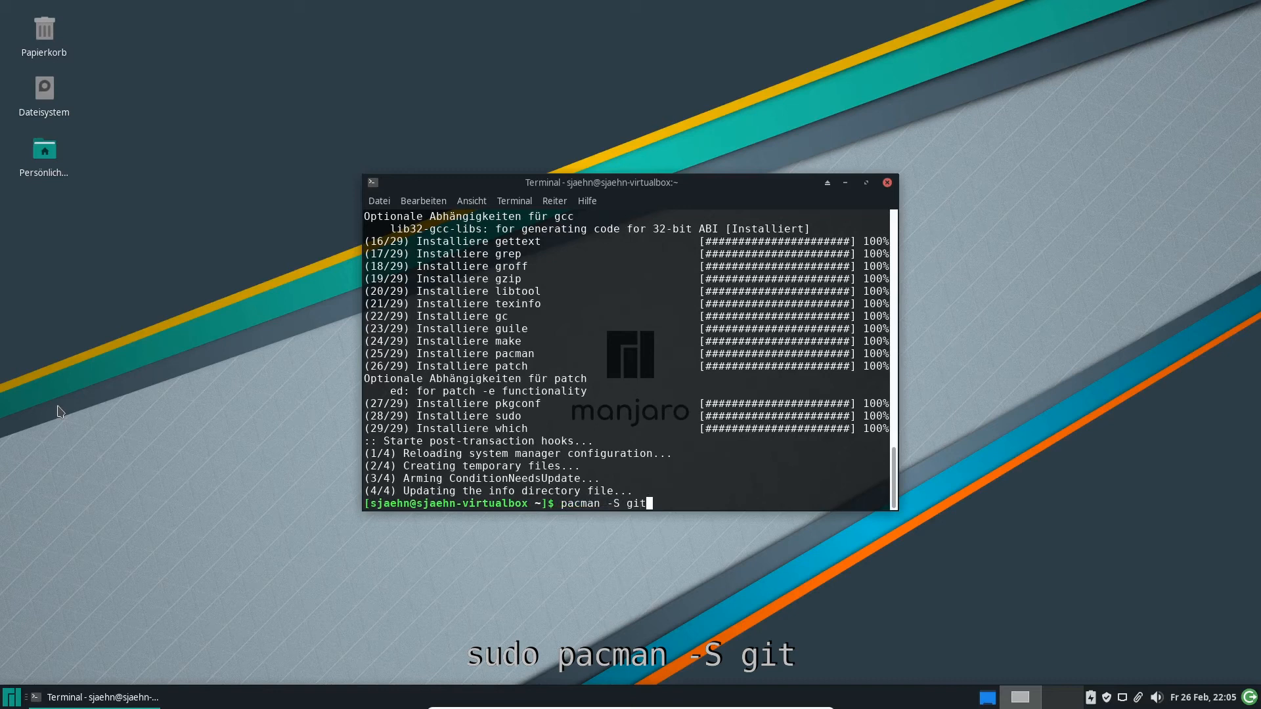
key(Return)
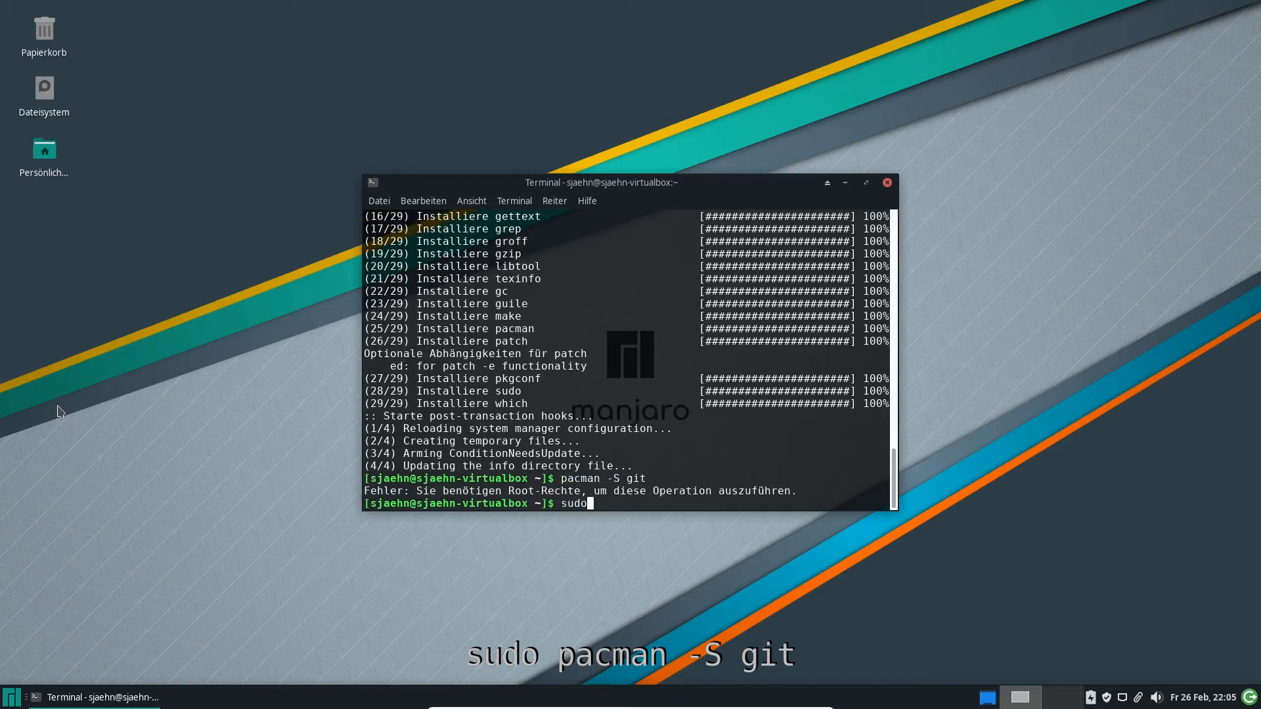
text(pacman)
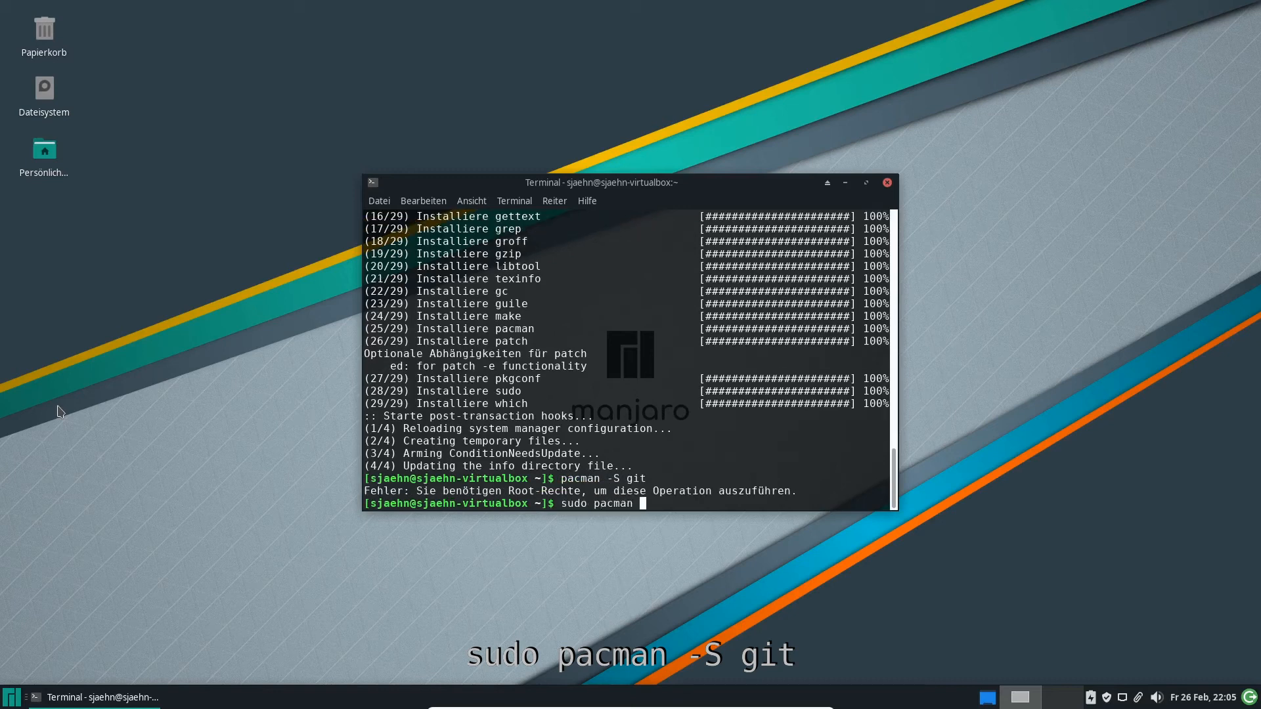
key(Return)
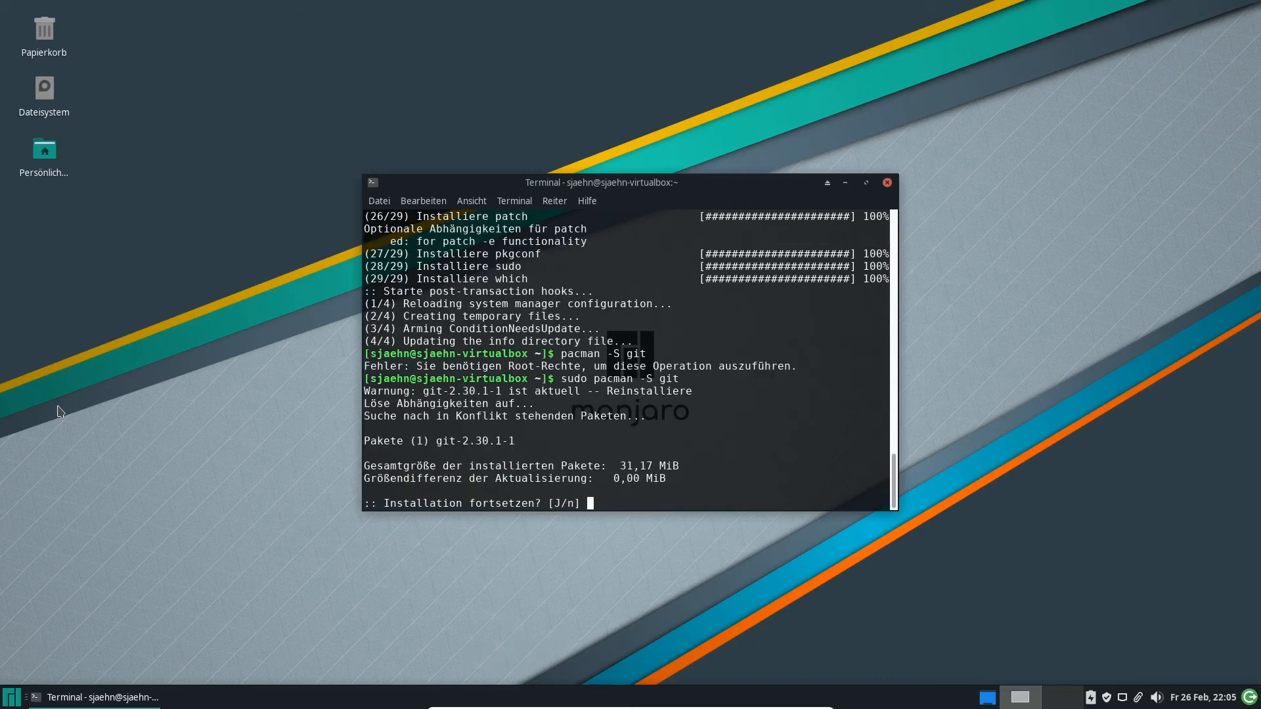
text(J)
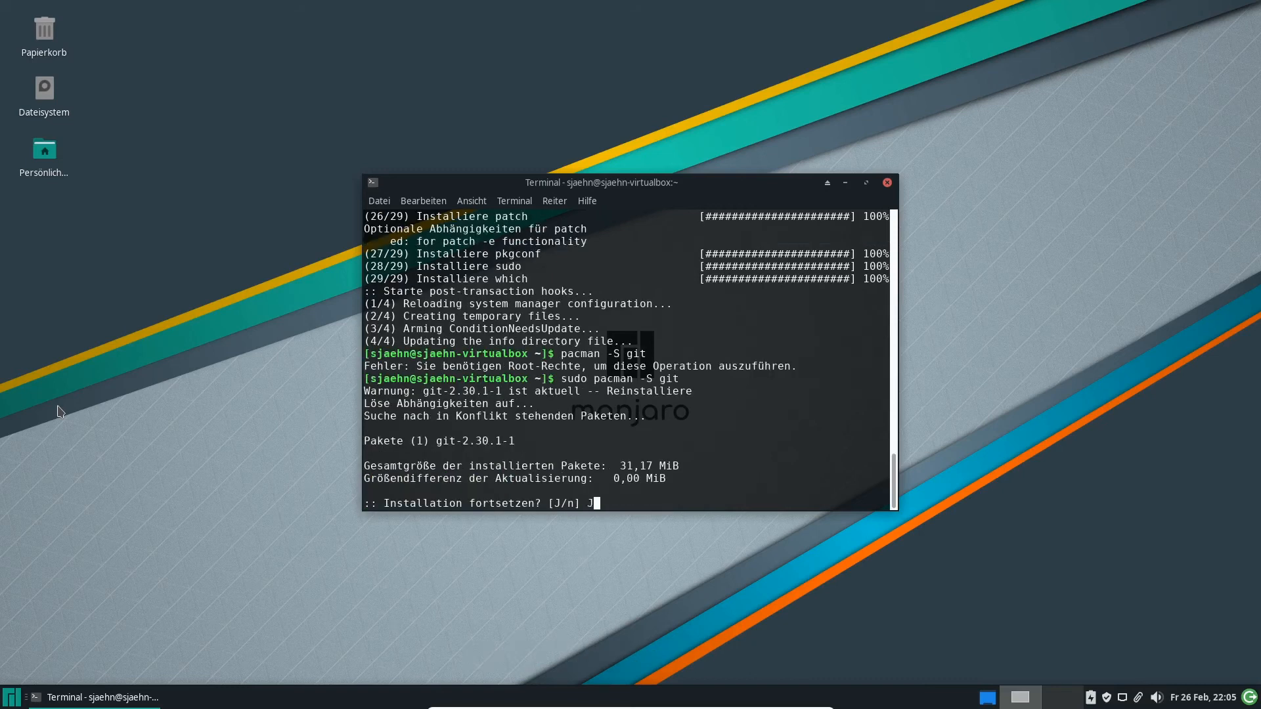
key(Return)
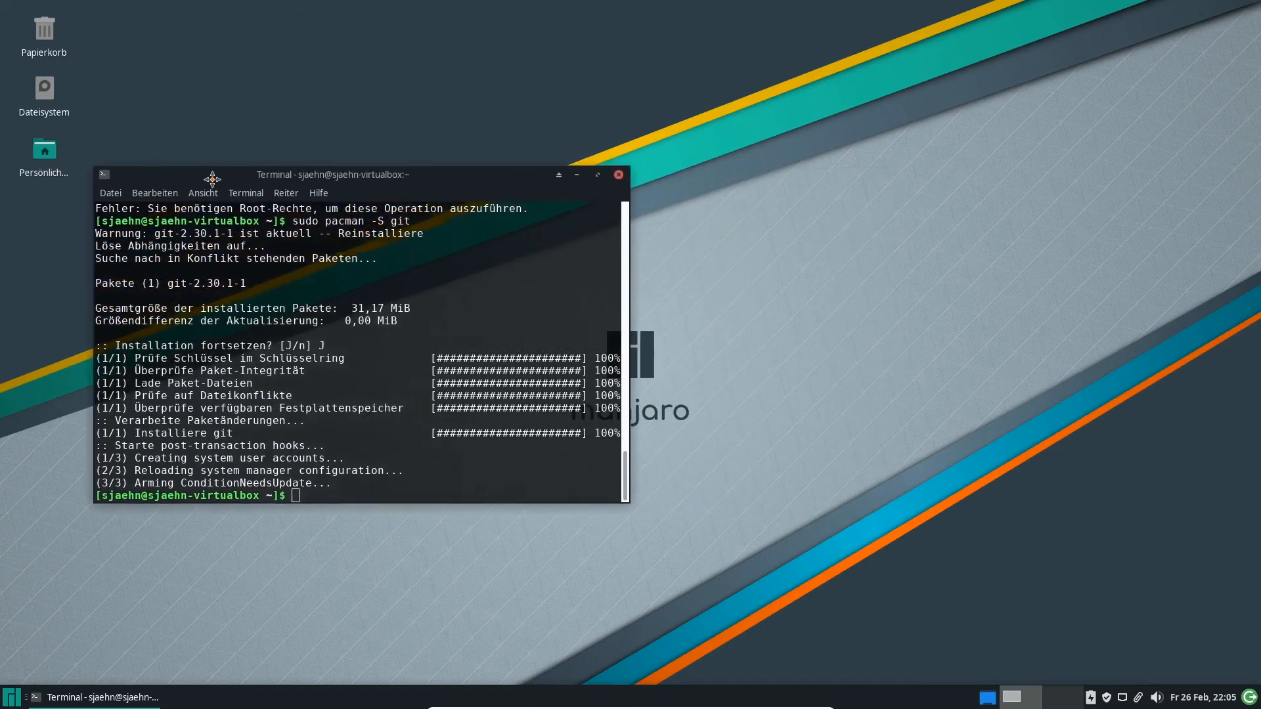
drag(332, 175, 281, 187)
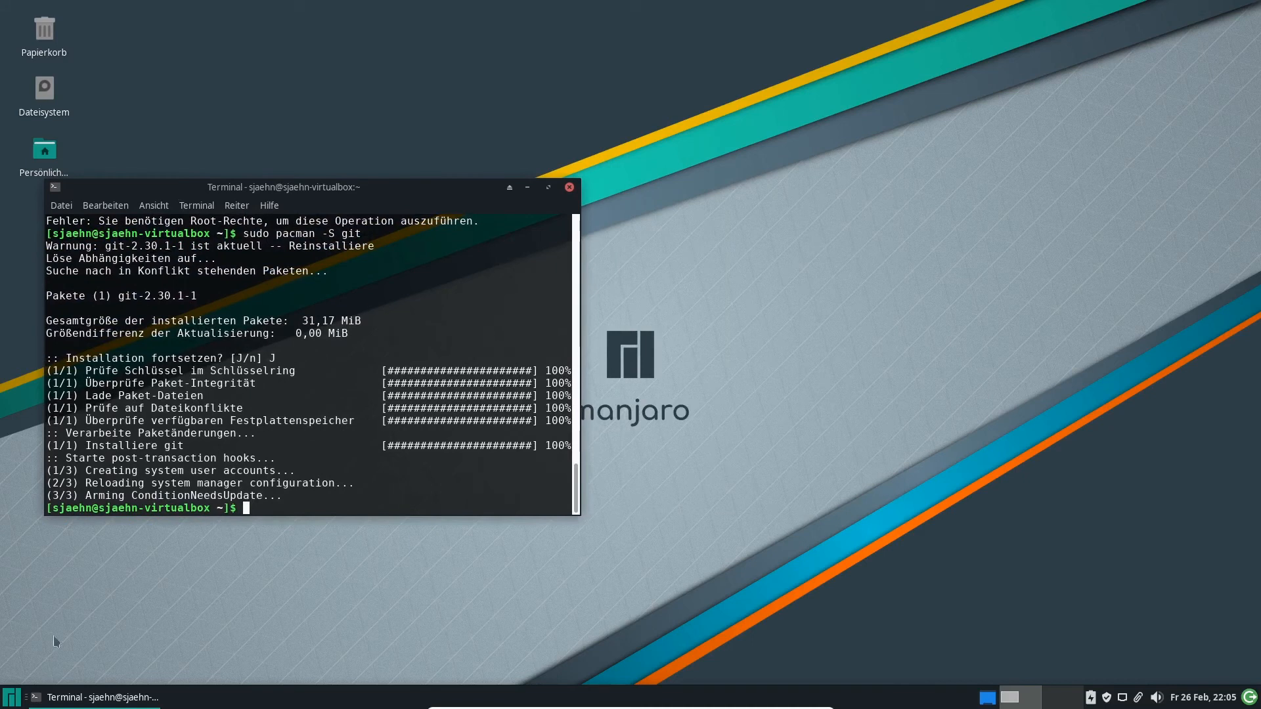
click(11, 696)
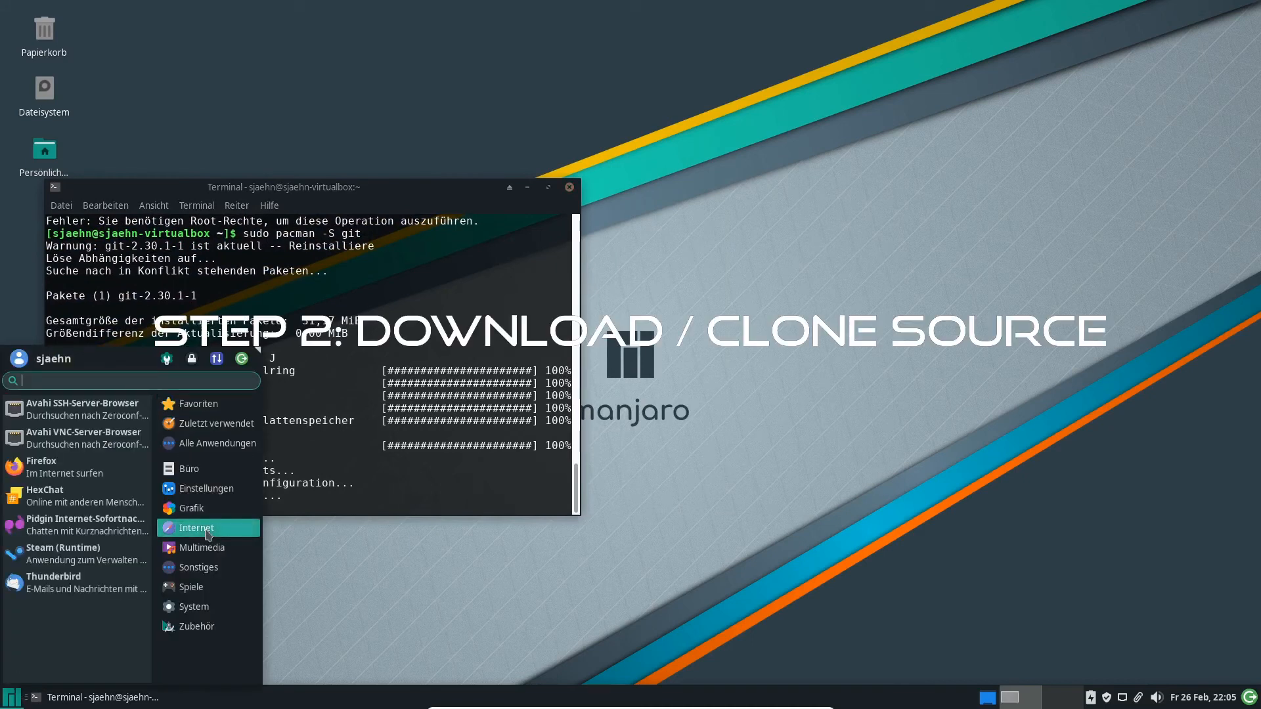
In Firefox, search GitHub for 'bchoppr', open sjaehn/BChoppr and show its clone options.
click(41, 466)
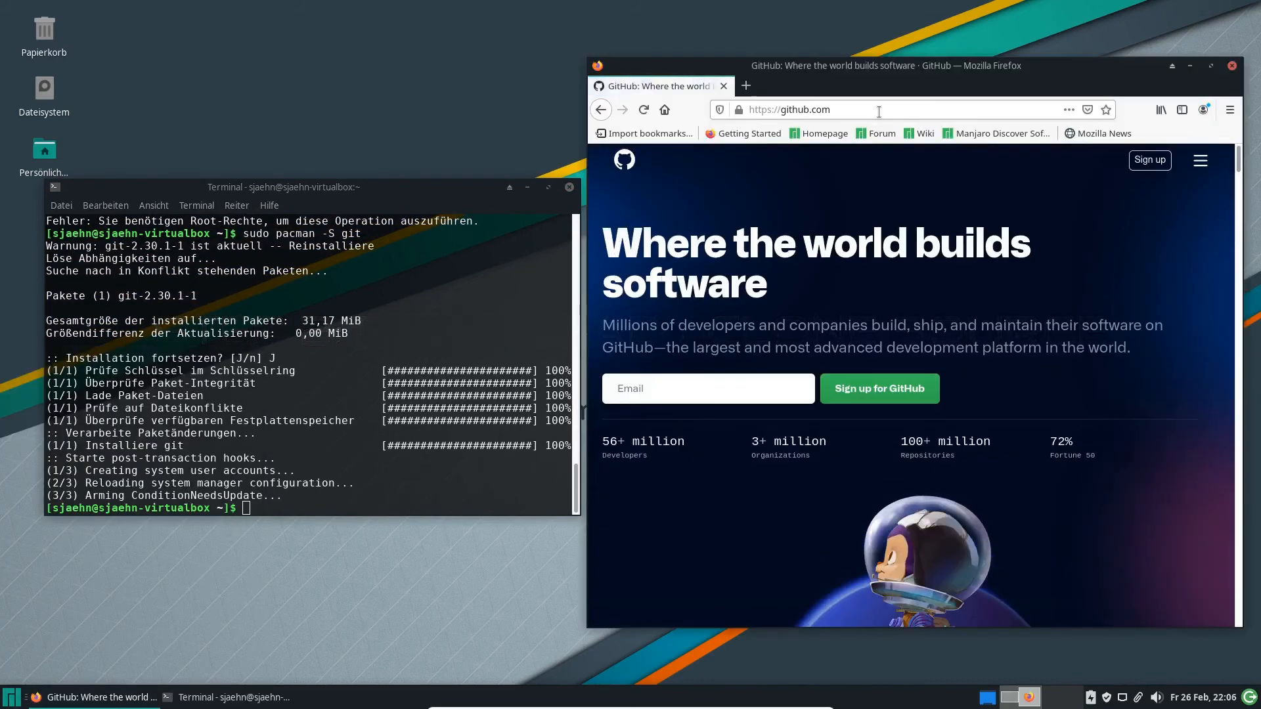
click(1200, 160)
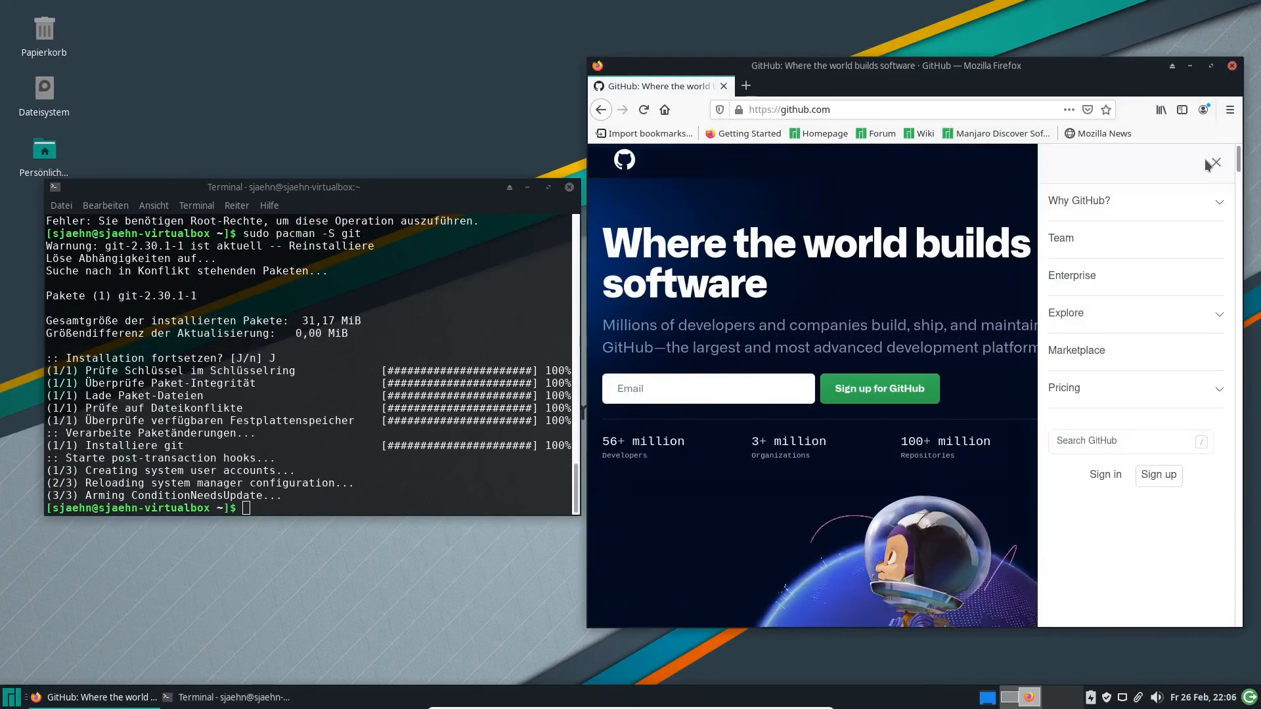
text(b)
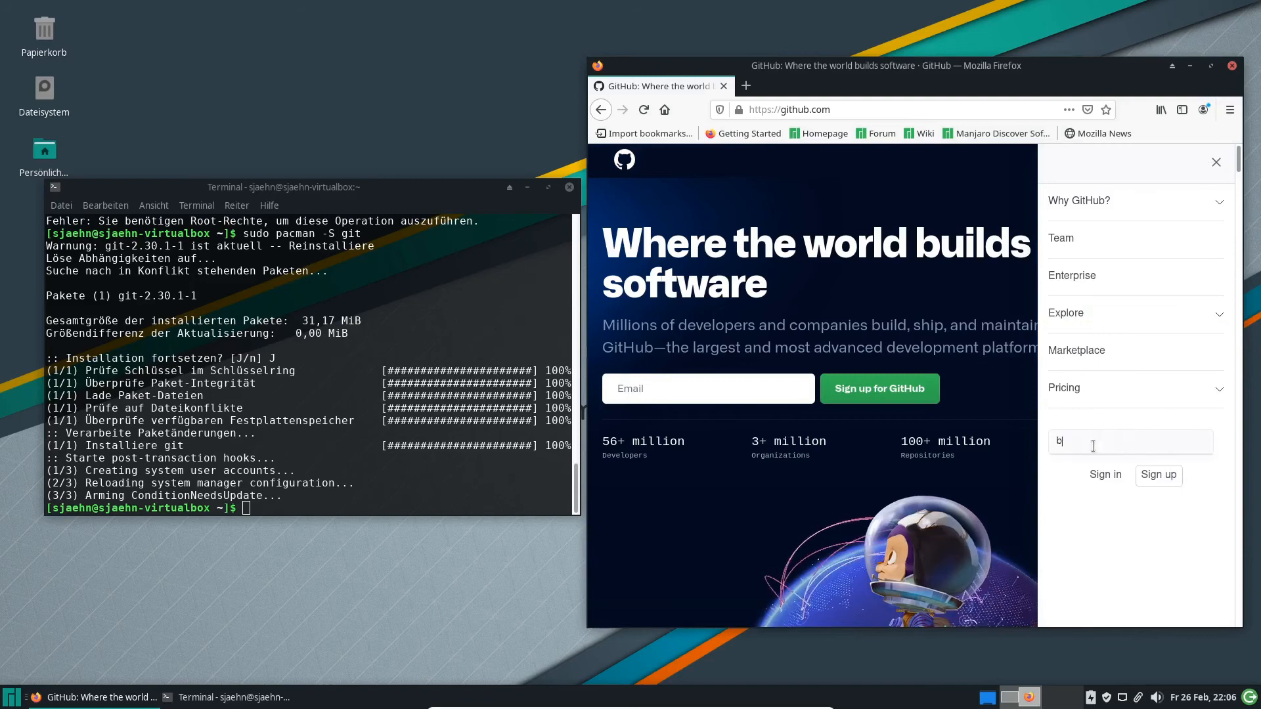
text(choppr)
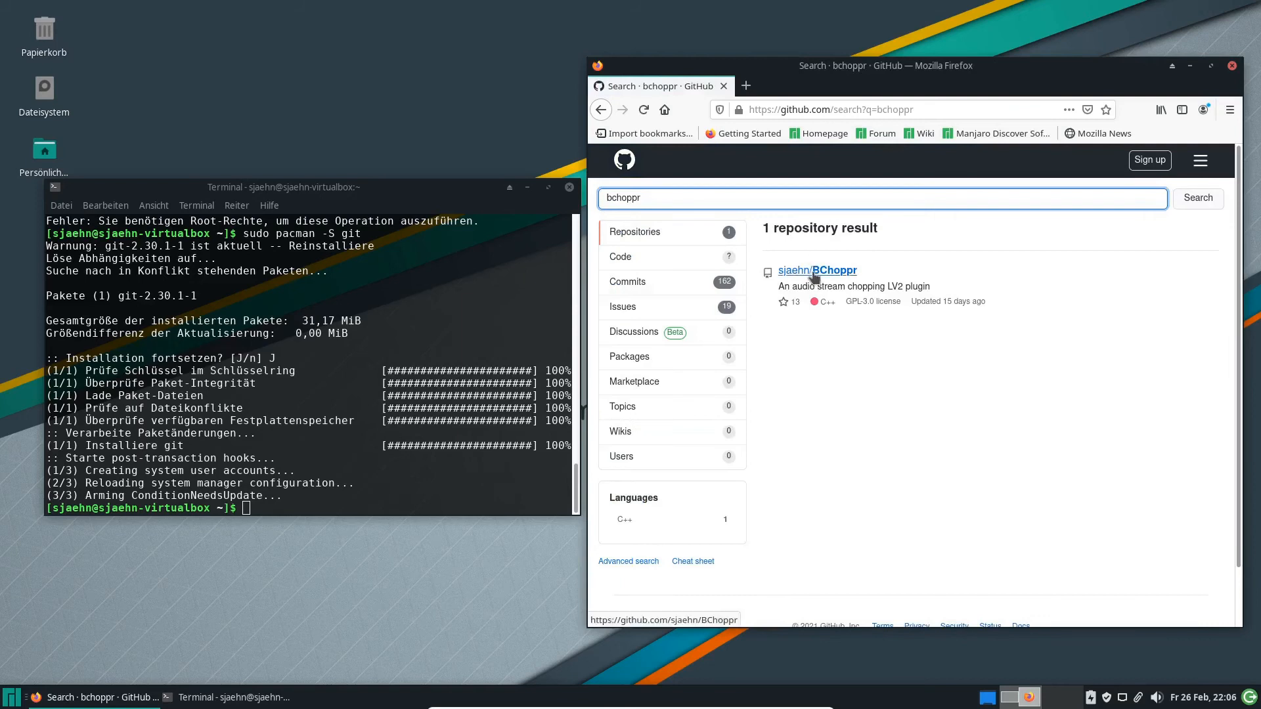
click(816, 270)
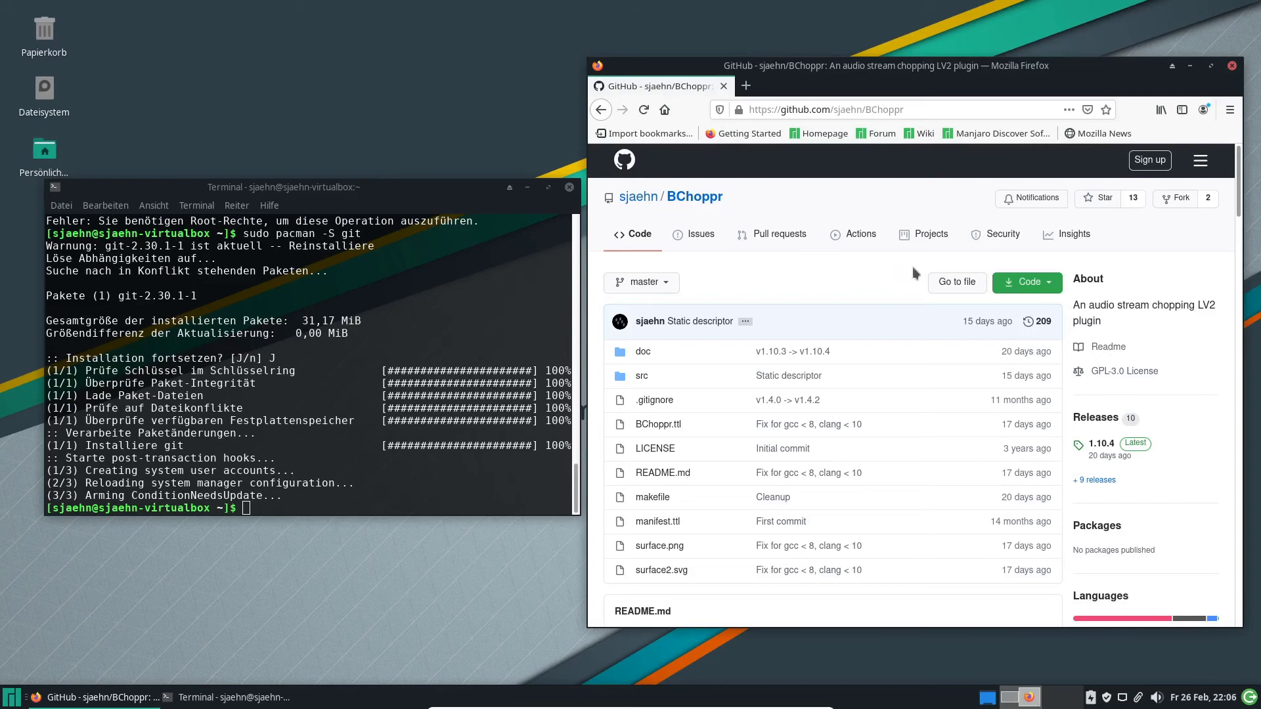
click(1021, 283)
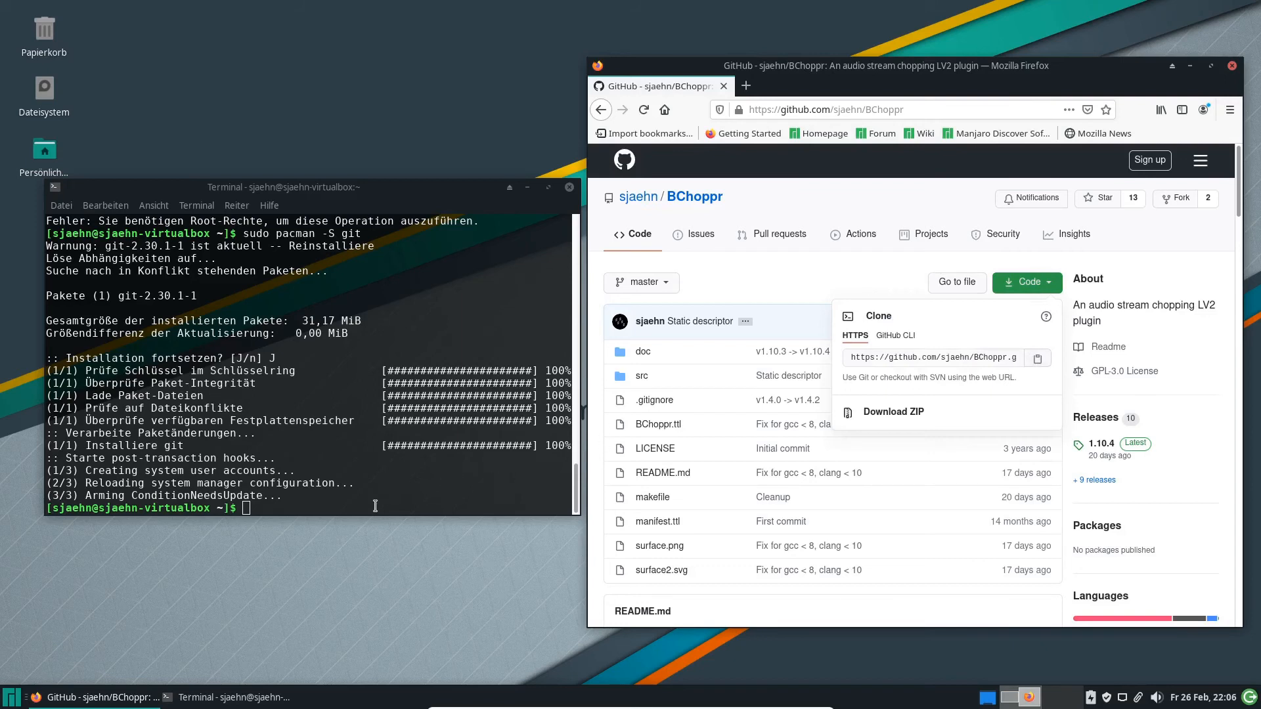
Clone the BChoppr repository with git clone and the pasted GitHub URL.
text(g)
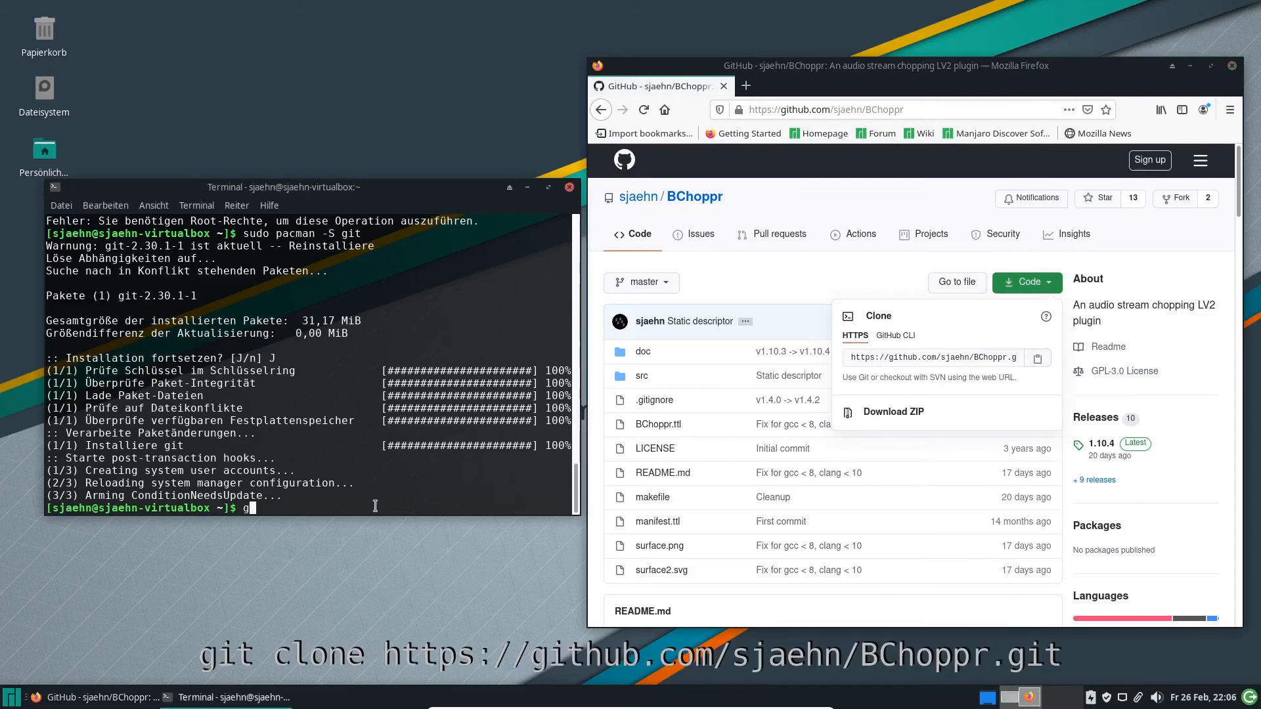
text(it clo)
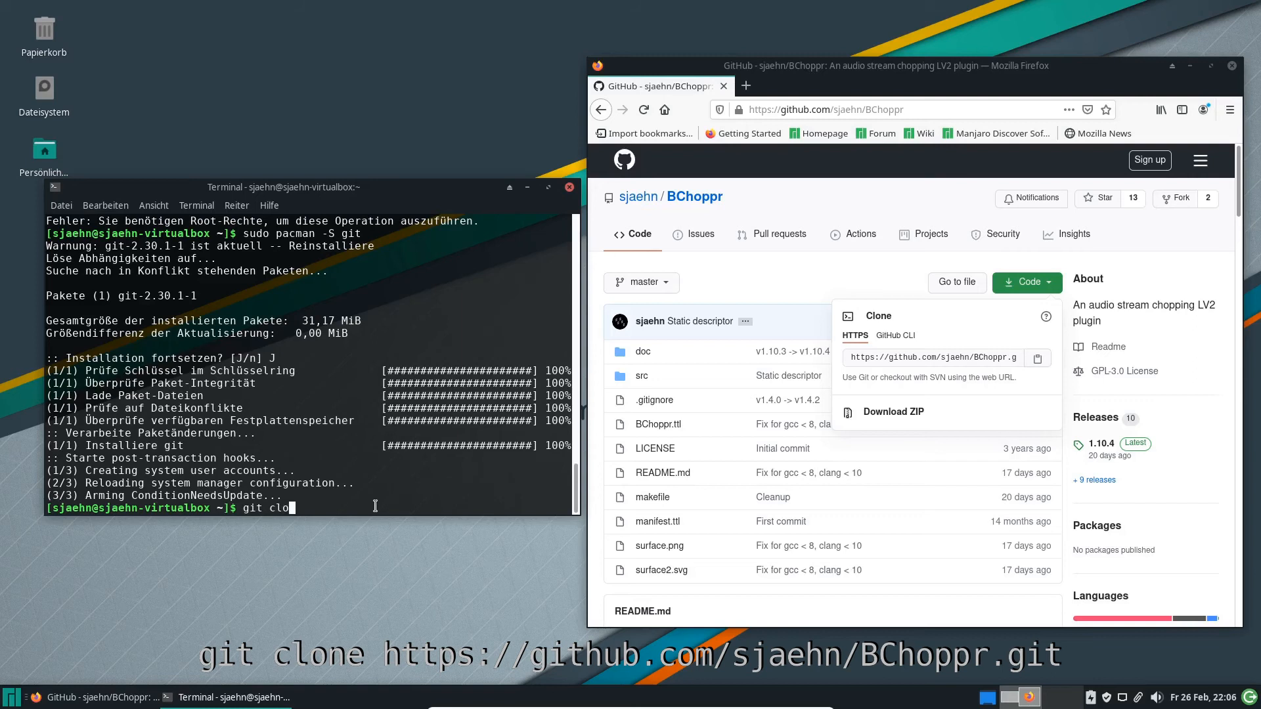
text(ne)
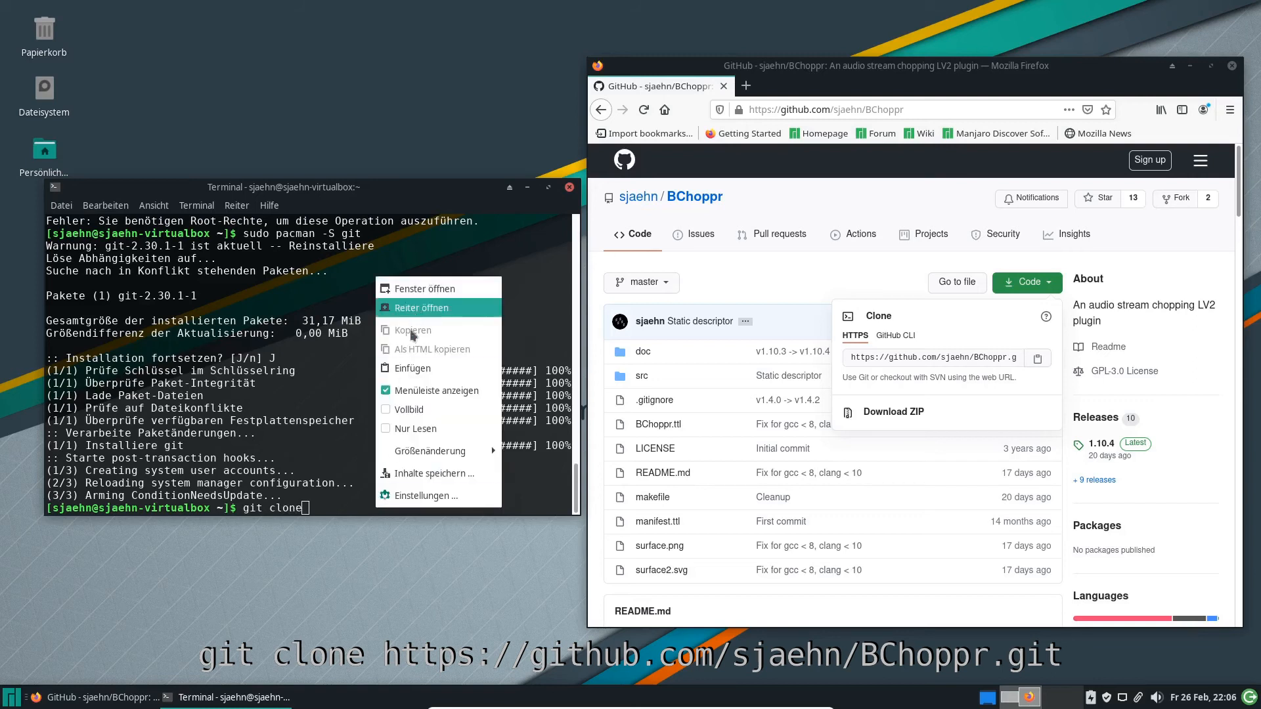
mouse_move(428, 373)
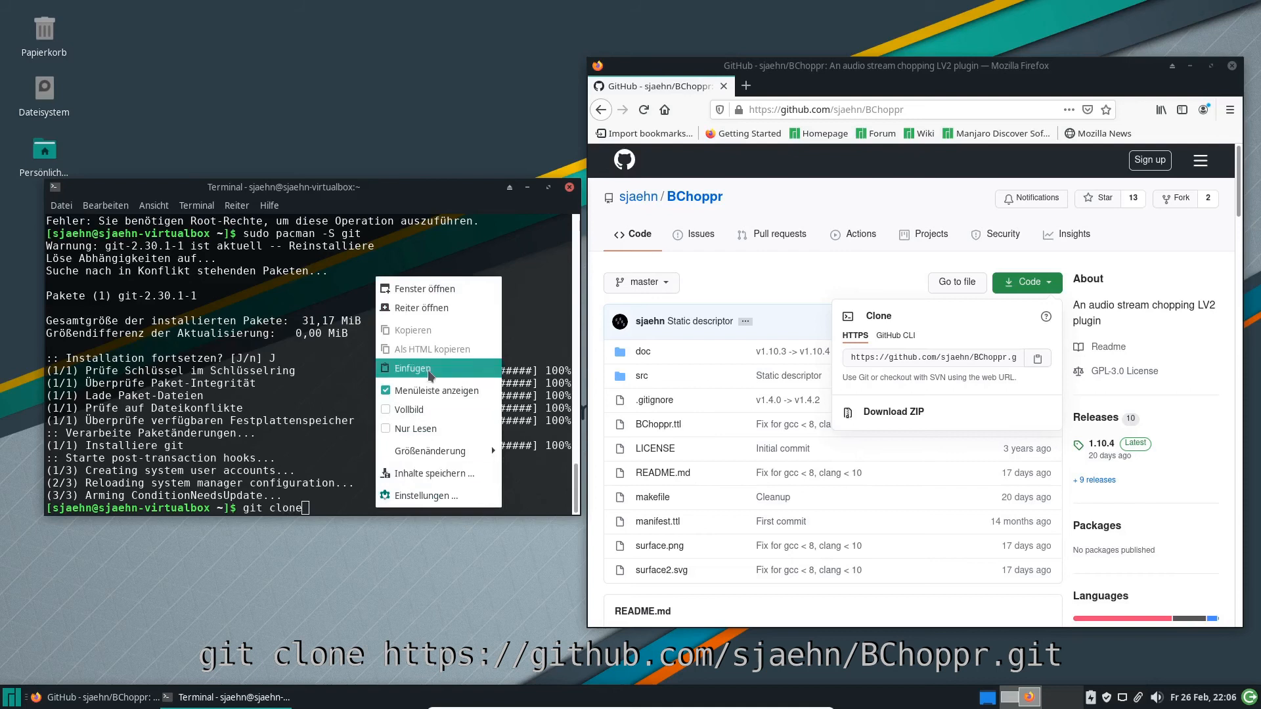
click(413, 369)
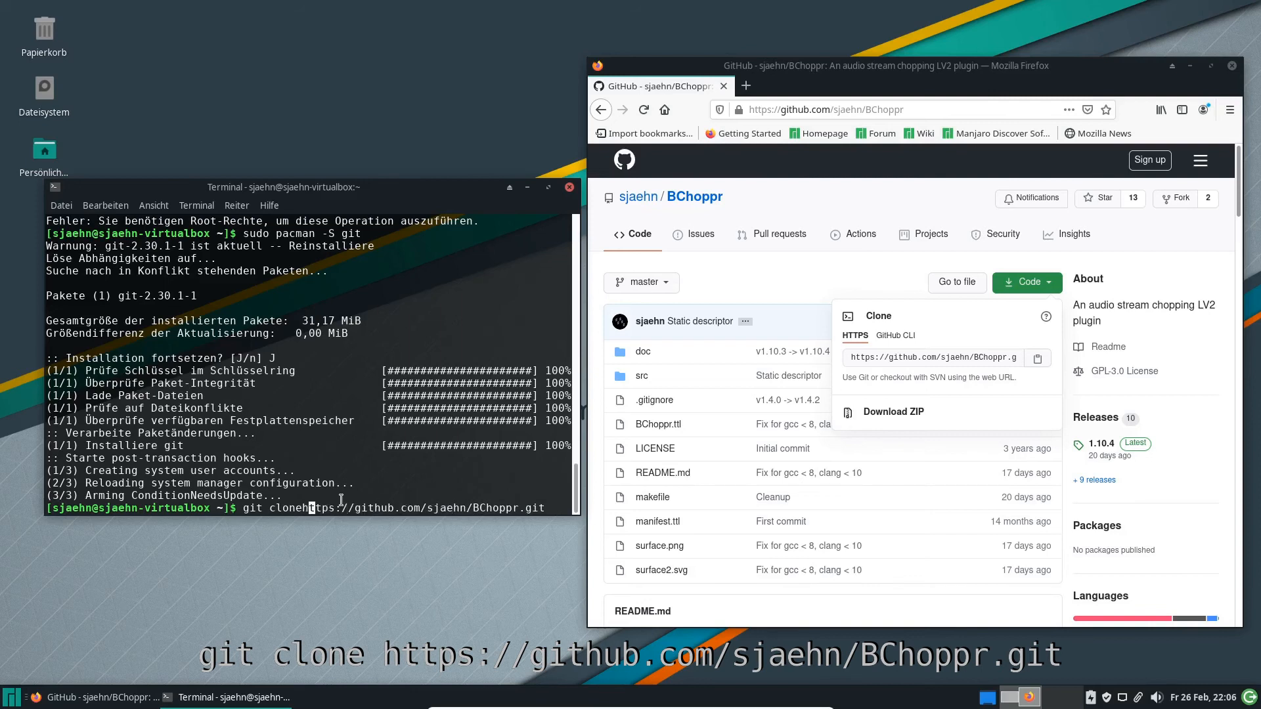
key(Return)
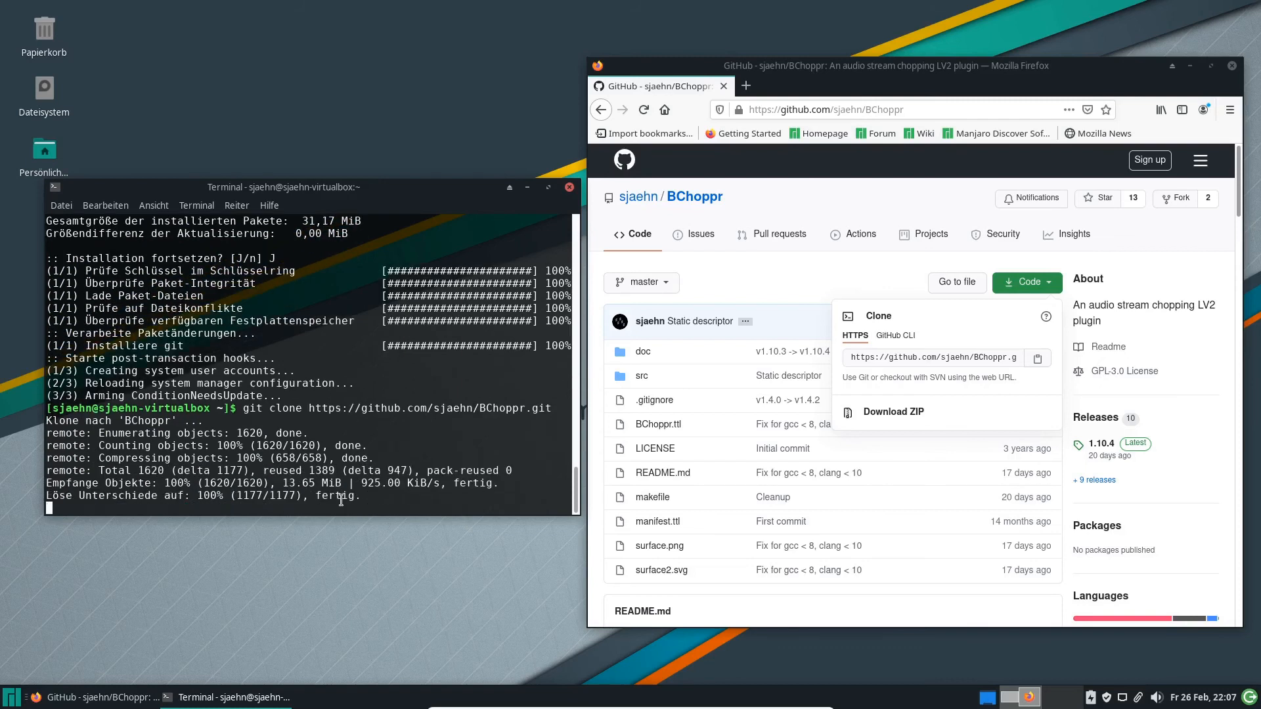
Change into the new BChoppr directory.
text(cd)
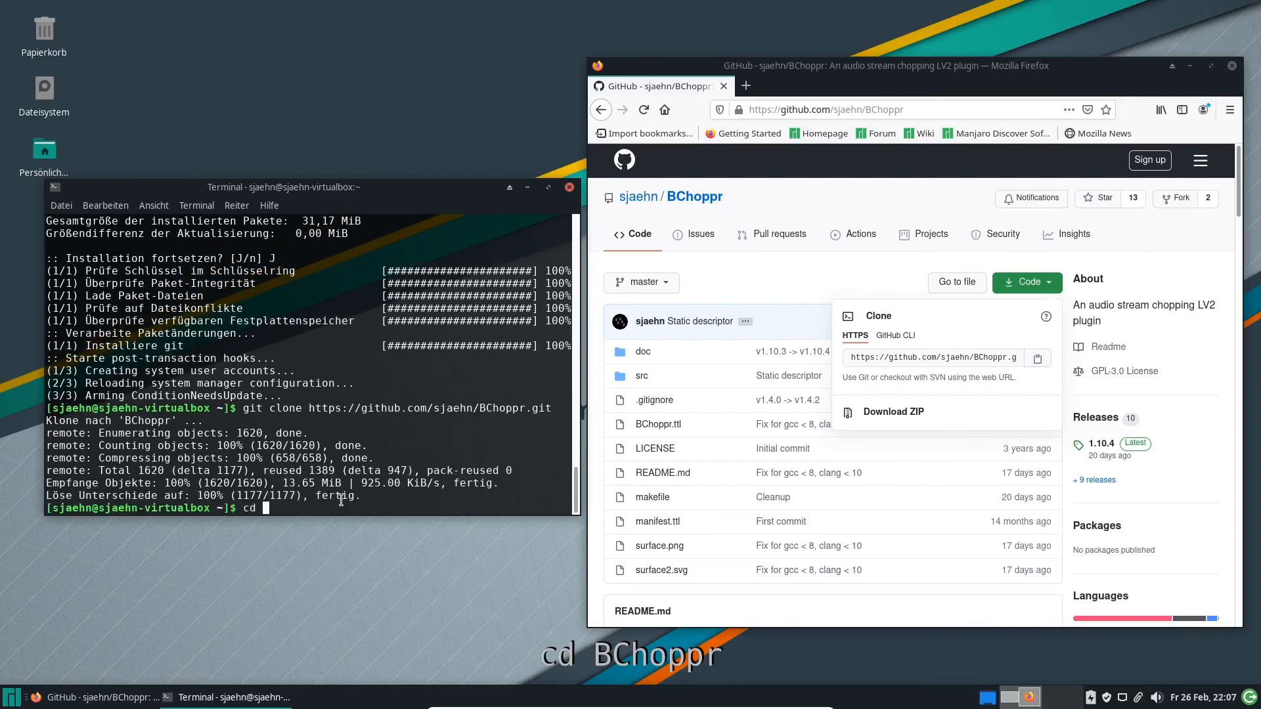
text(BC)
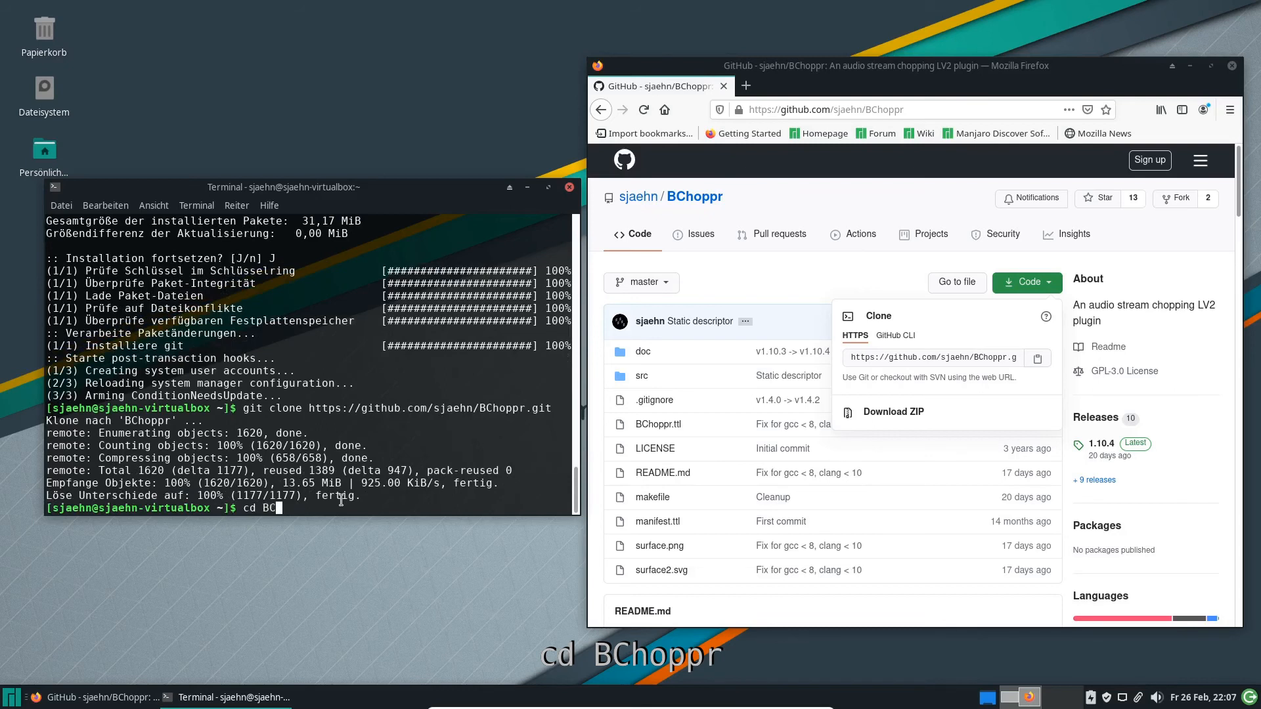
text(hoppr)
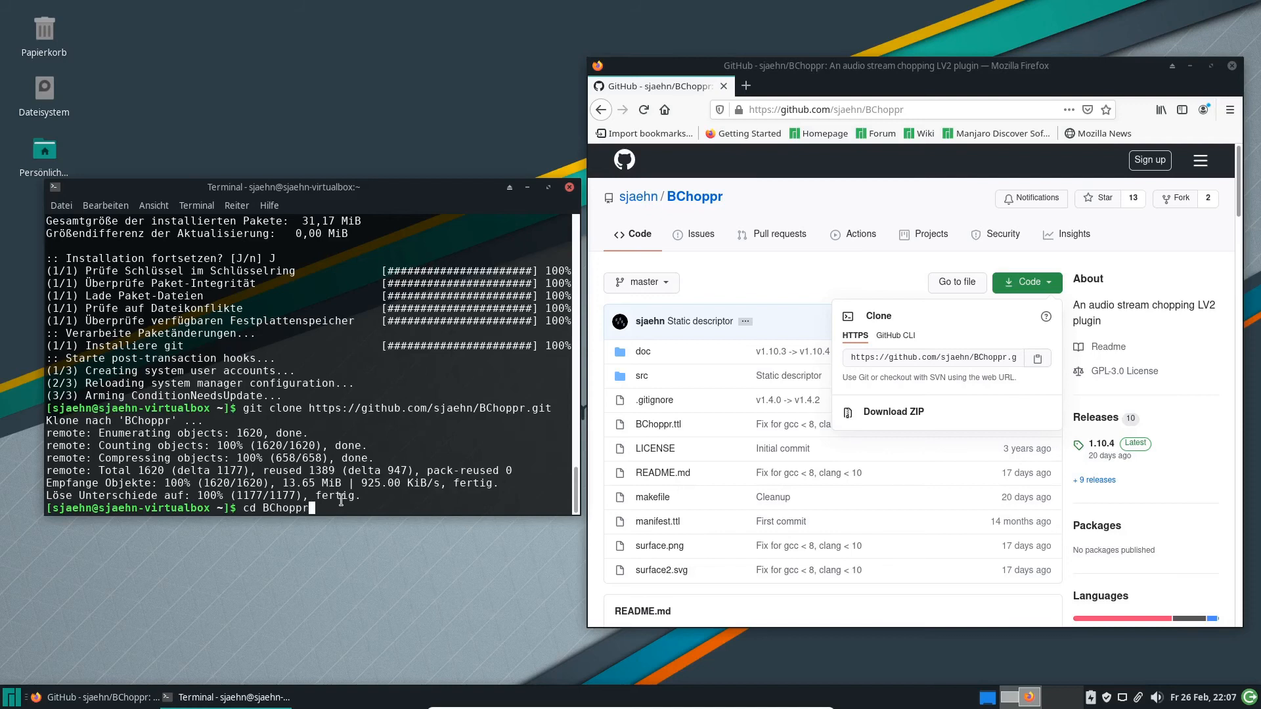
key(Return)
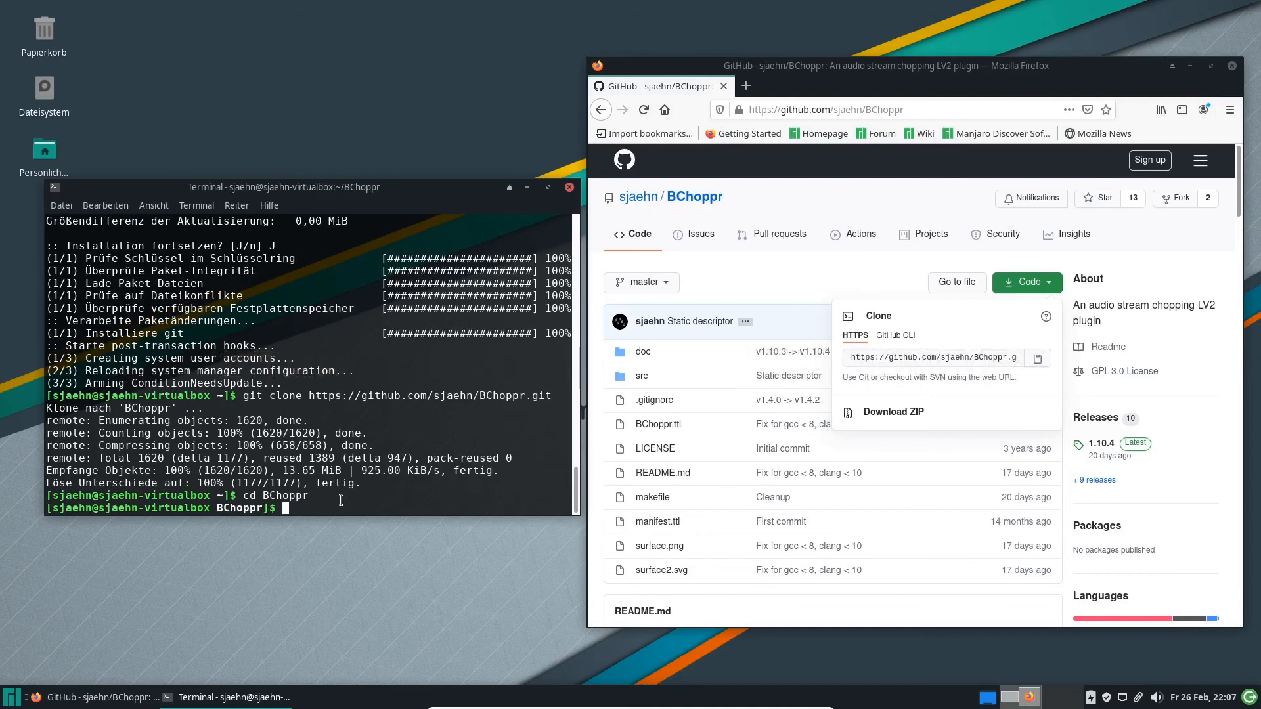
Install libx11, cairo, gcc-libs, glibc, libsndfile and lv2 with sudo pacman, confirming with J.
text(sudo pacman -S)
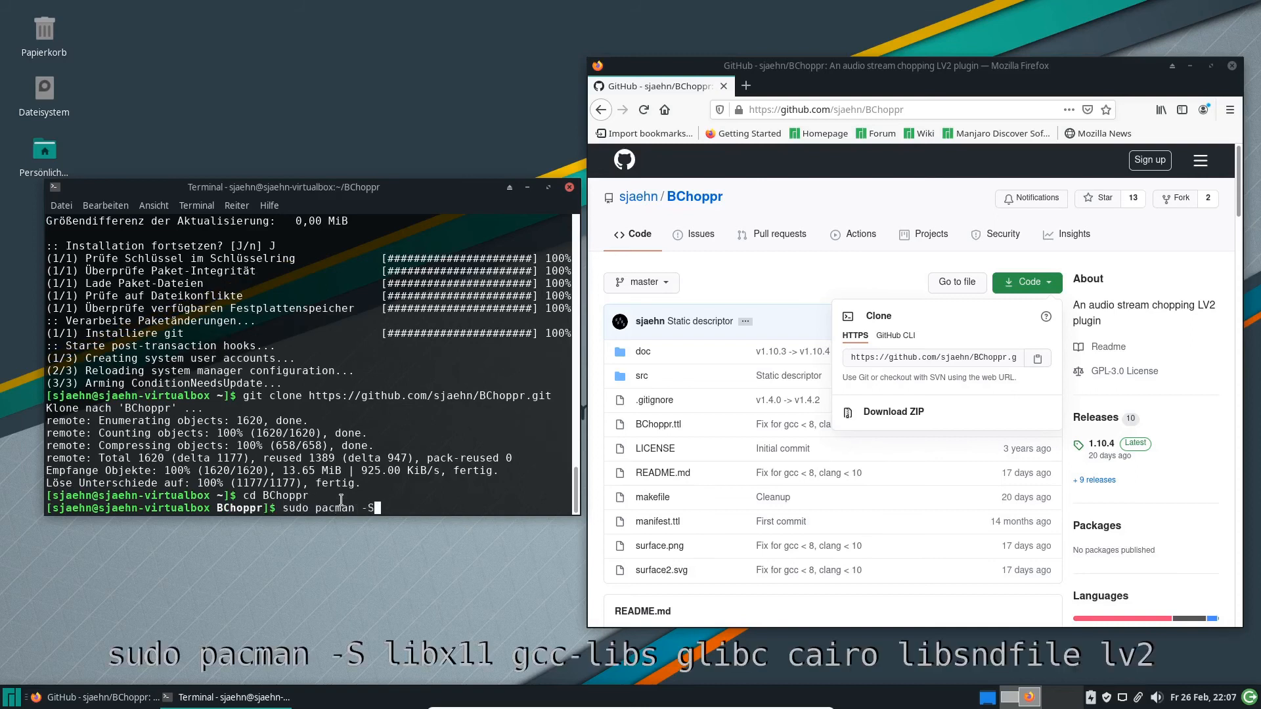
text(libx11 cairo)
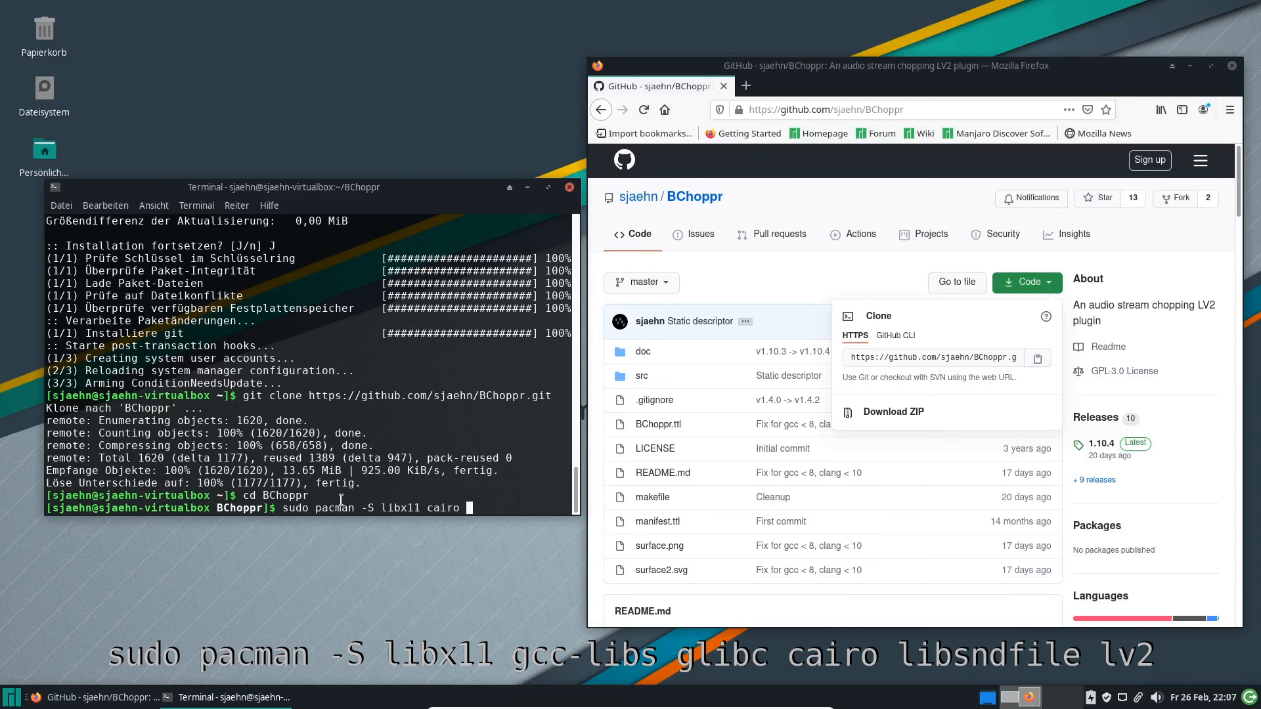
text(gcc-libs glibc libsndfile lv2)
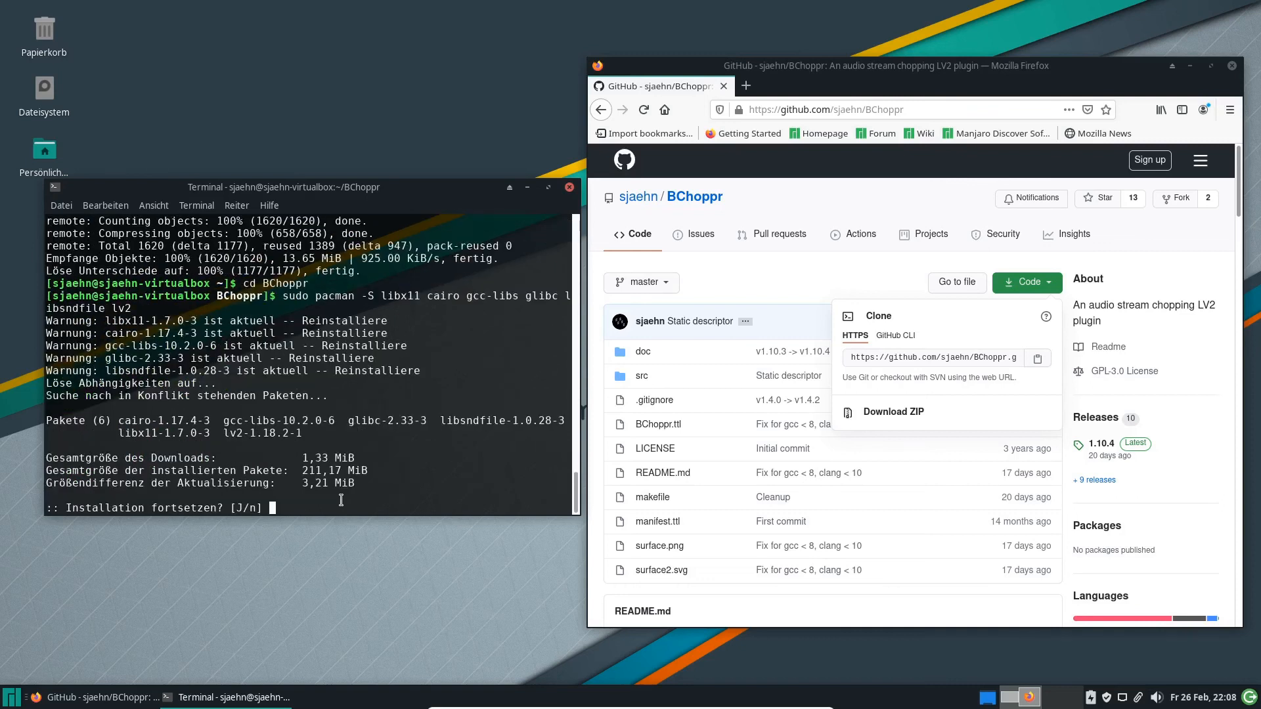
text(J)
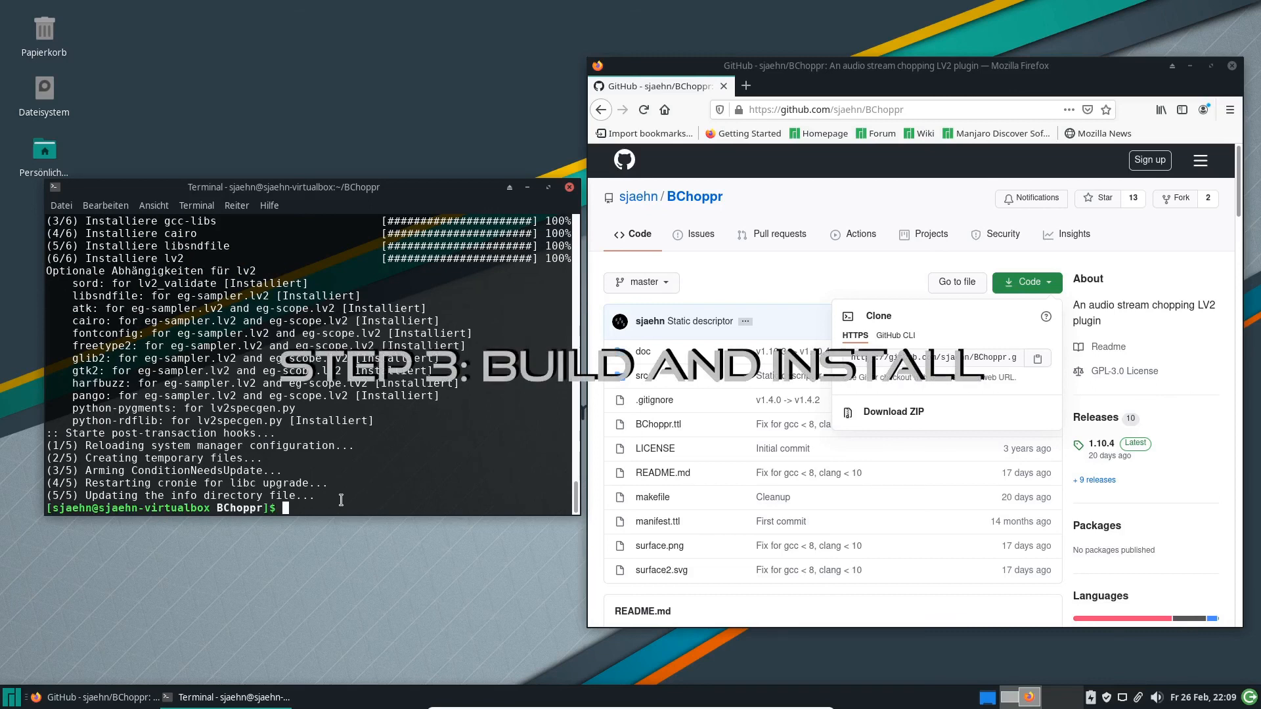
Build BChoppr with make and install it using make install LV2DIR=~/.lv2.
text(make)
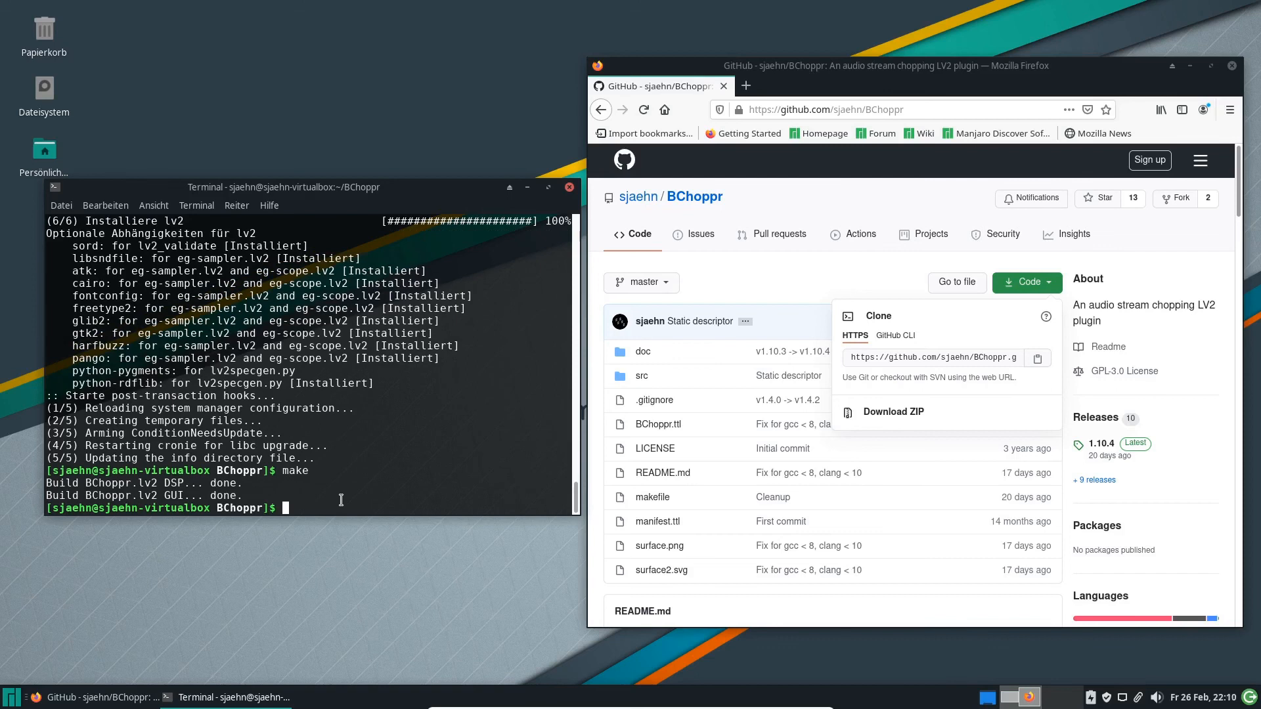
text(make install LV2DI)
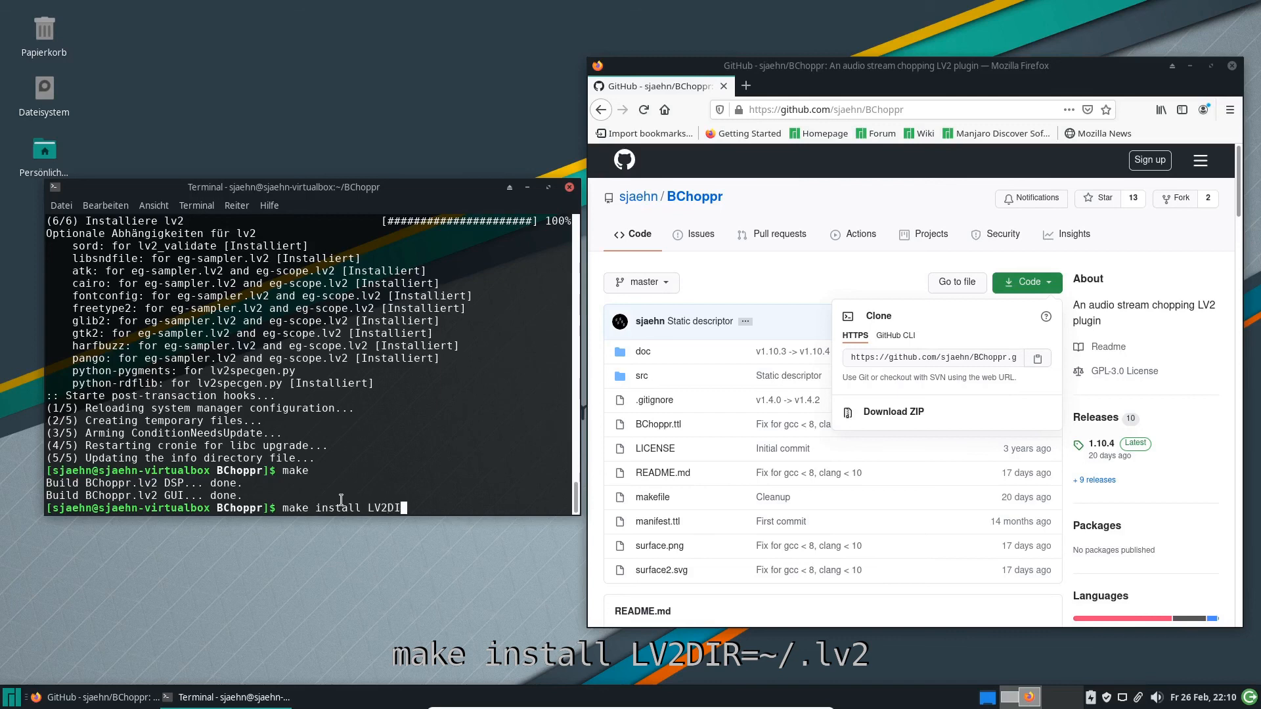
text(R=)
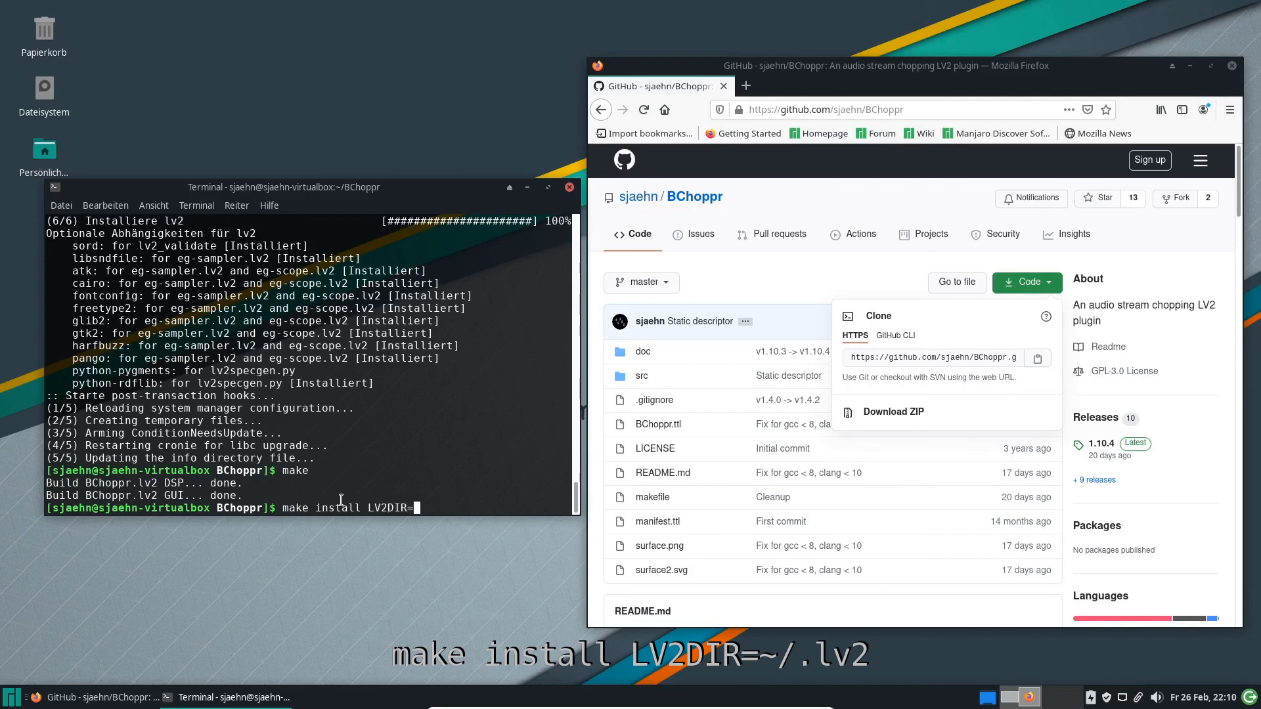
text(/)
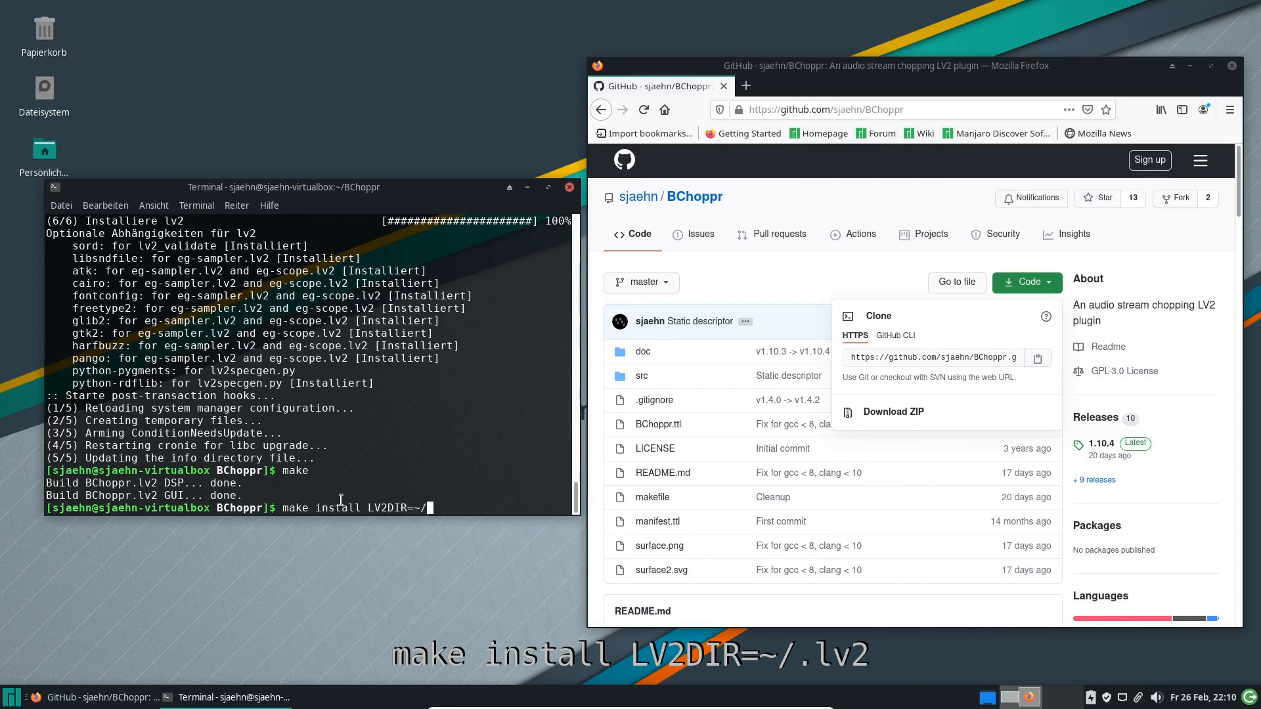
text(.lv2)
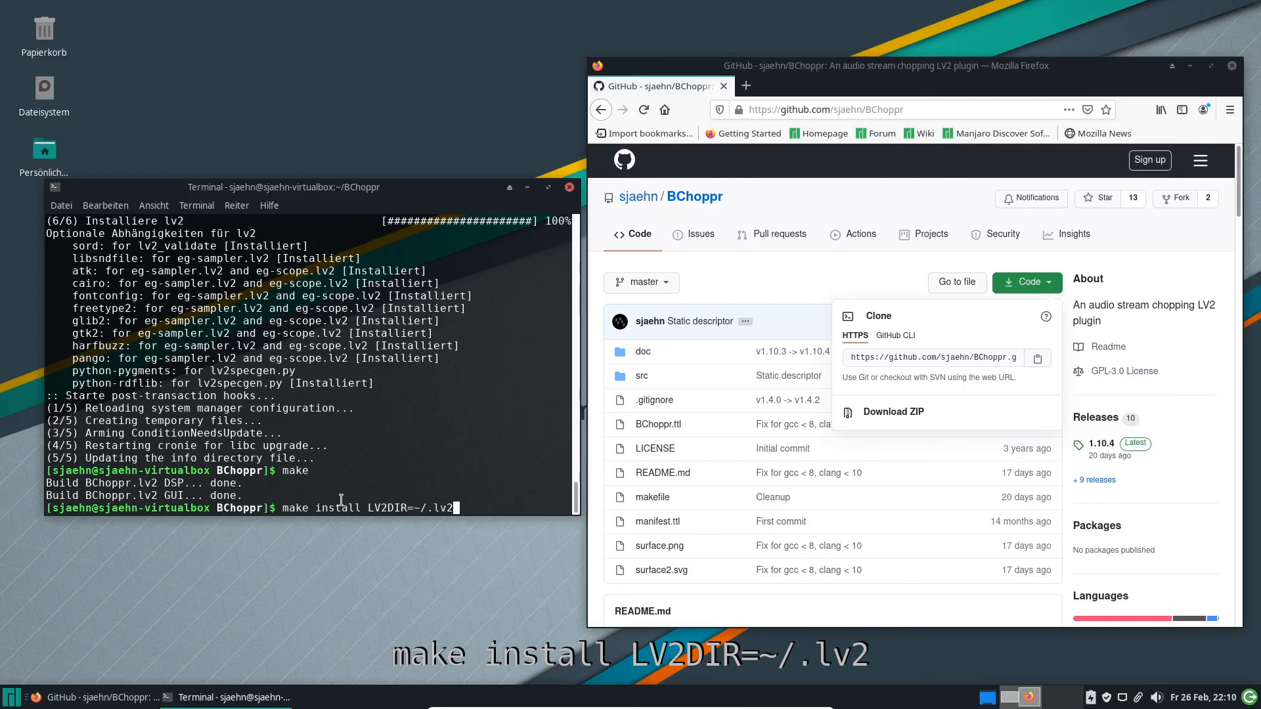
key(Return)
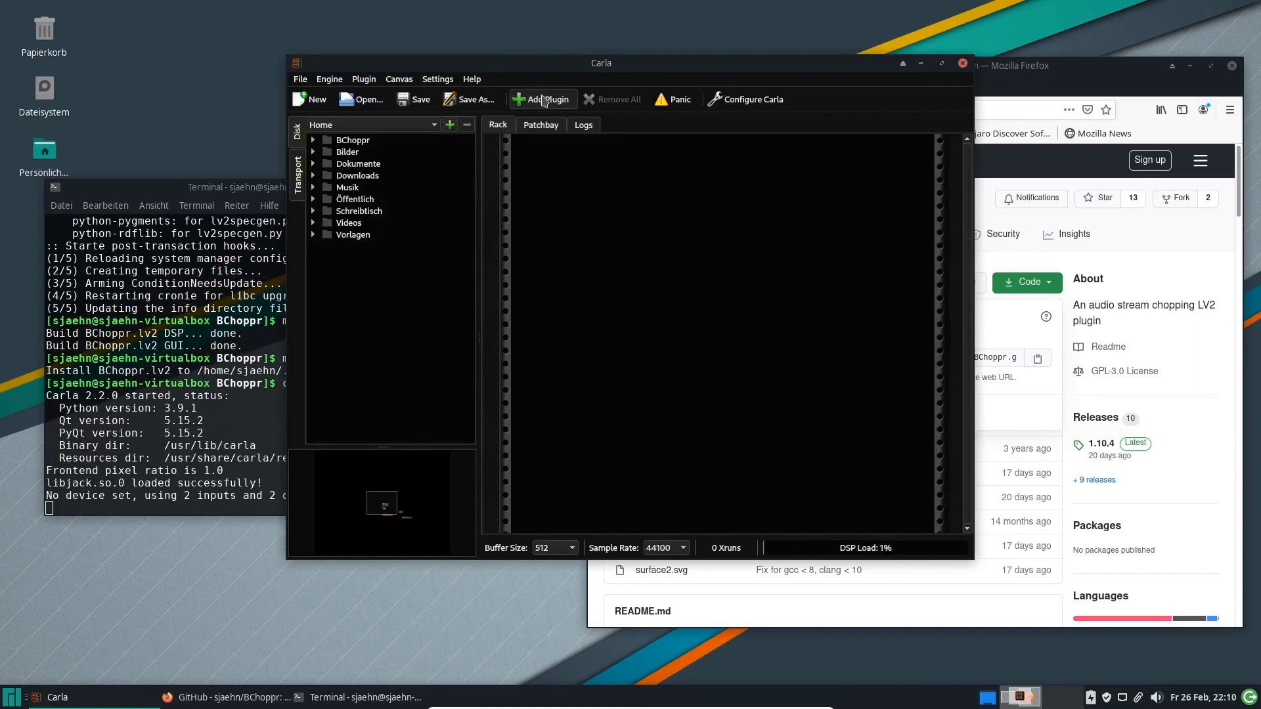
Add the B.Choppr LV2 plugin to Carla's rack and open its GUI.
click(542, 99)
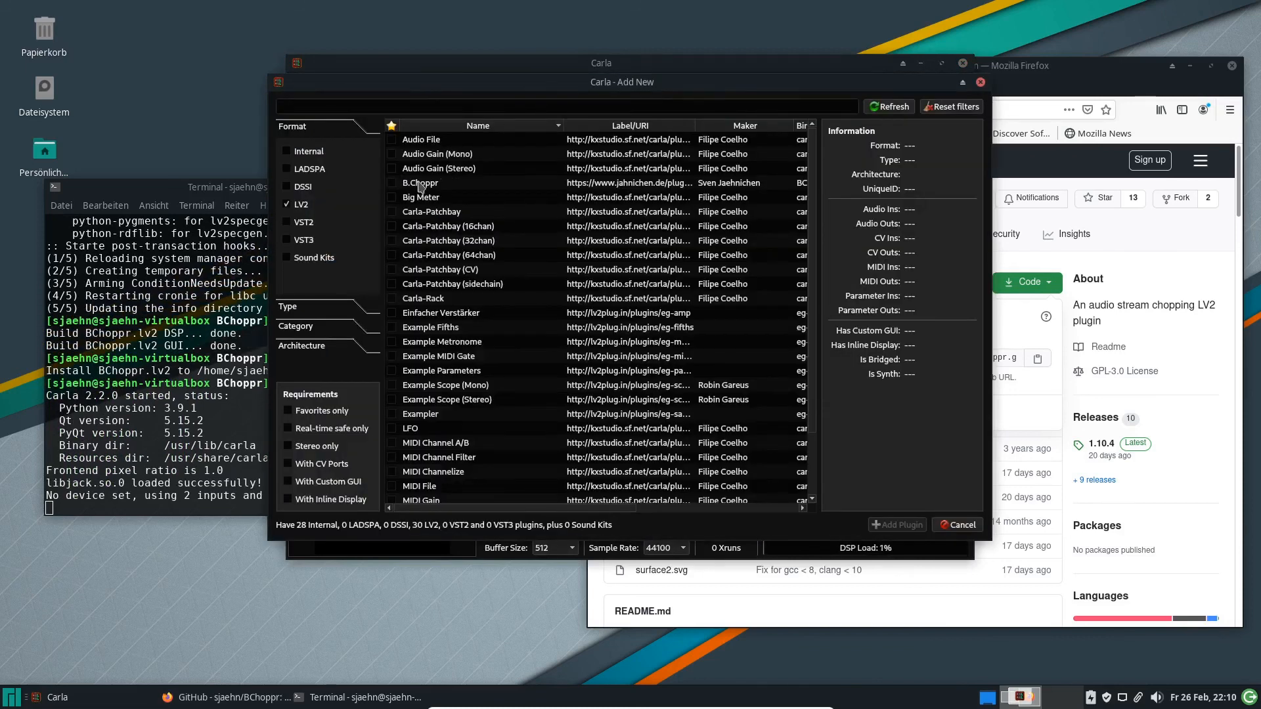
click(427, 183)
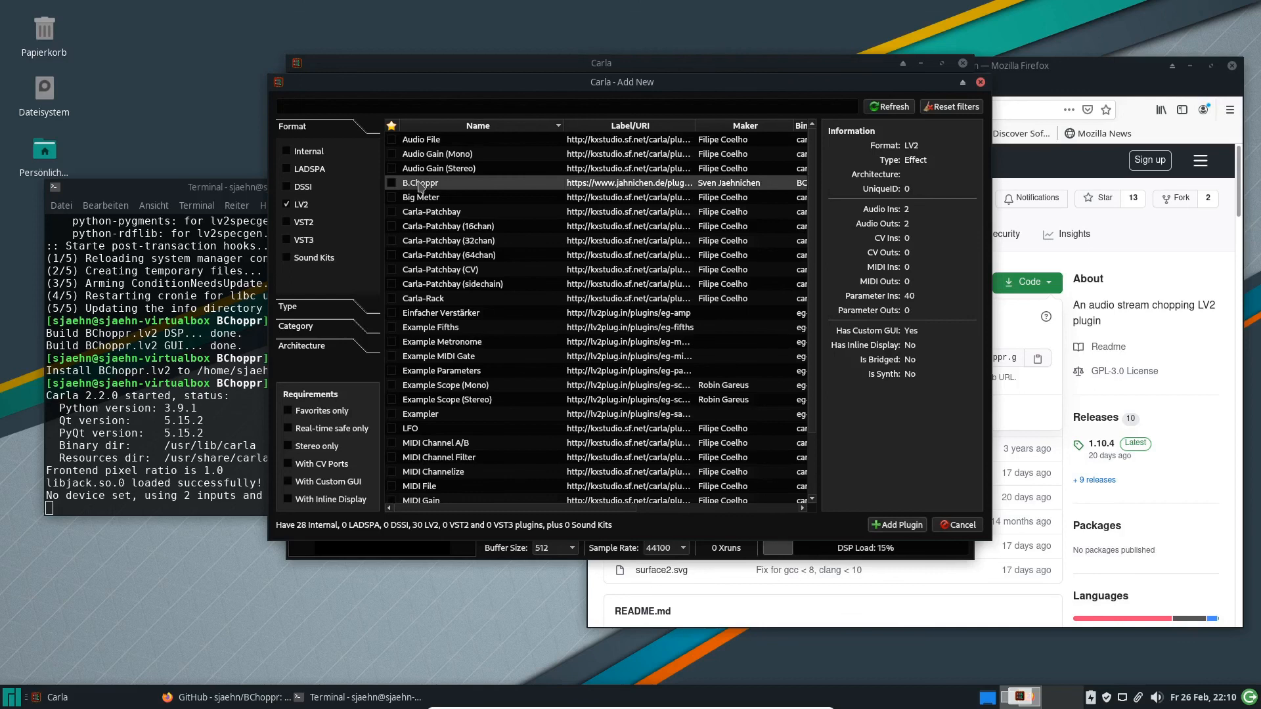
click(896, 524)
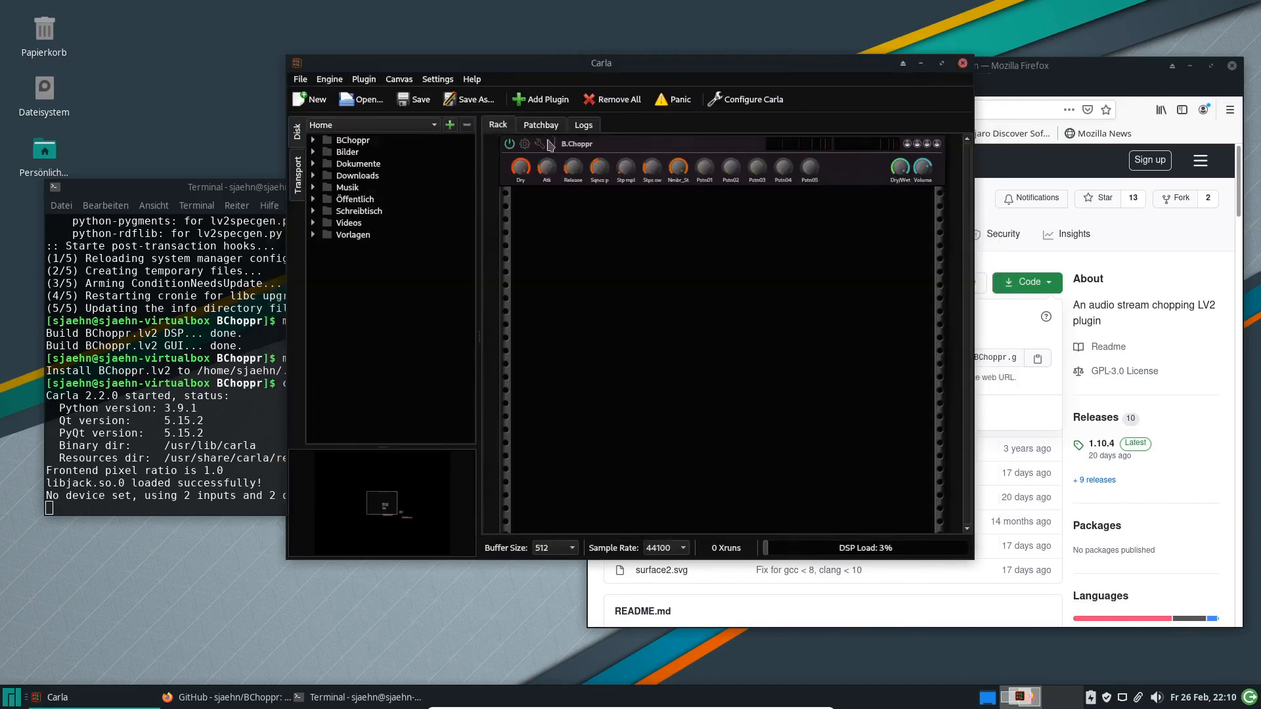
click(525, 144)
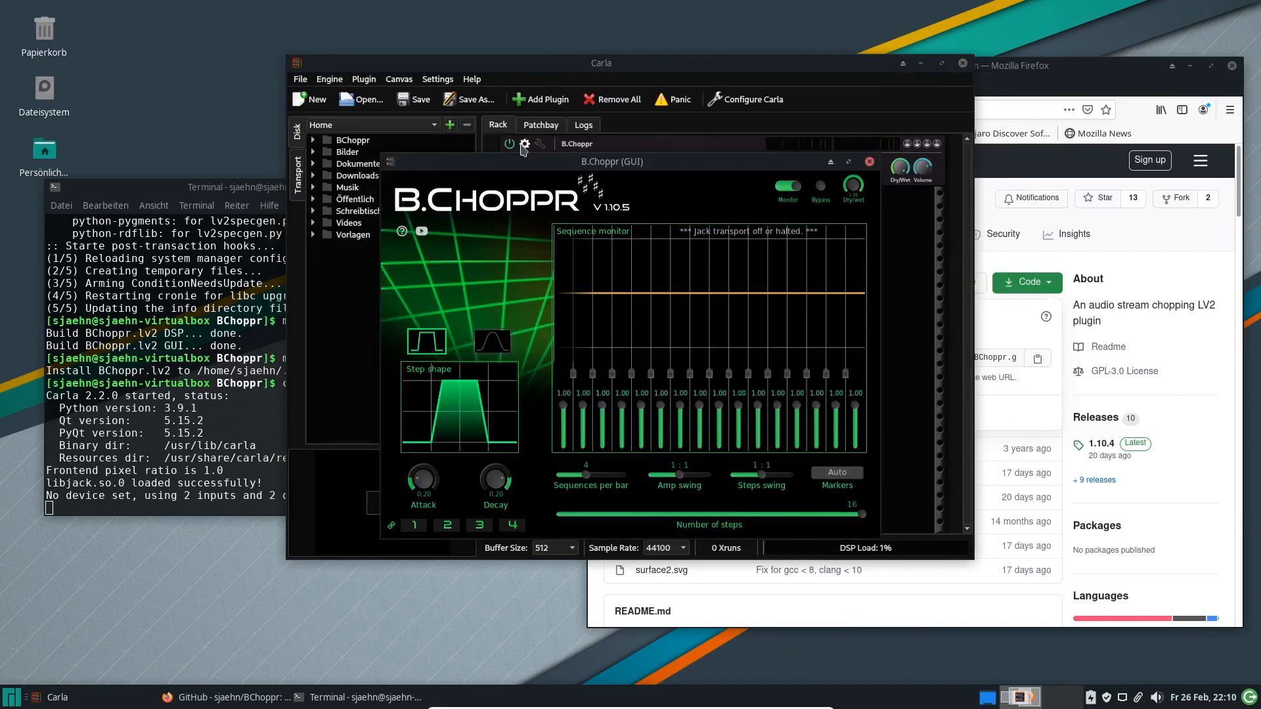